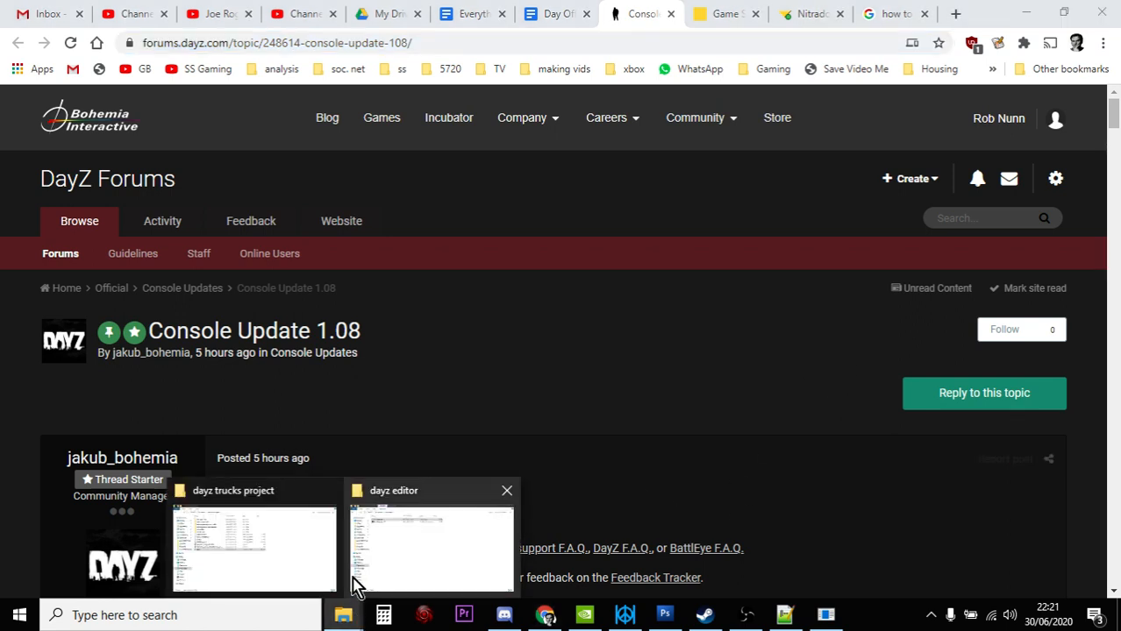
Bring the 'dayz trucks project' File Explorer window to the front.
left_click(253, 548)
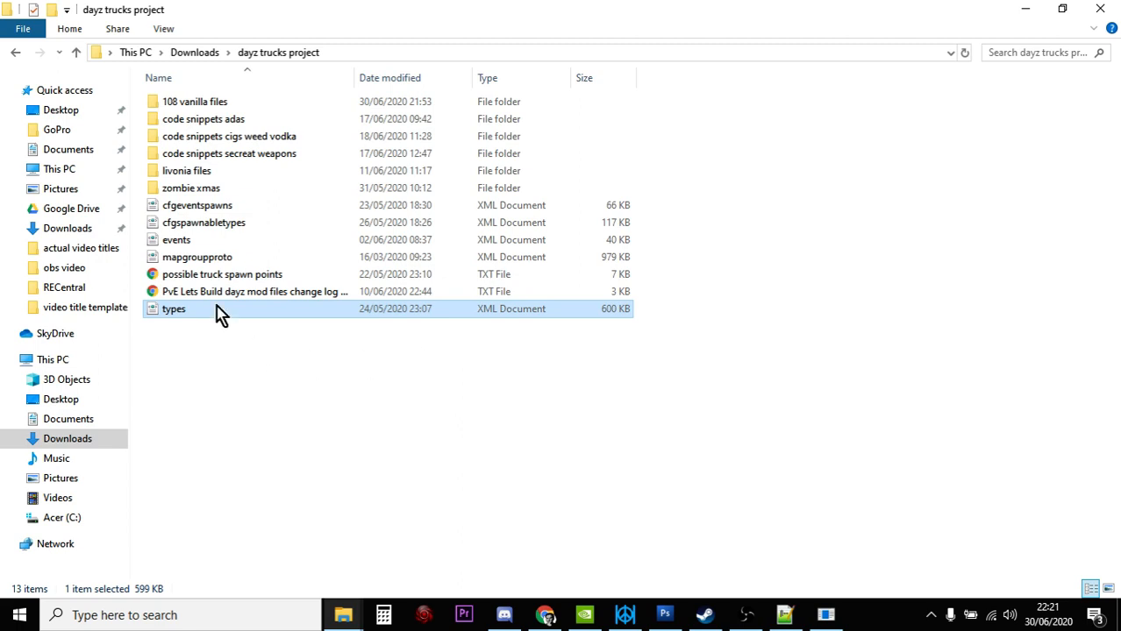
mouse_move(198, 227)
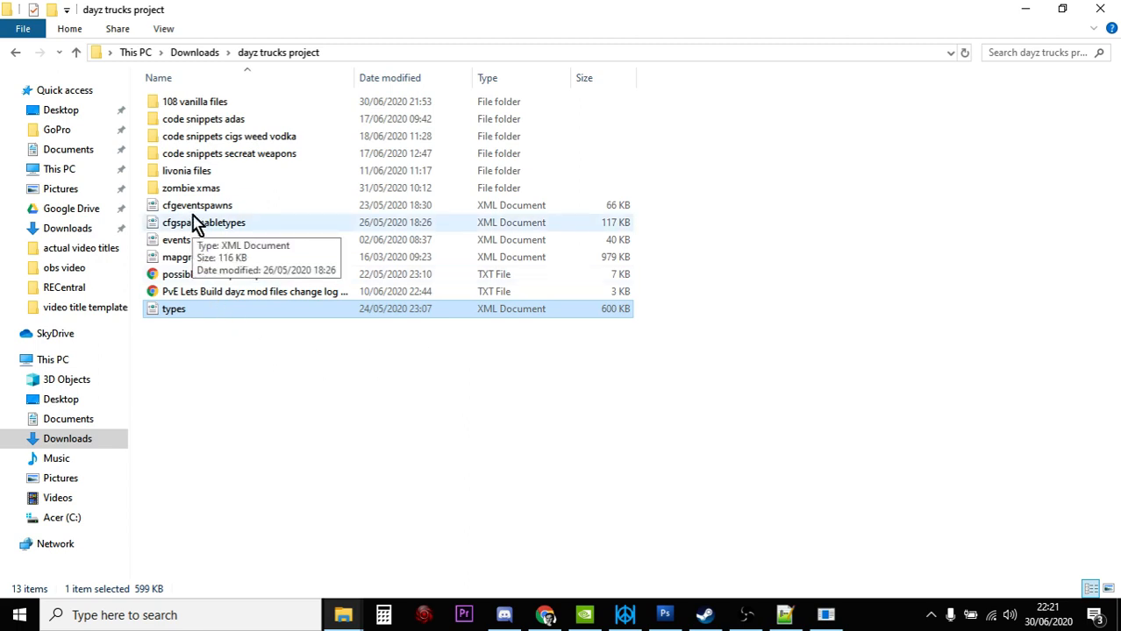
mouse_move(201, 237)
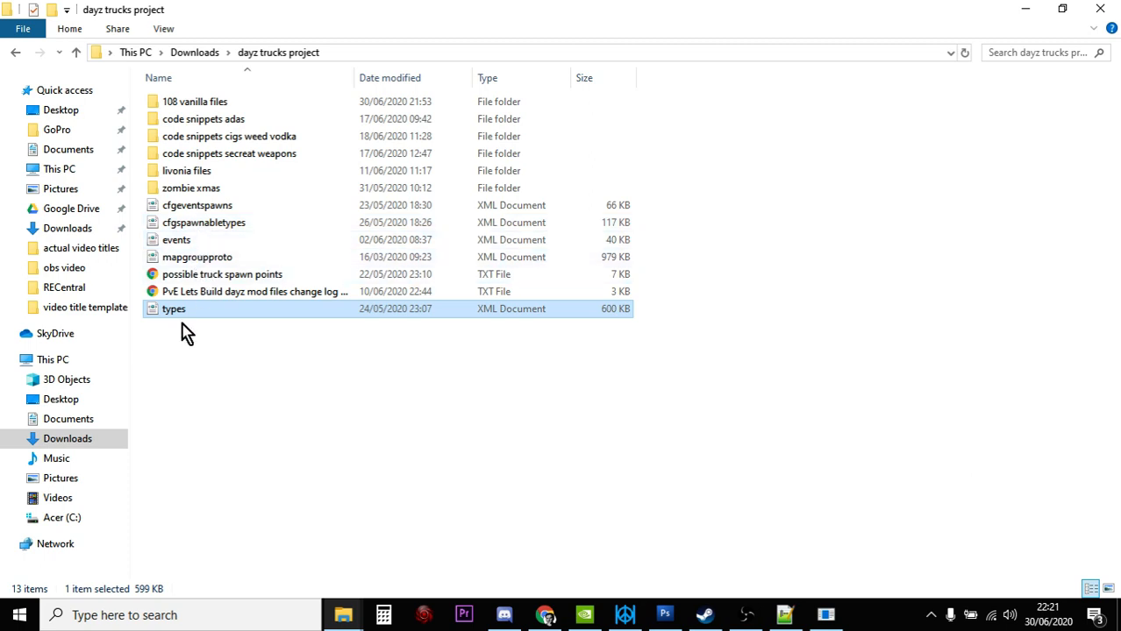
mouse_move(198, 313)
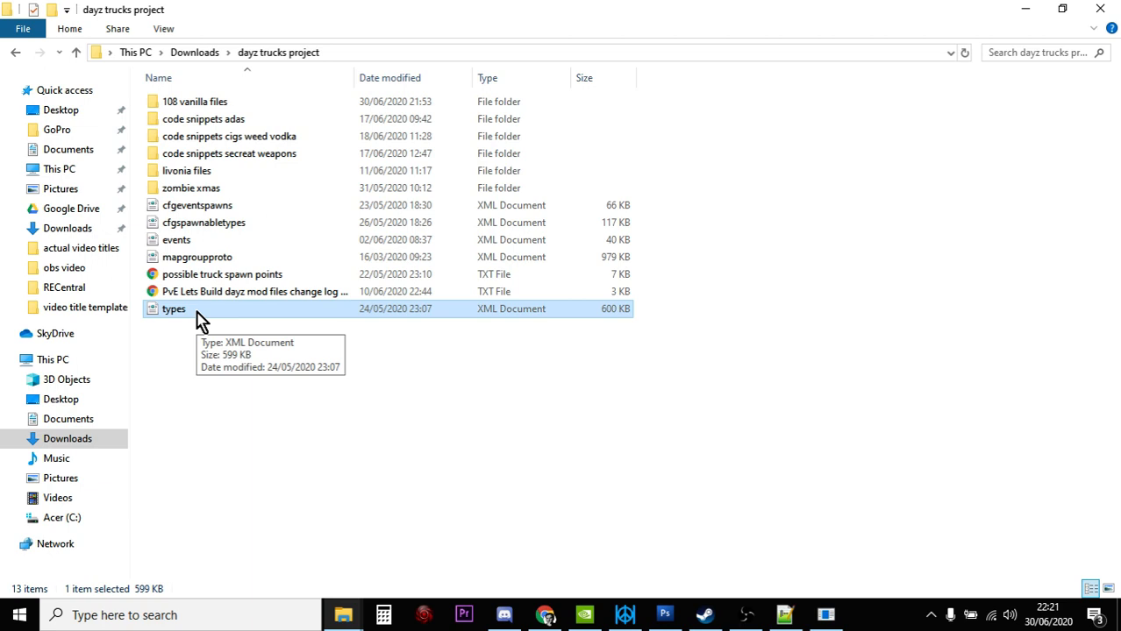
mouse_move(613, 342)
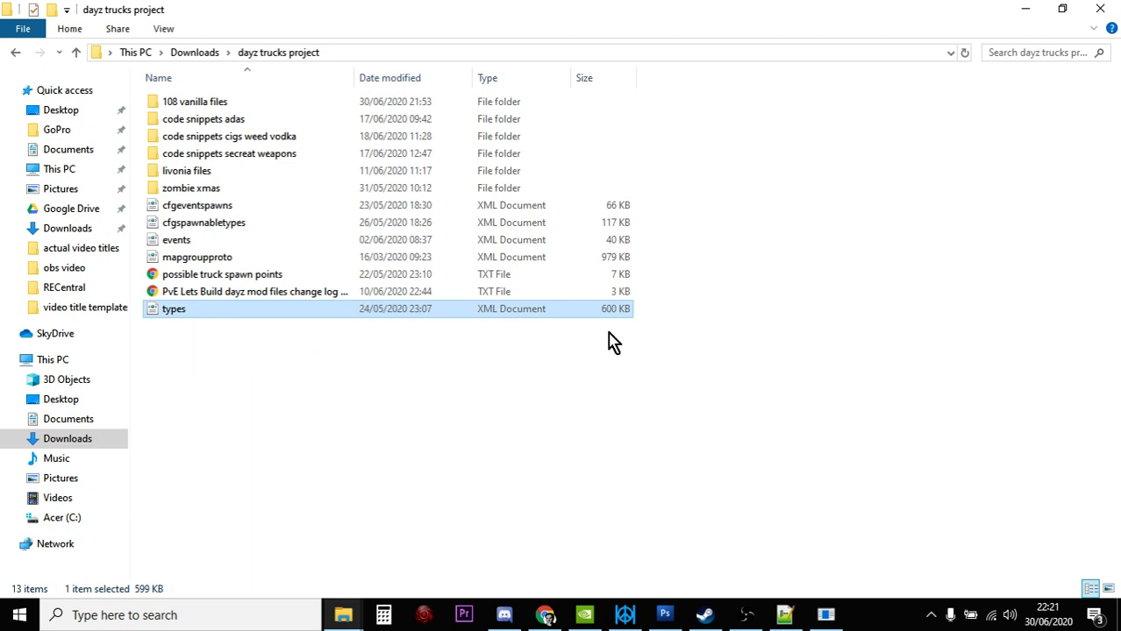
Open the project's types.xml in Notepad++ for comparison with types 108.xml.
double_click(173, 308)
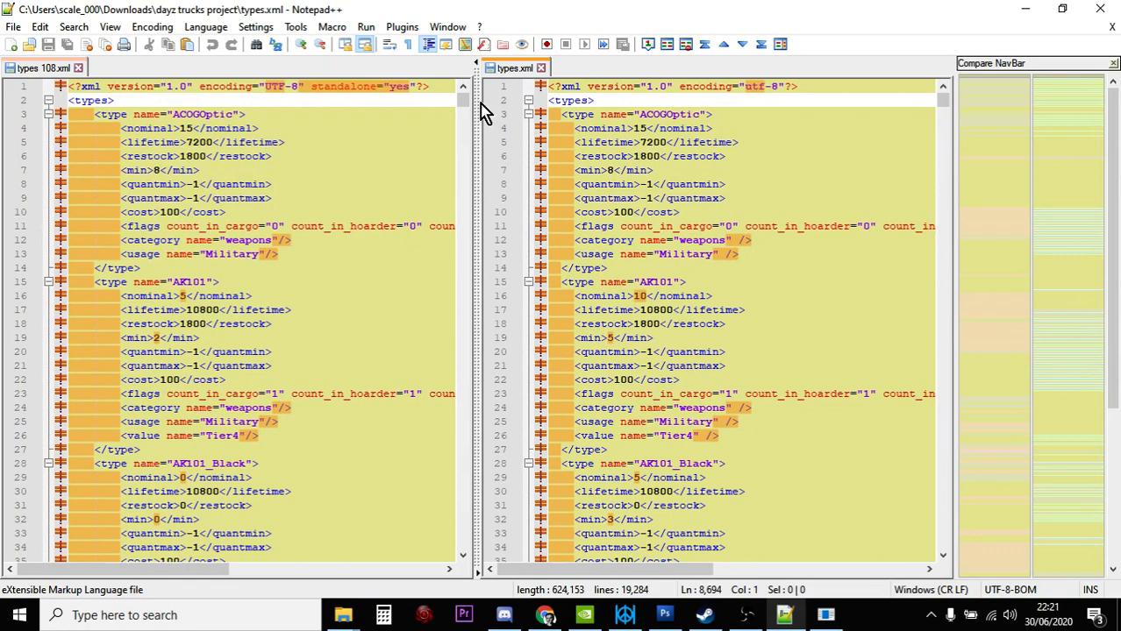
mouse_move(491, 119)
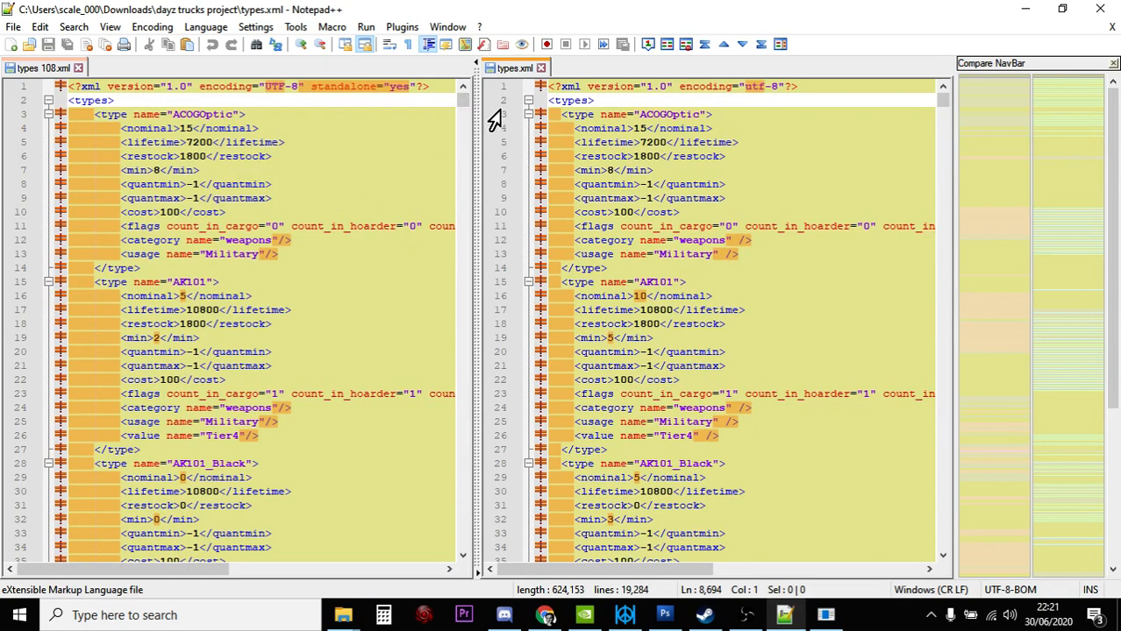
mouse_move(35, 67)
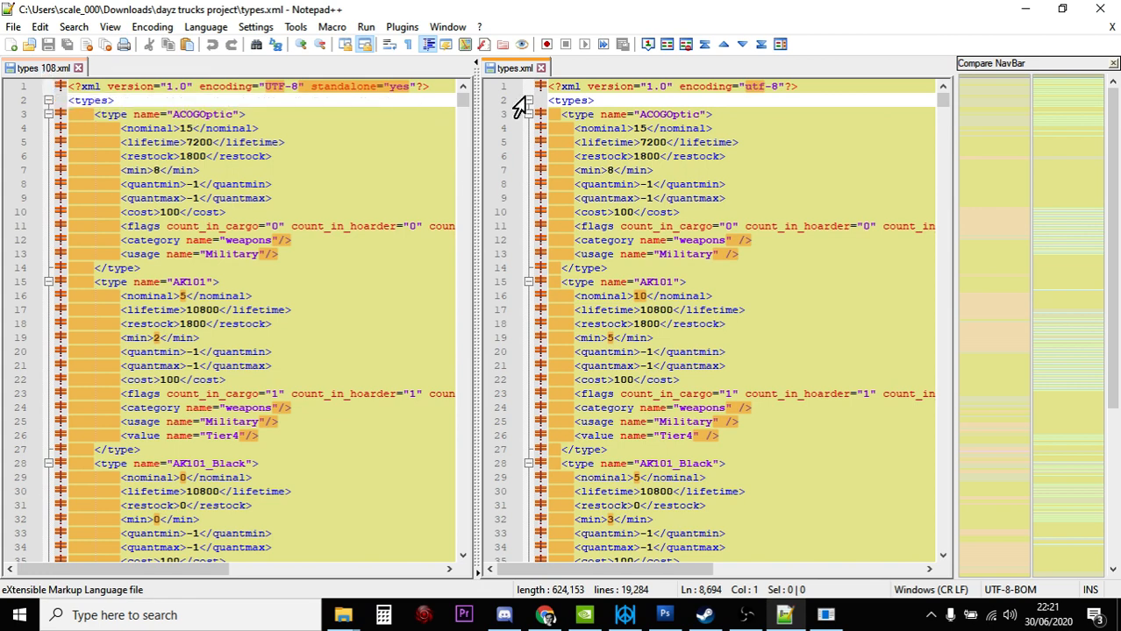
mouse_move(515, 68)
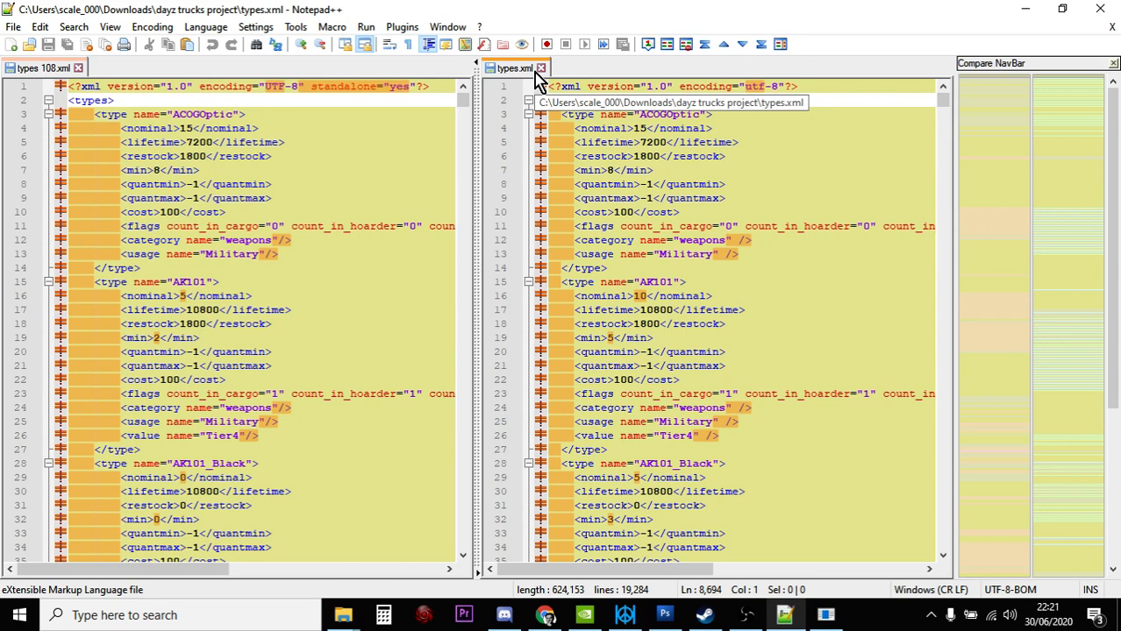
mouse_move(493, 318)
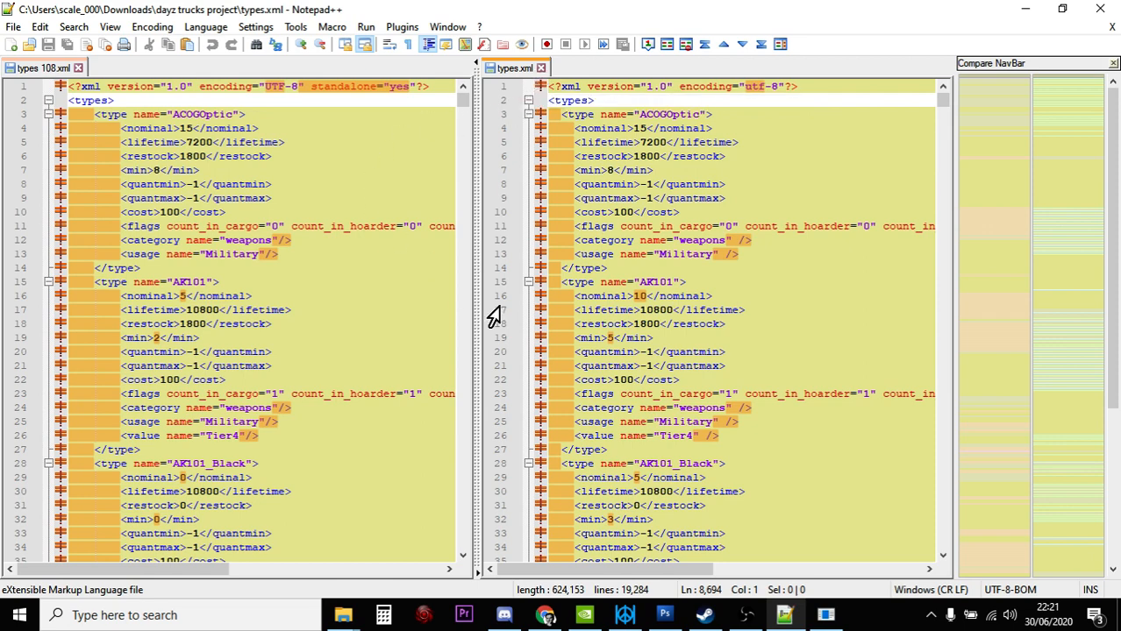
mouse_move(465, 84)
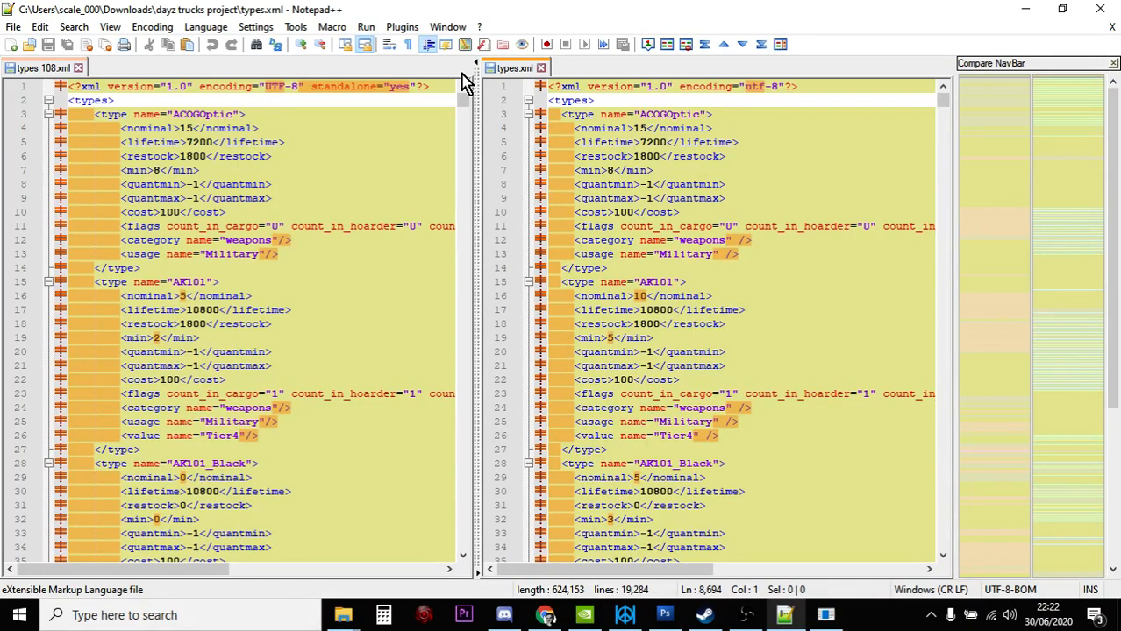
Switch to Chrome's 'how to compare files in notepad++' Google results tab.
left_click(545, 615)
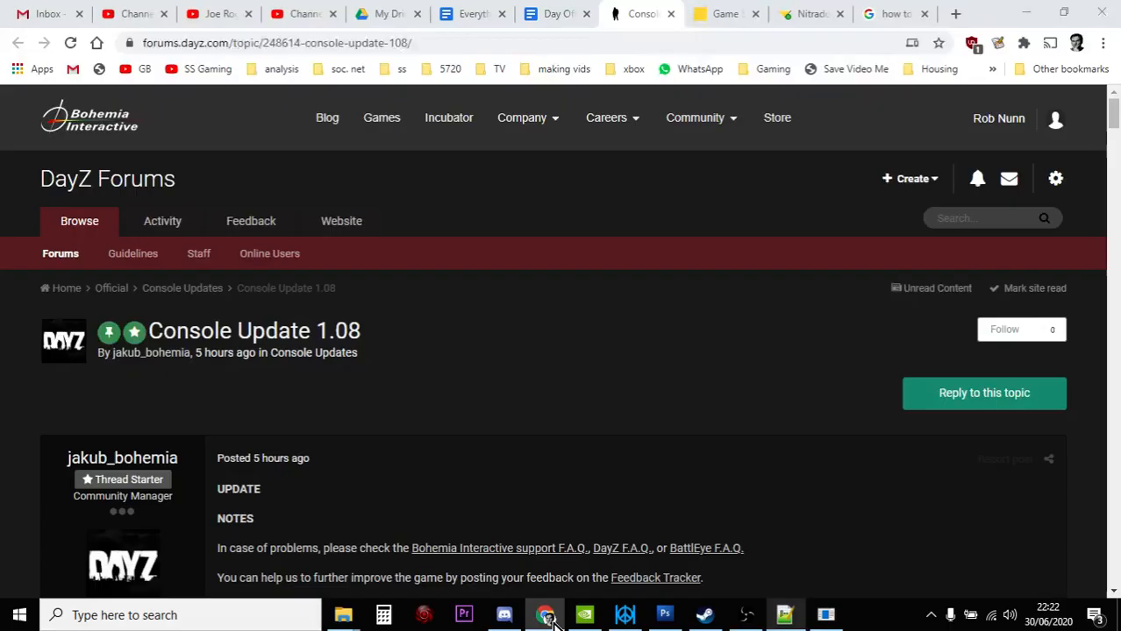
left_click(894, 13)
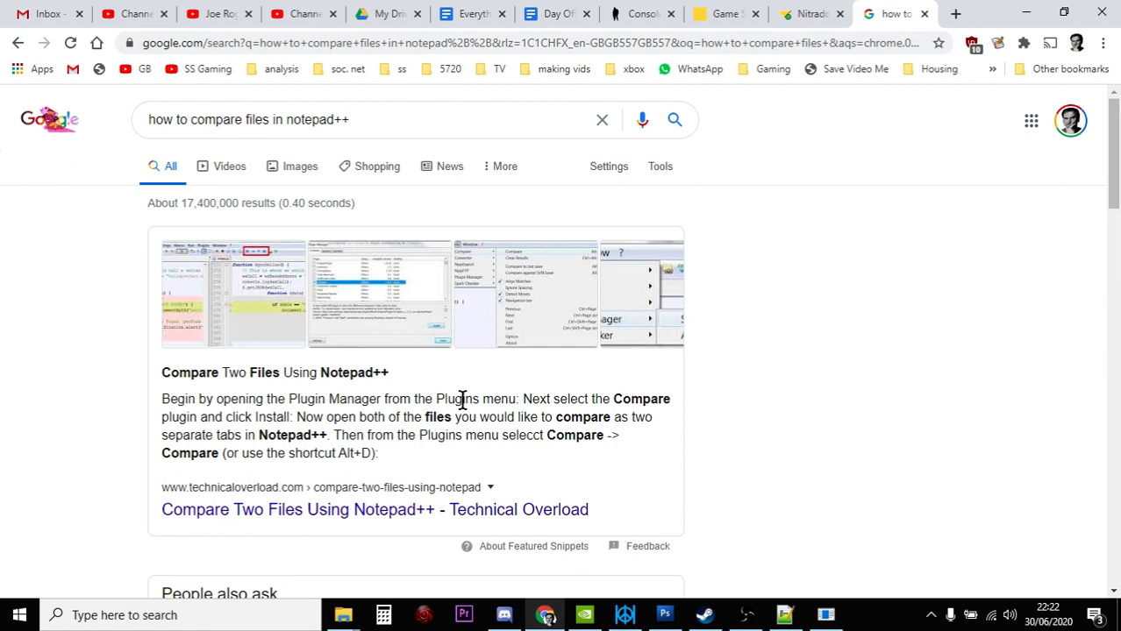
mouse_move(614, 419)
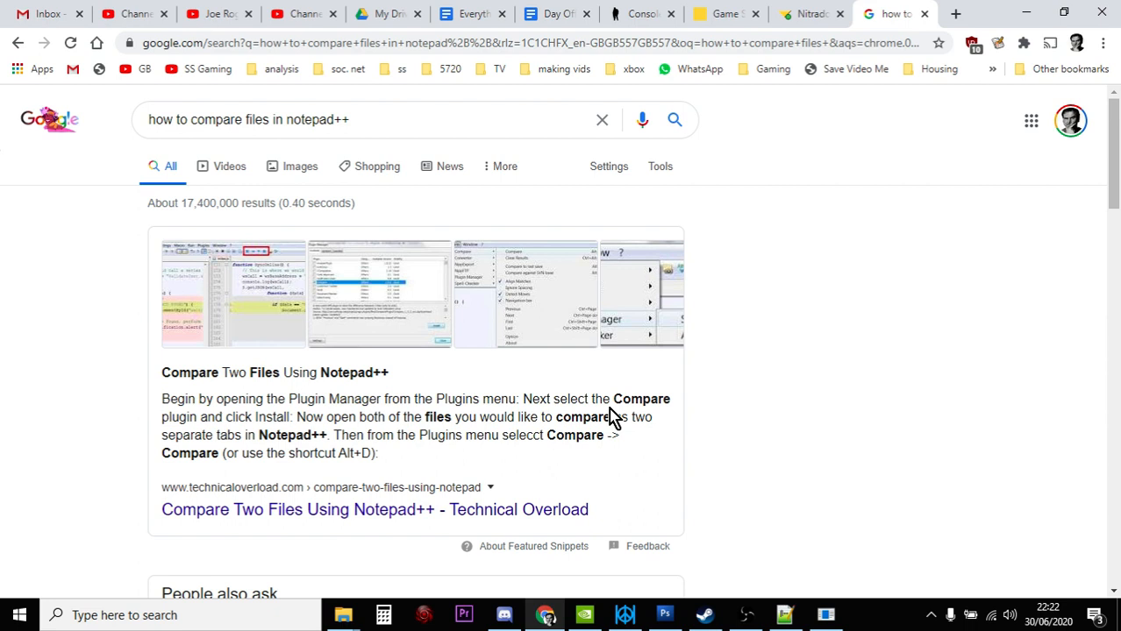
mouse_move(392, 487)
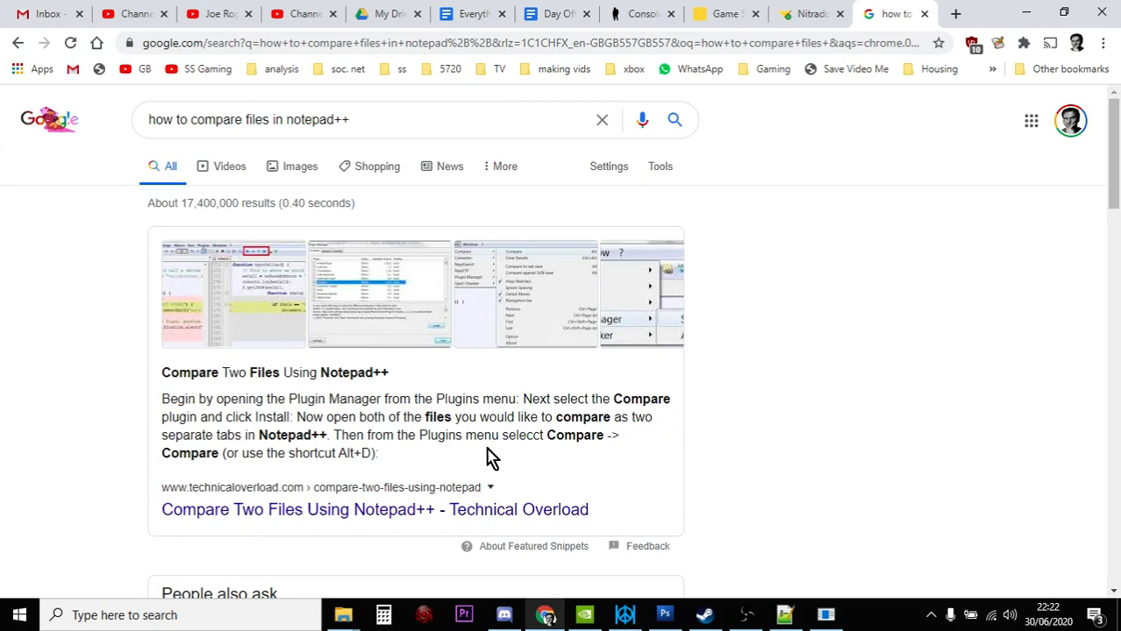
mouse_move(586, 455)
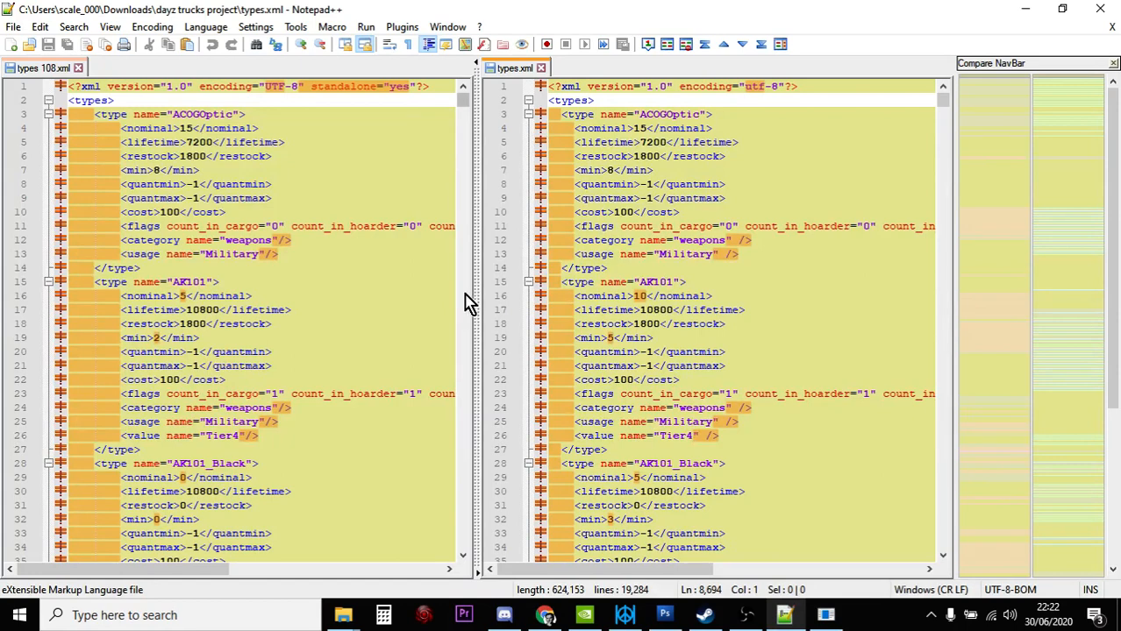
mouse_move(419, 262)
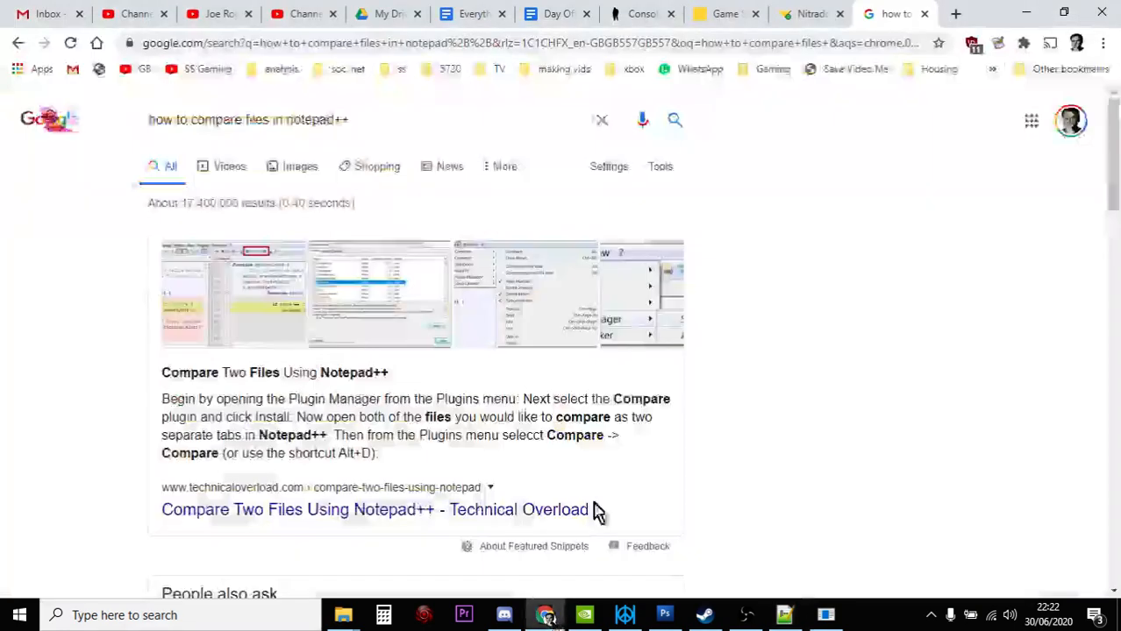
Show the Console Update 1.08 forum thread scrolled to its update notes.
left_click(640, 13)
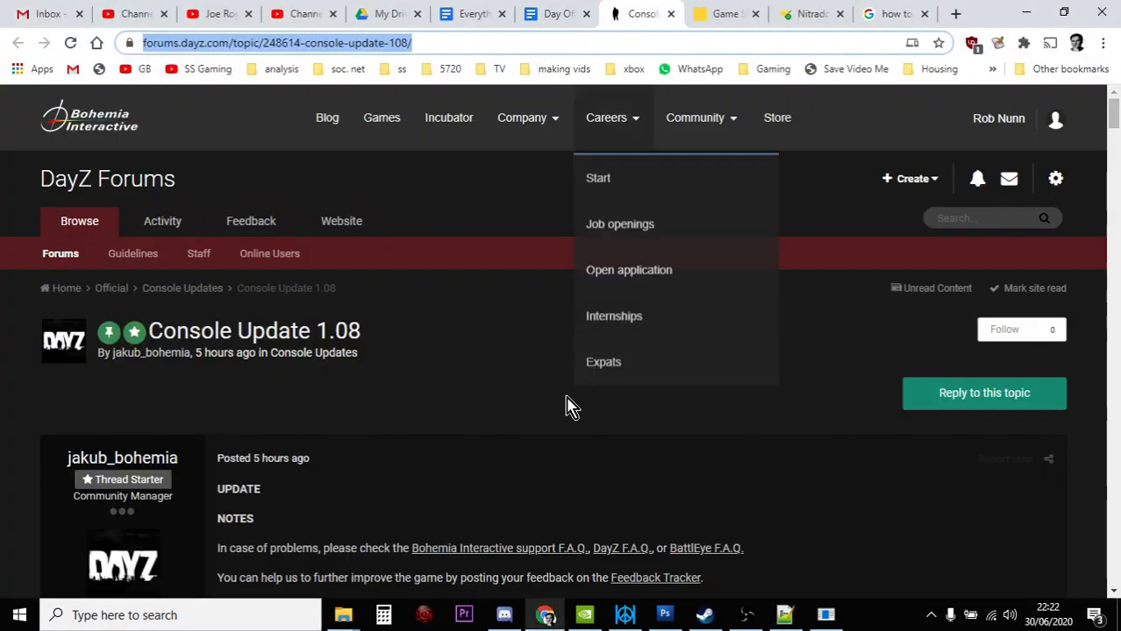
scroll("down", 3)
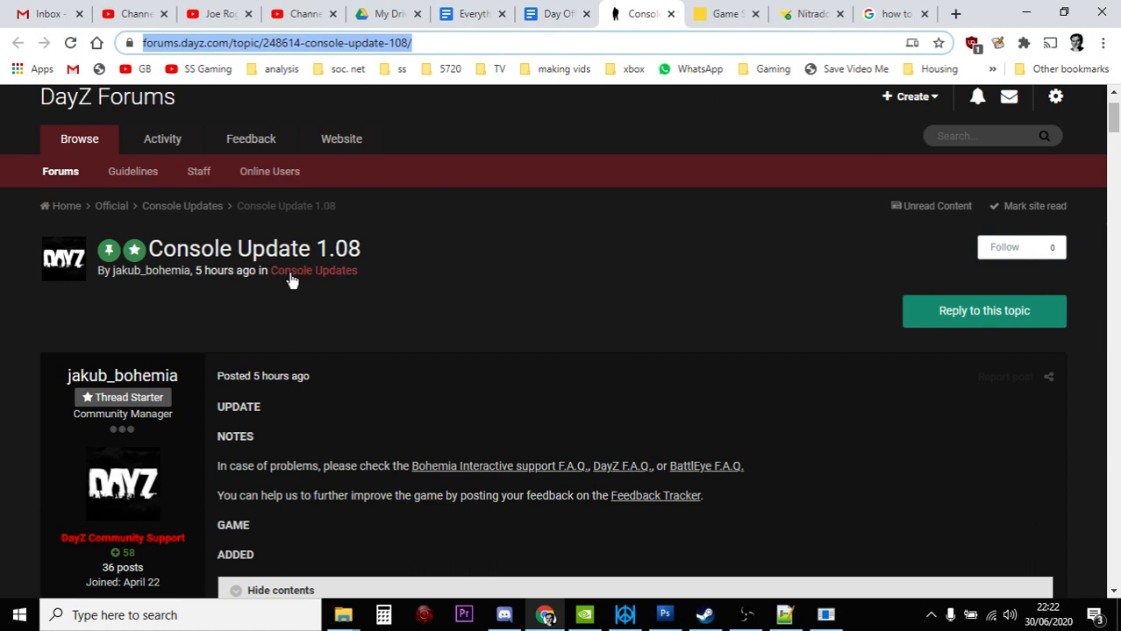
mouse_move(402, 341)
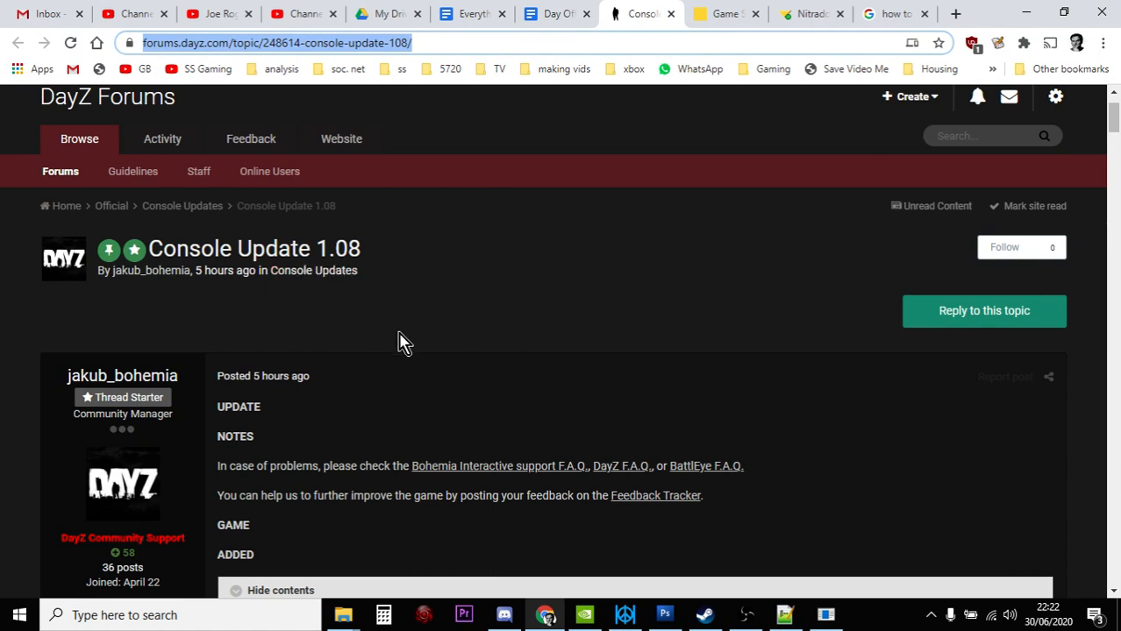
mouse_move(561, 354)
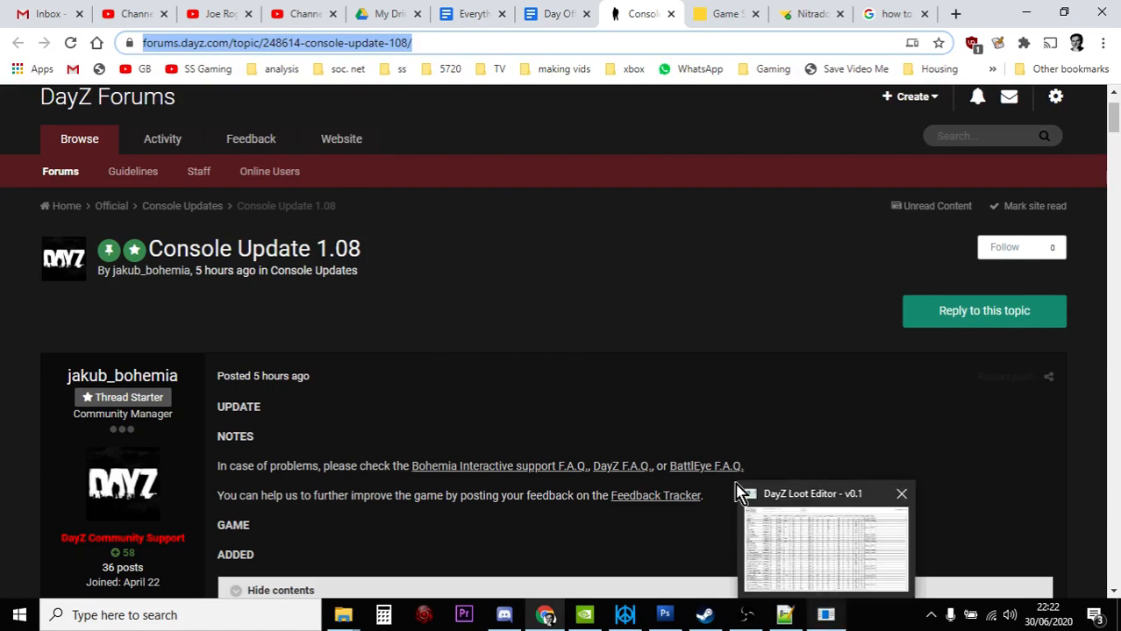
left_click(825, 615)
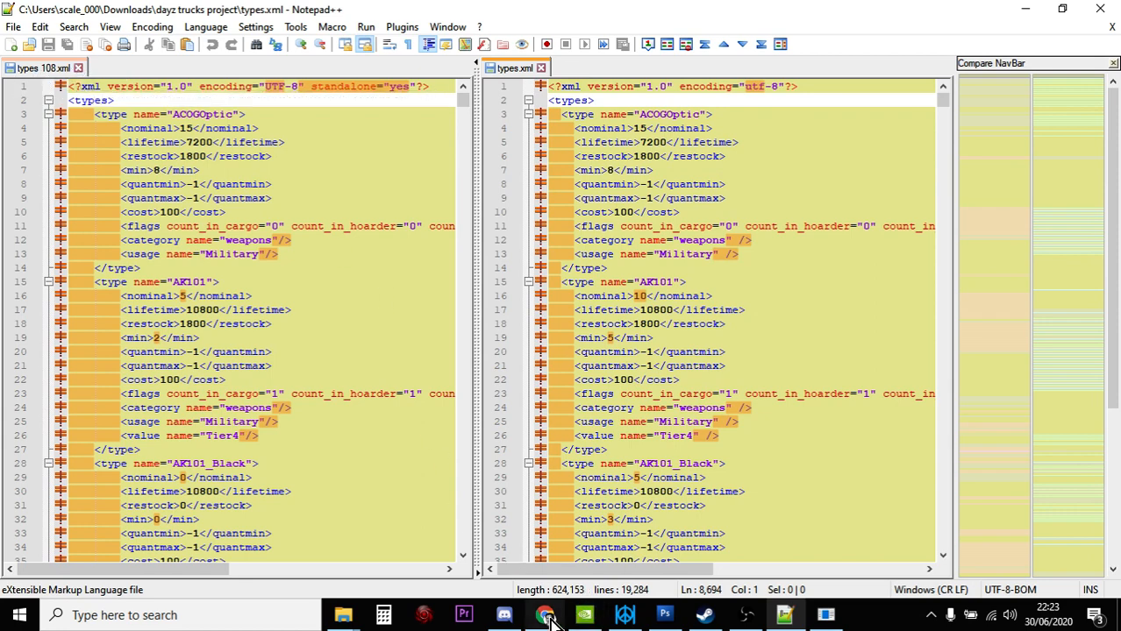
left_click(547, 615)
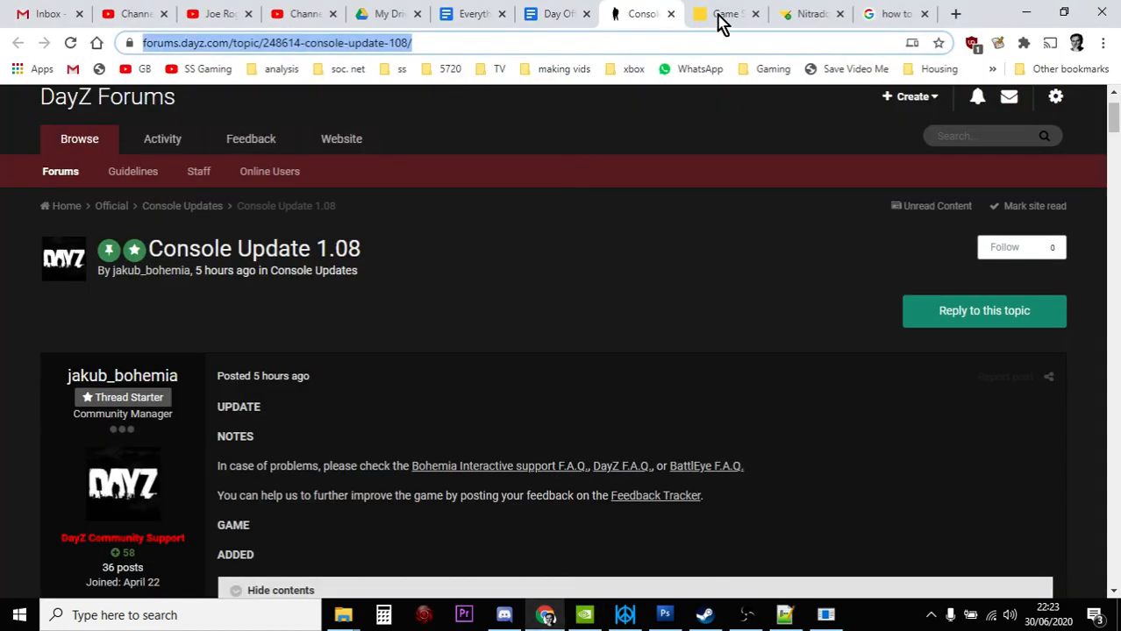
Open the PS4 DayZ server's Nitrado web interface and scroll to its server status.
left_click(719, 13)
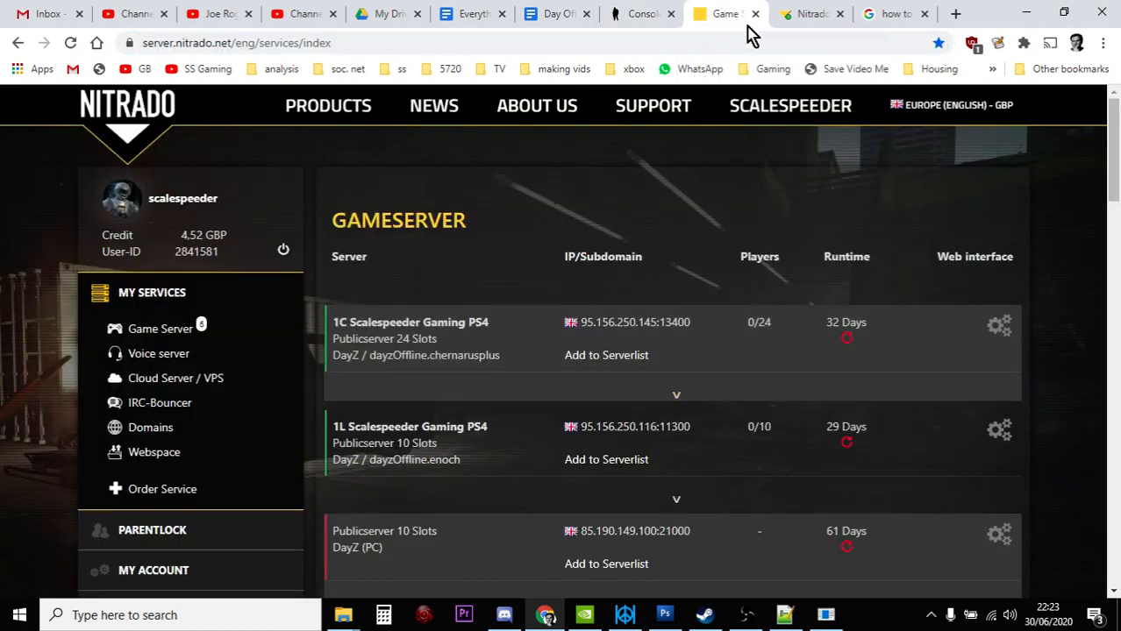
left_click(999, 325)
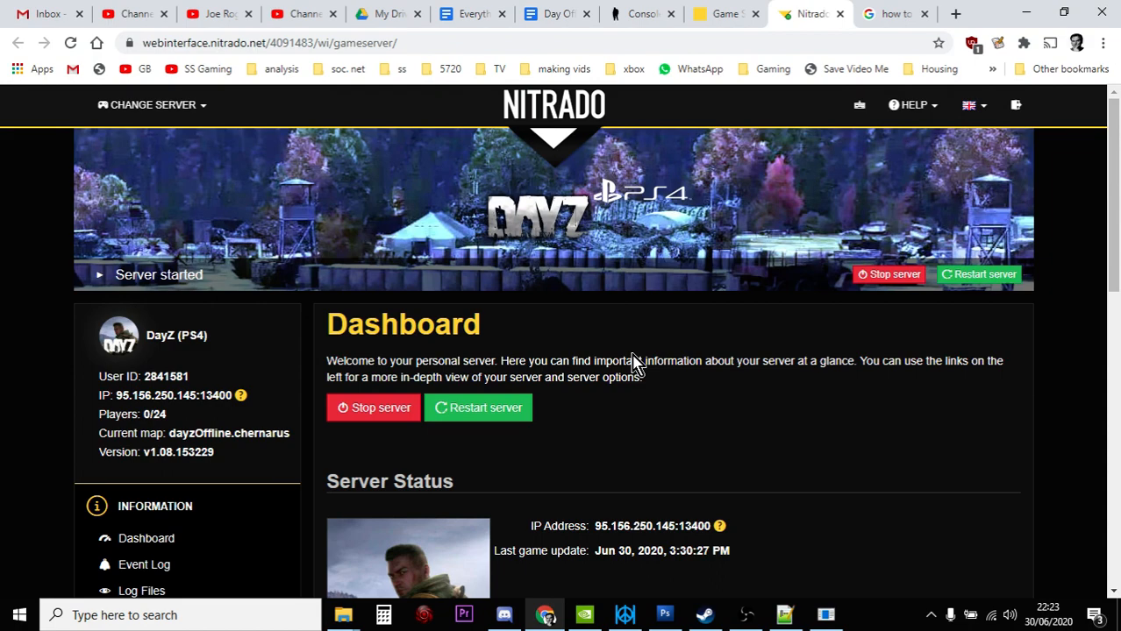
scroll("down", 3)
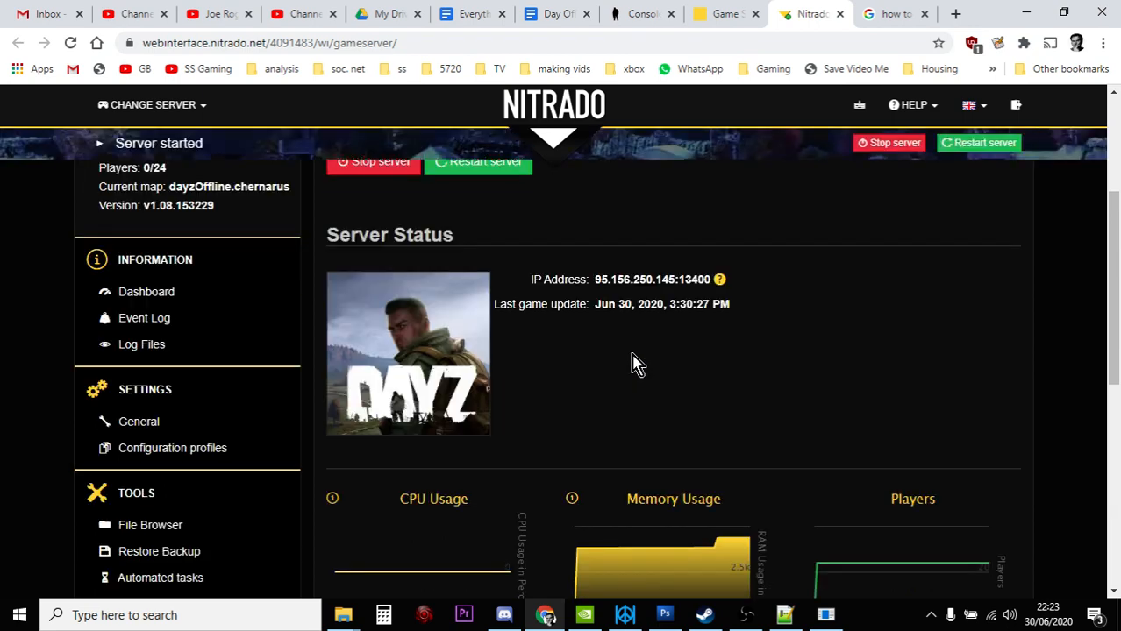
scroll("down", 3)
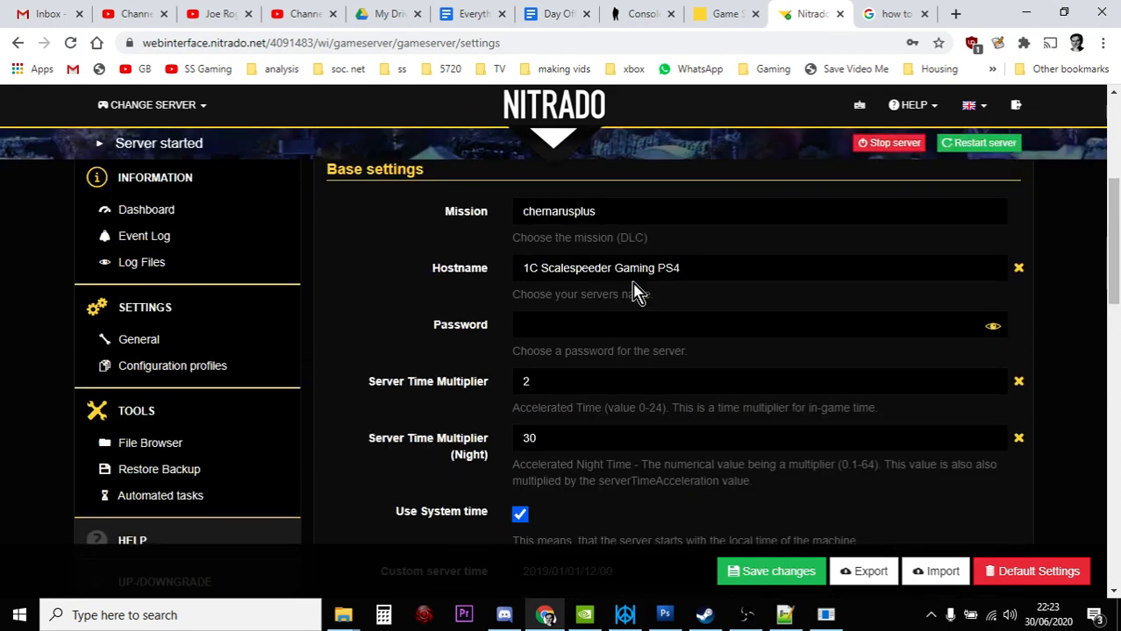
scroll("down", 3)
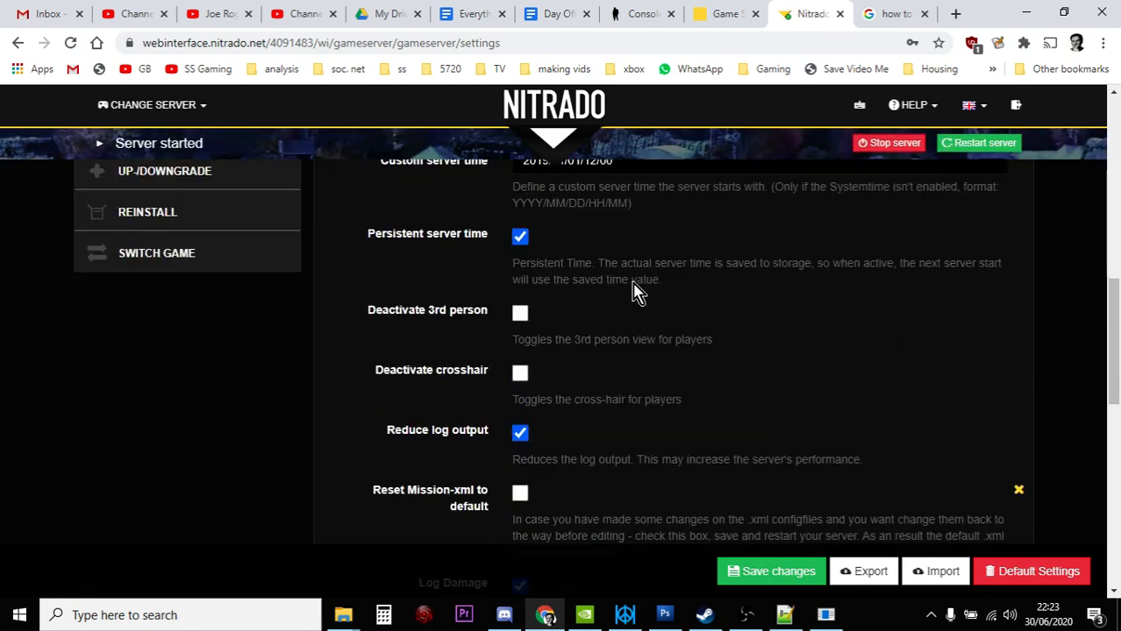
scroll("down", 3)
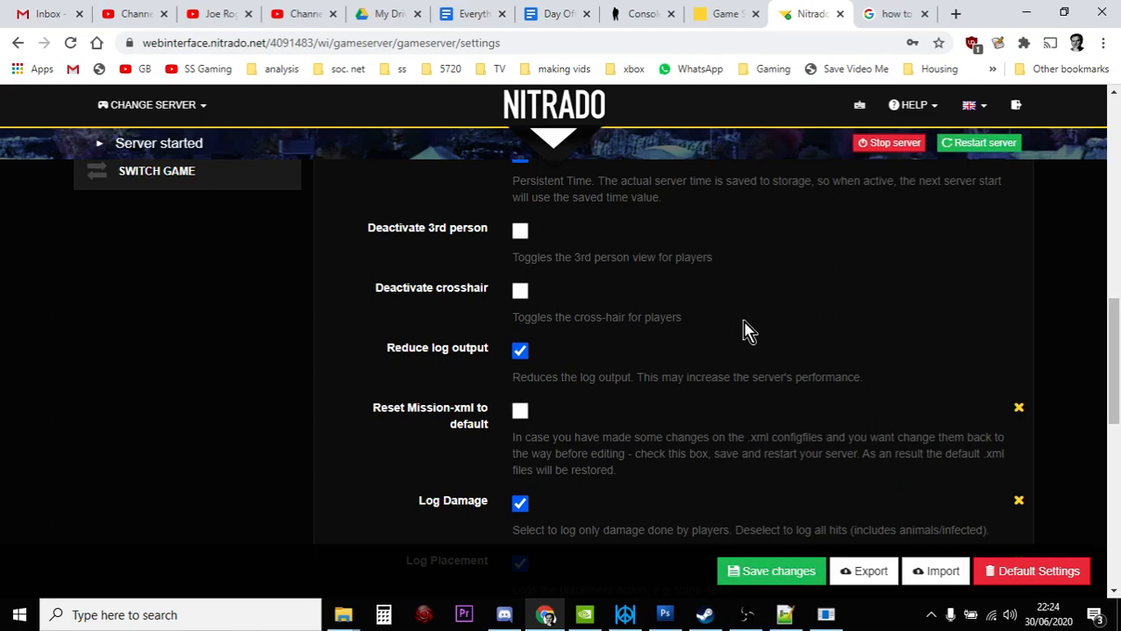
mouse_move(662, 415)
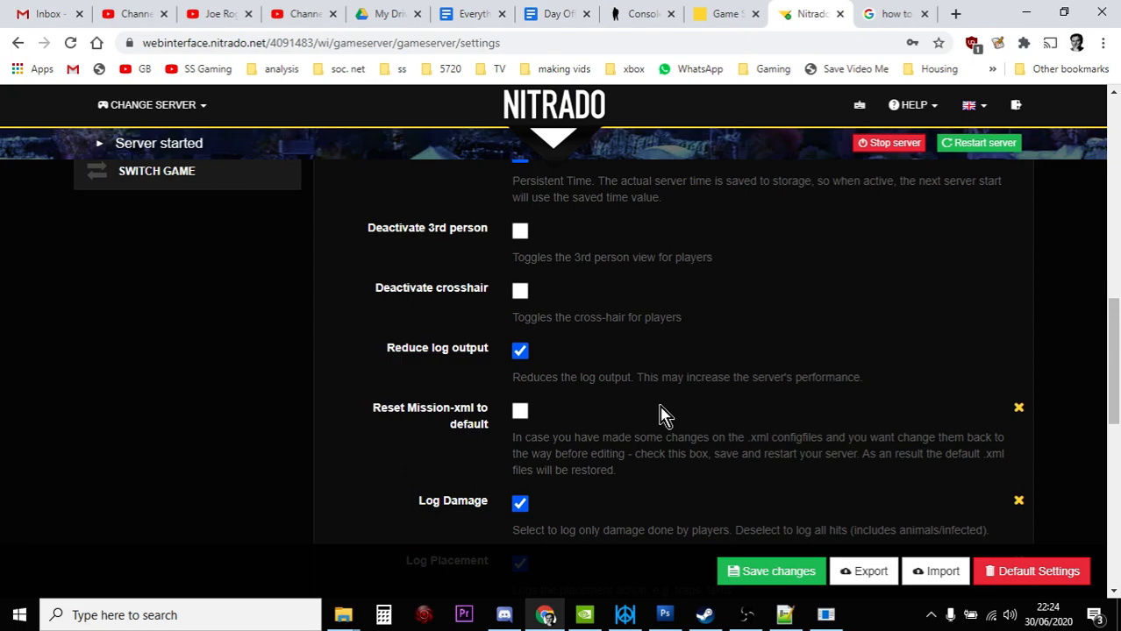
scroll("up", 3)
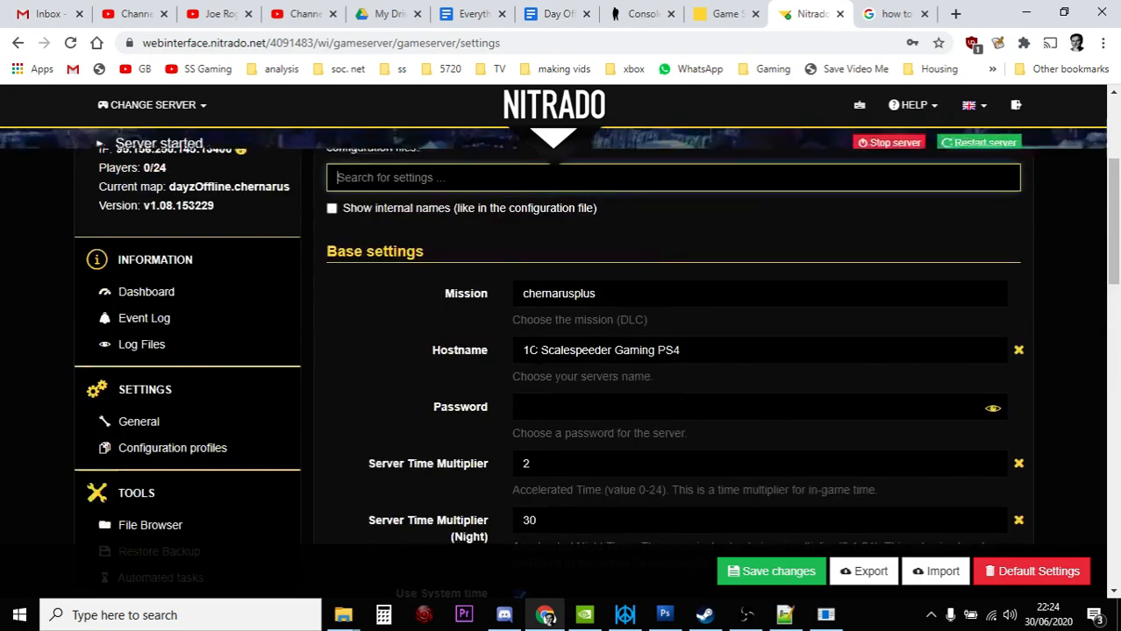
scroll("down", 3)
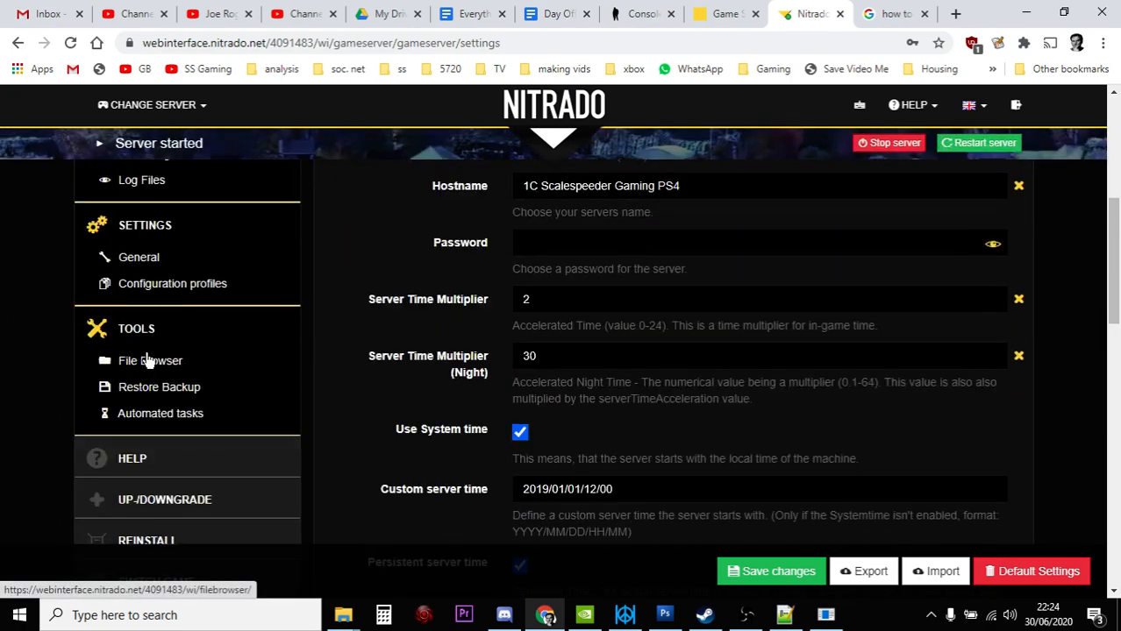
Browse Nitrado's file browser into dayzps_missions > dayzOffline.chernarusplus.
left_click(150, 360)
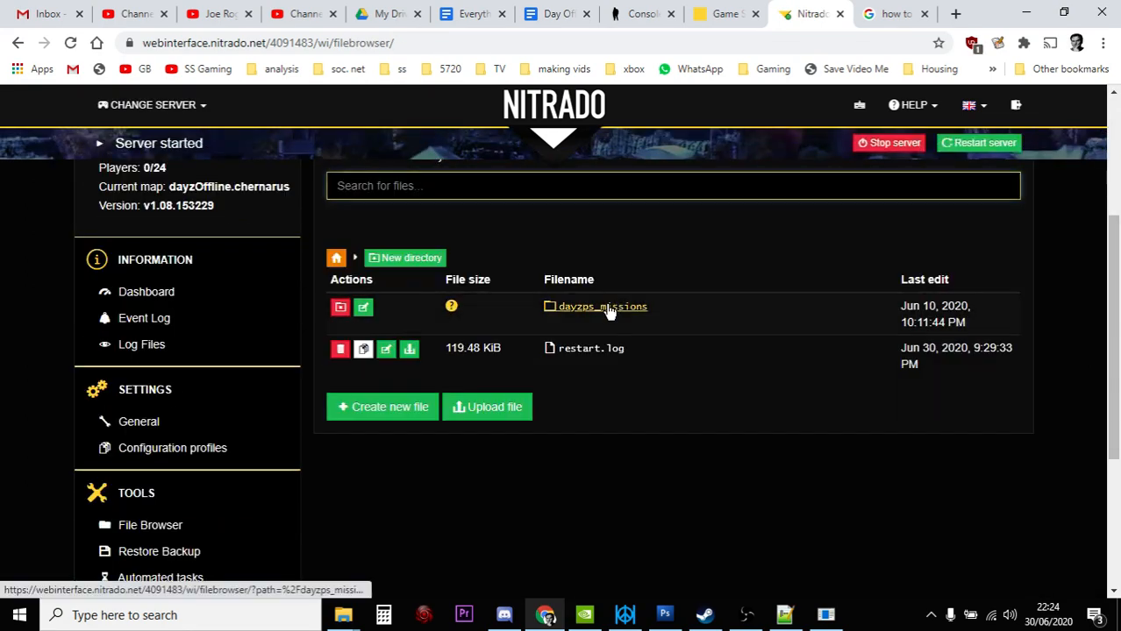
left_click(602, 306)
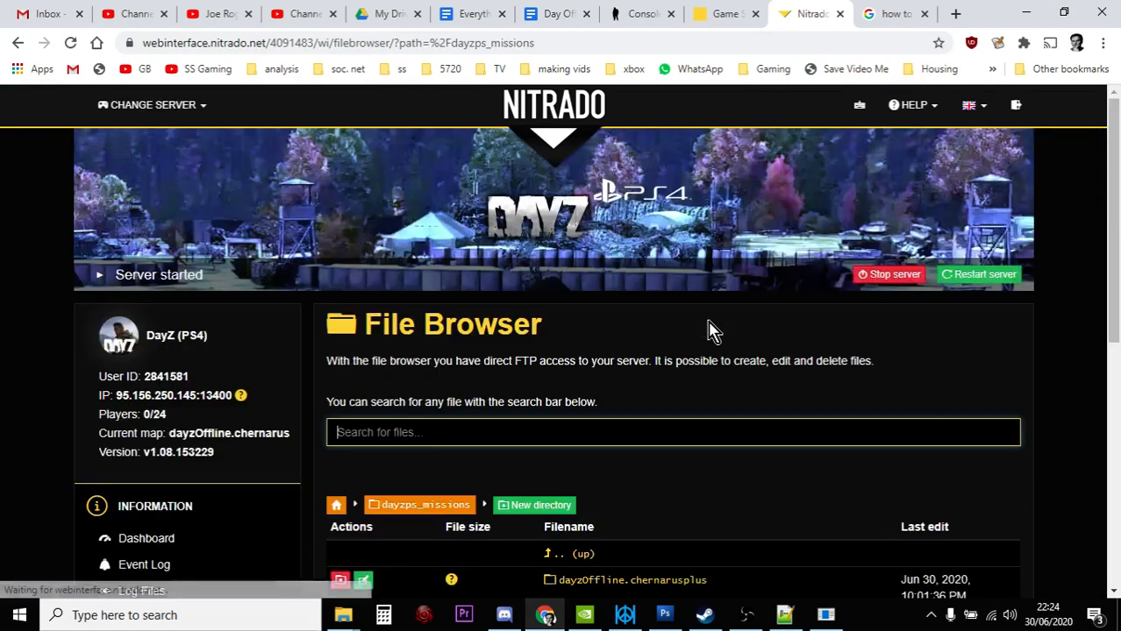
scroll("down", 3)
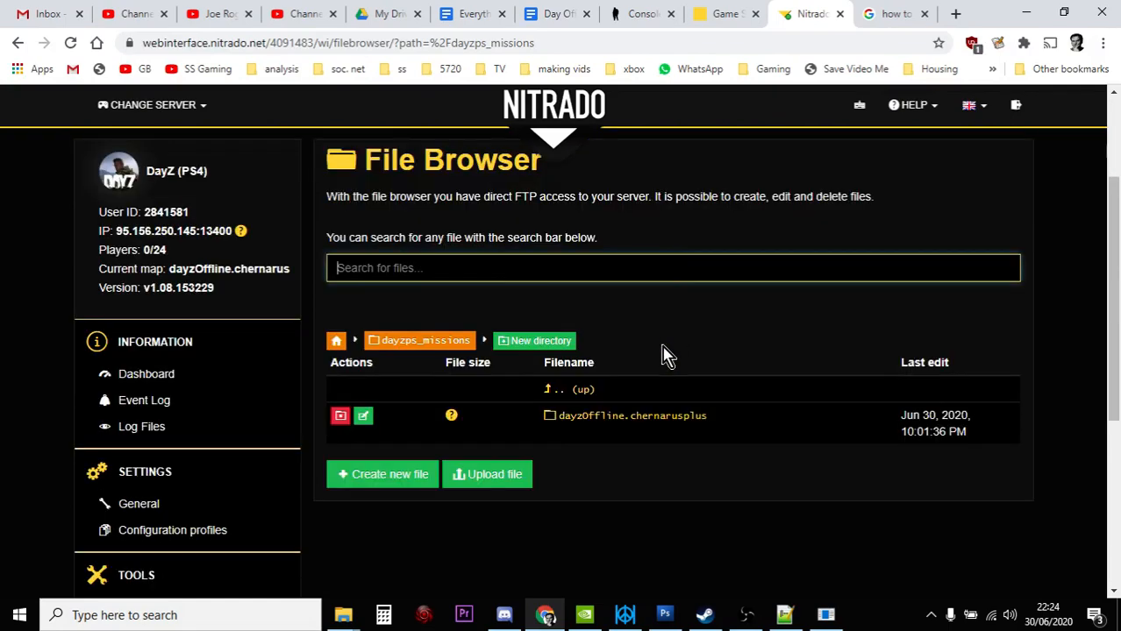
left_click(630, 415)
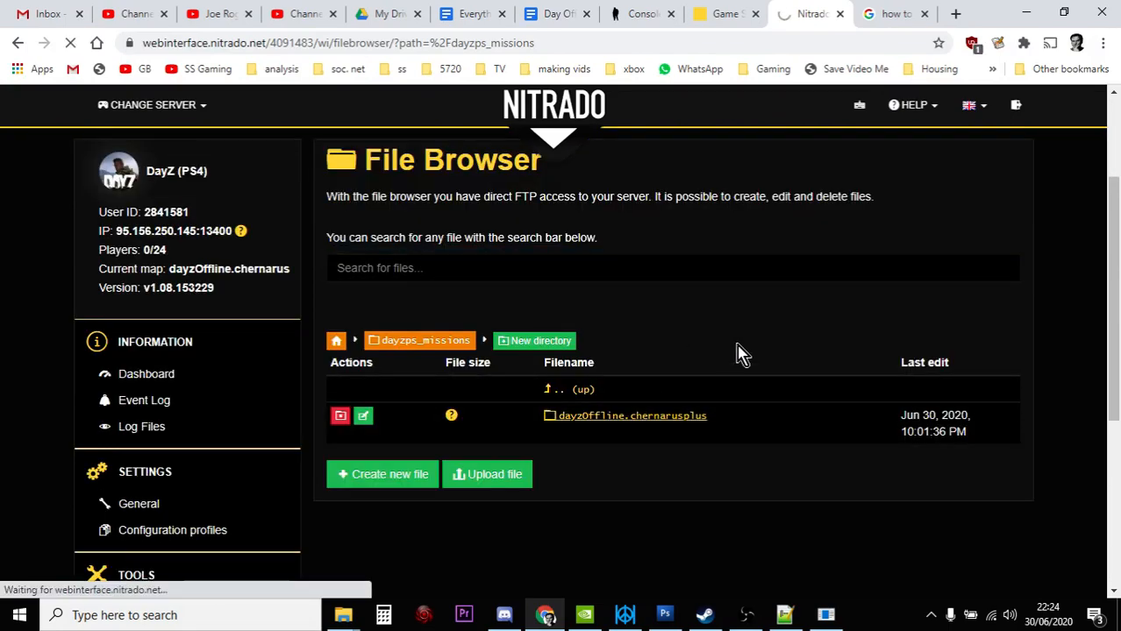
left_click(631, 416)
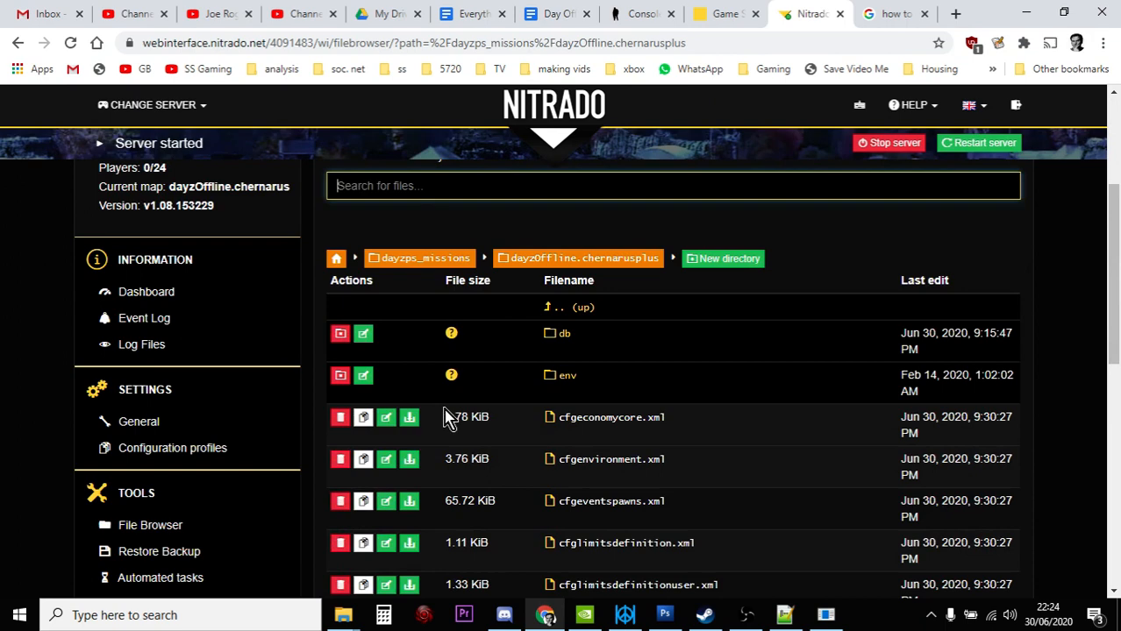
scroll("down", 3)
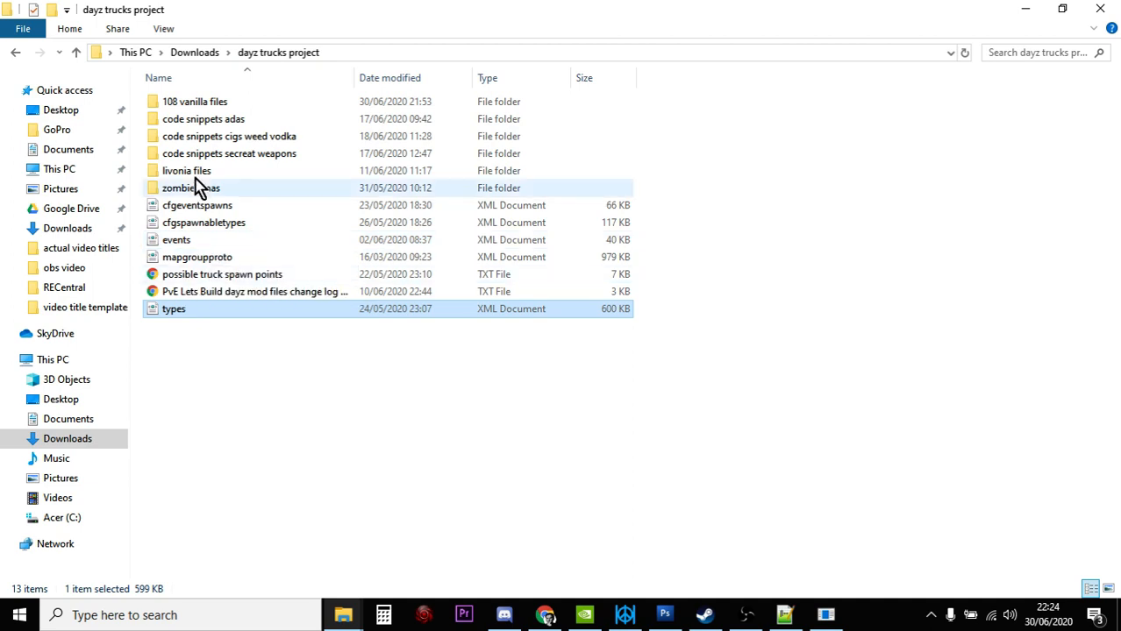
Open the dayz trucks project types XML file in Notepad++.
double_click(194, 101)
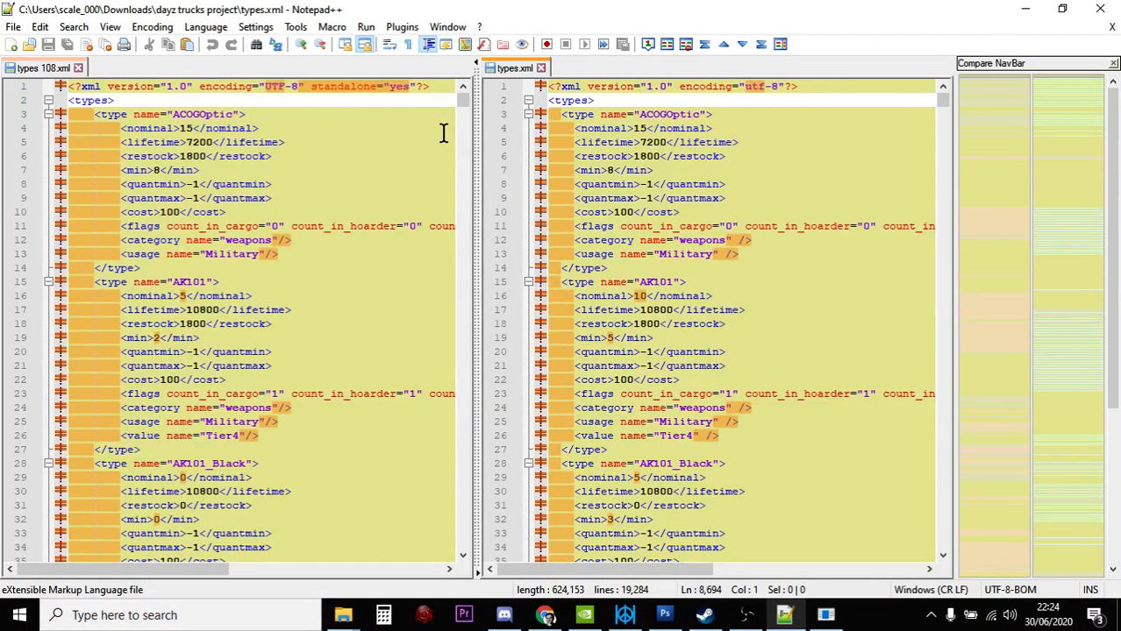
mouse_move(369, 49)
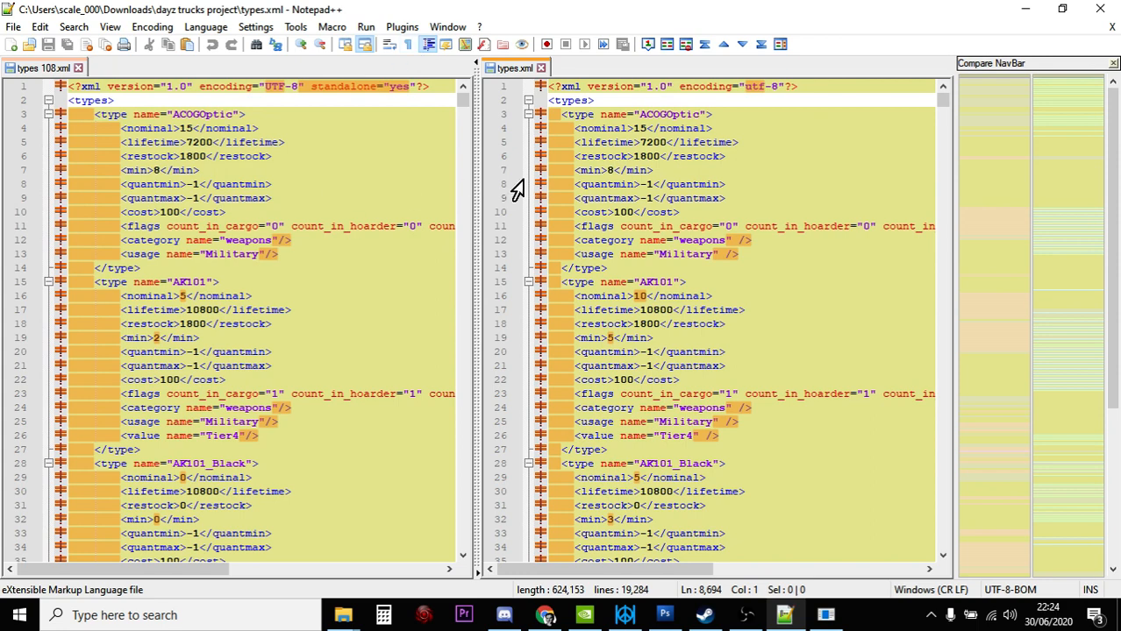
mouse_move(474, 171)
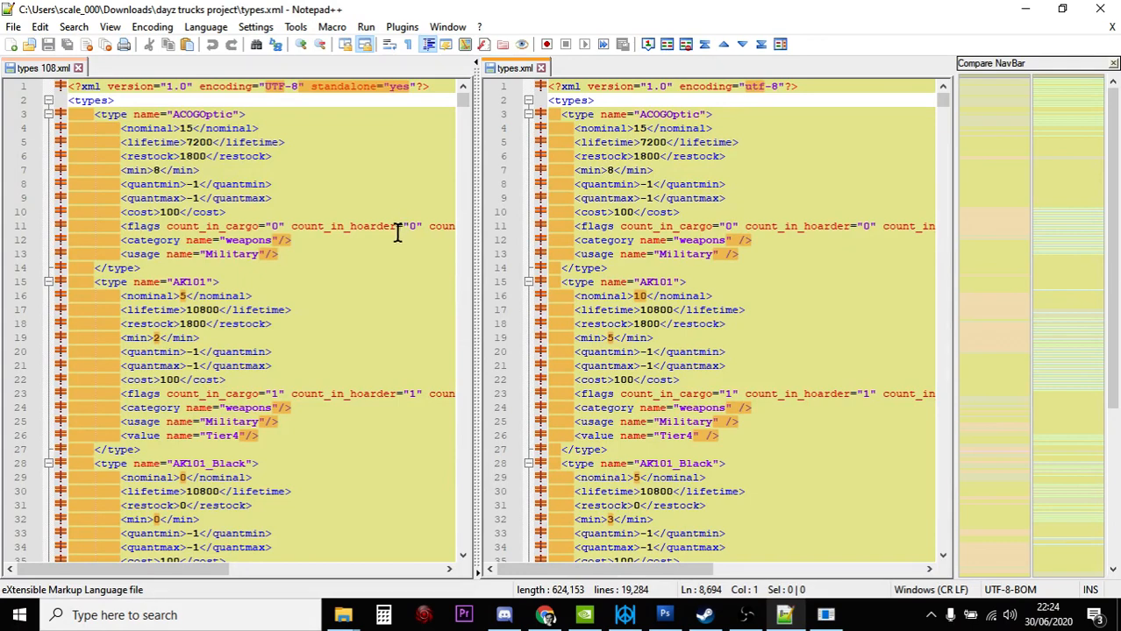
scroll("down", 3)
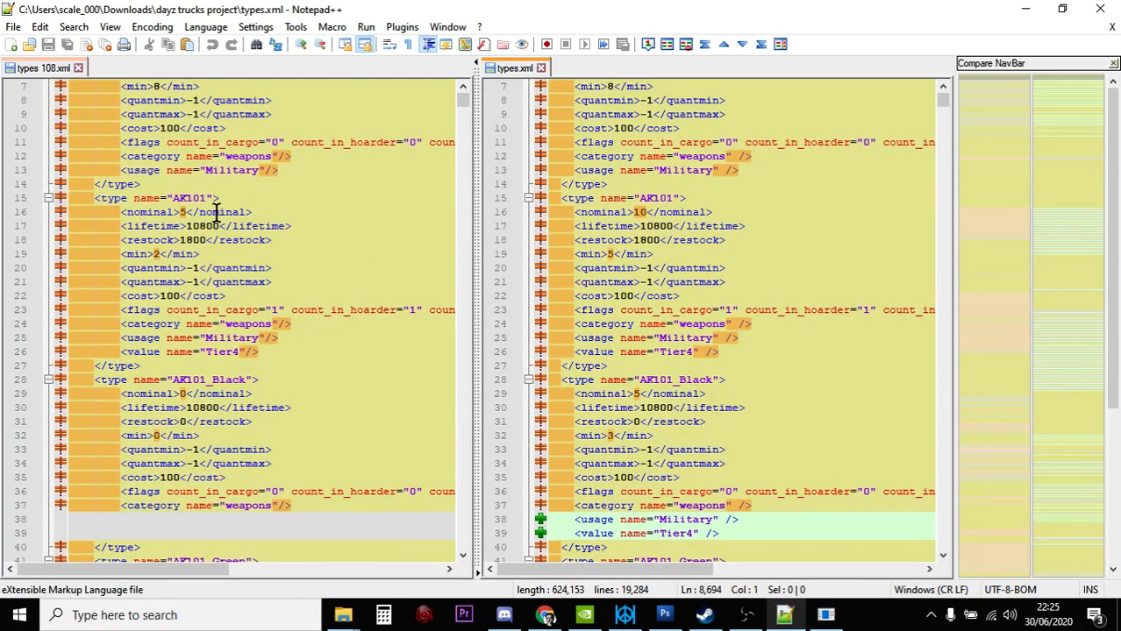
mouse_move(693, 211)
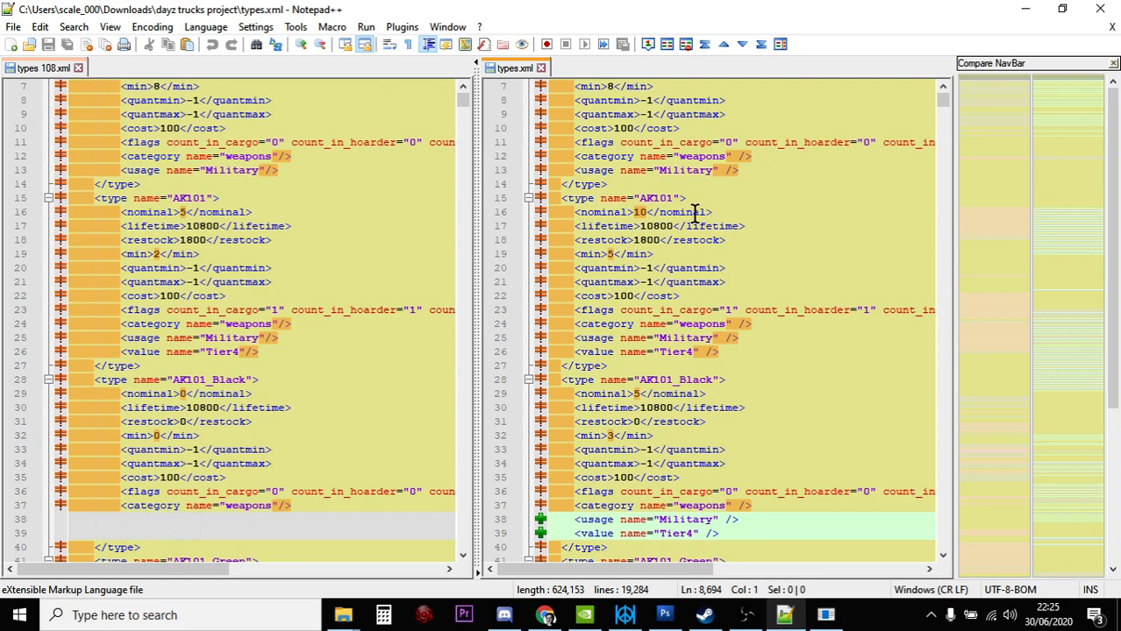
mouse_move(618, 213)
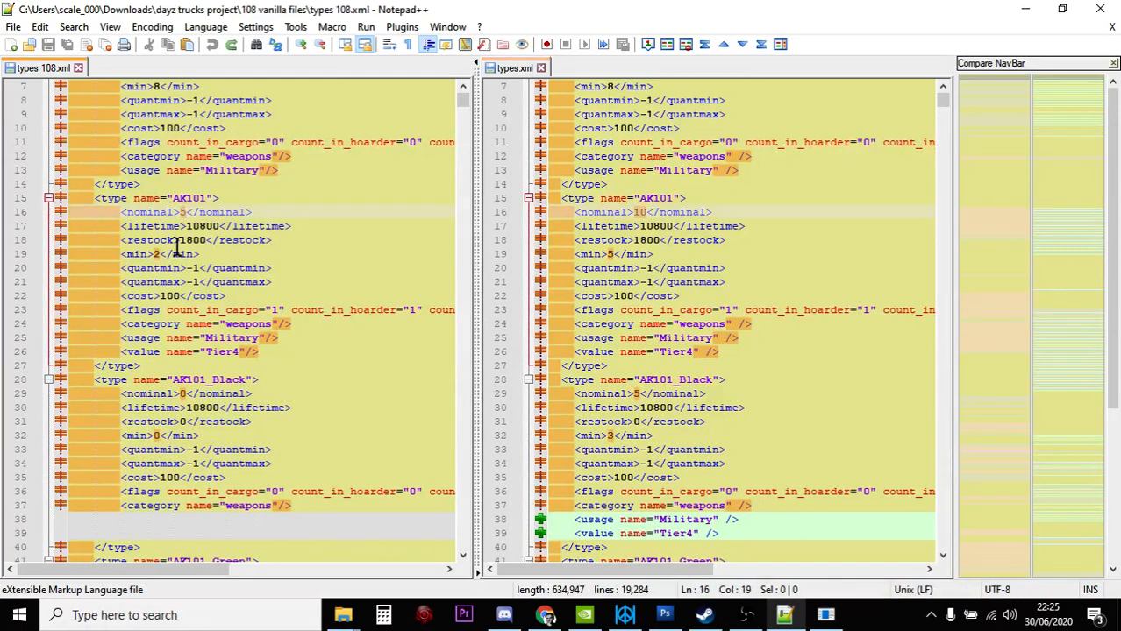
Change AK101's nominal to 10 and min to 5 in types 108.xml.
type("0")
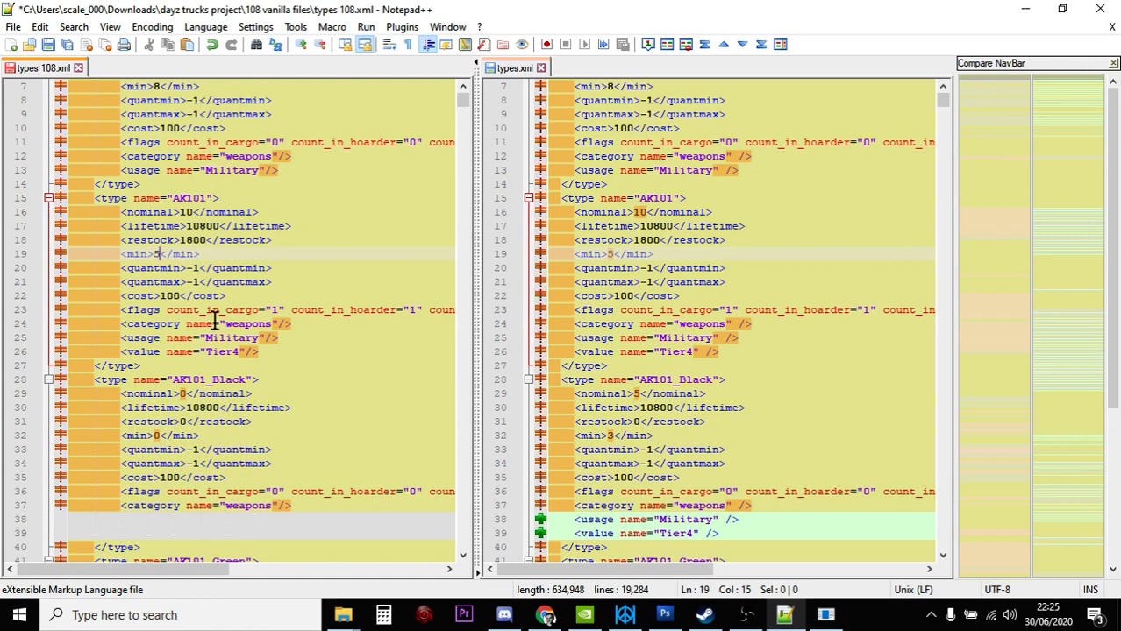
scroll("down", 3)
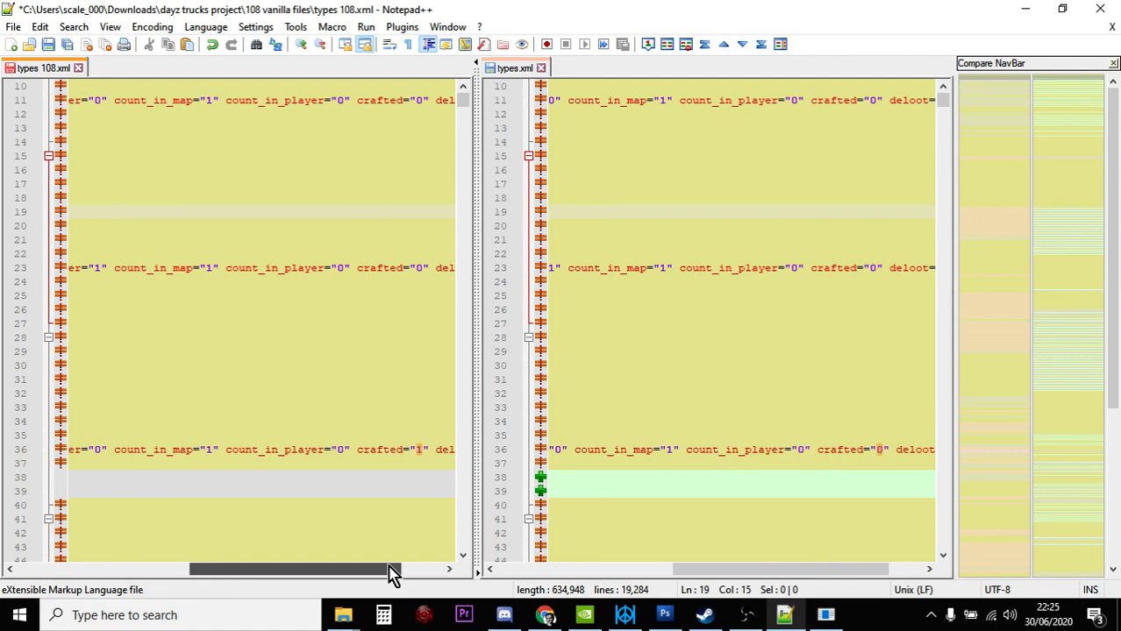
scroll("right", 3)
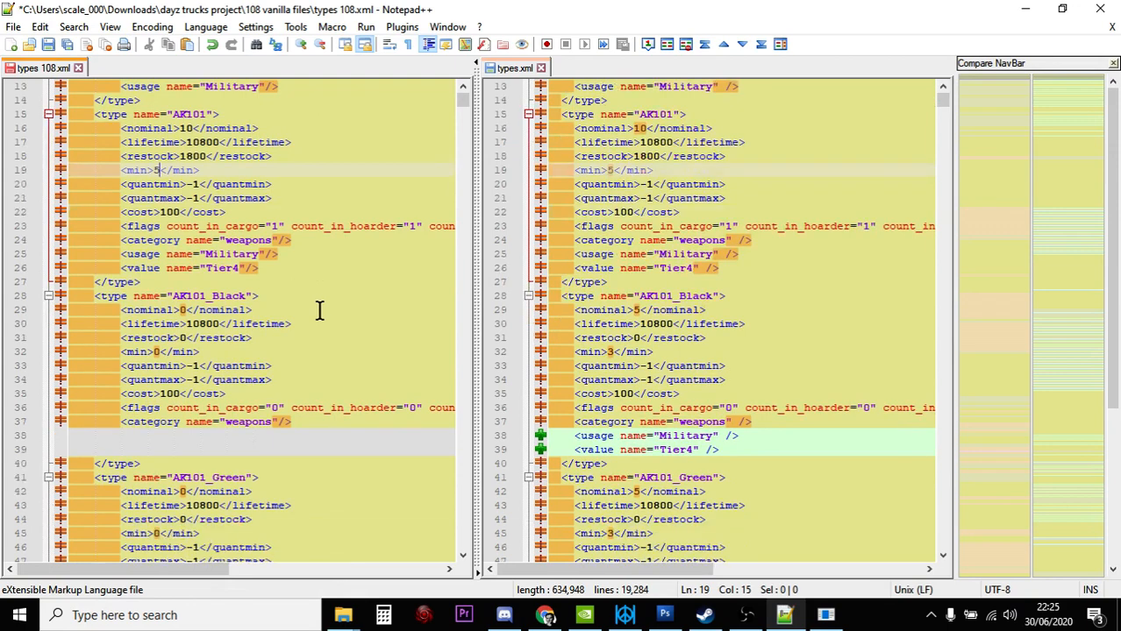
scroll("down", 3)
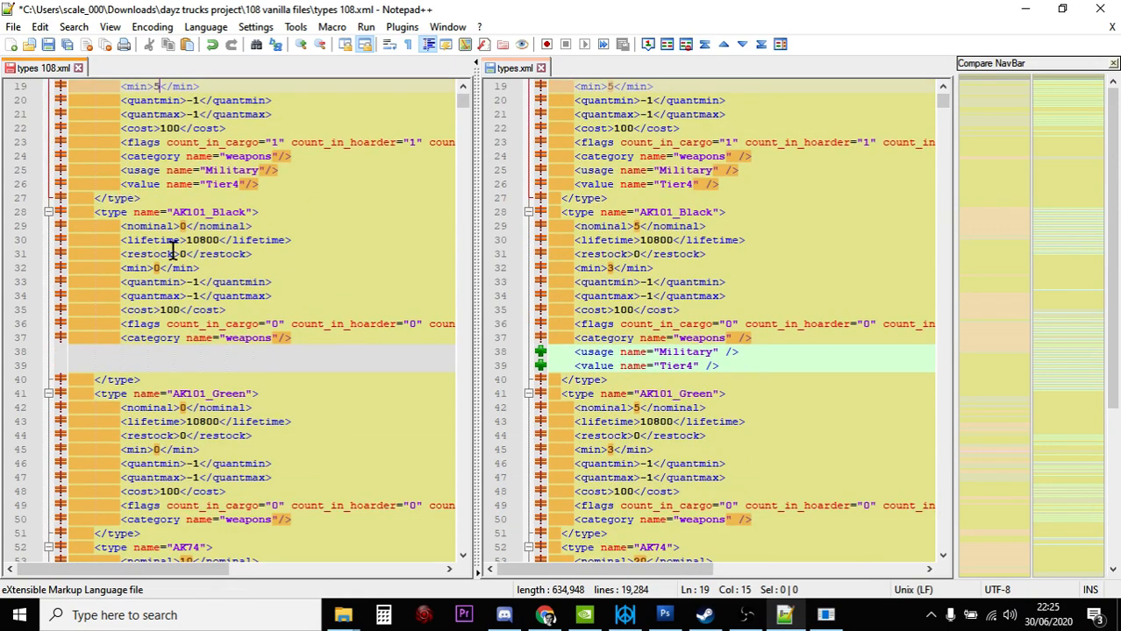
mouse_move(191, 213)
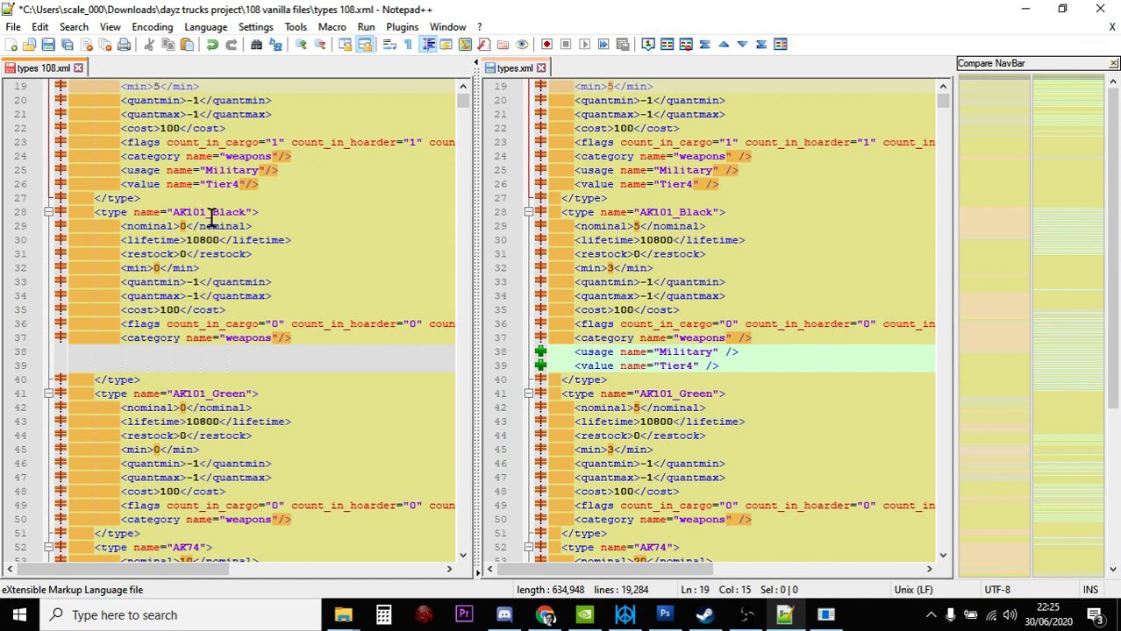
mouse_move(179, 261)
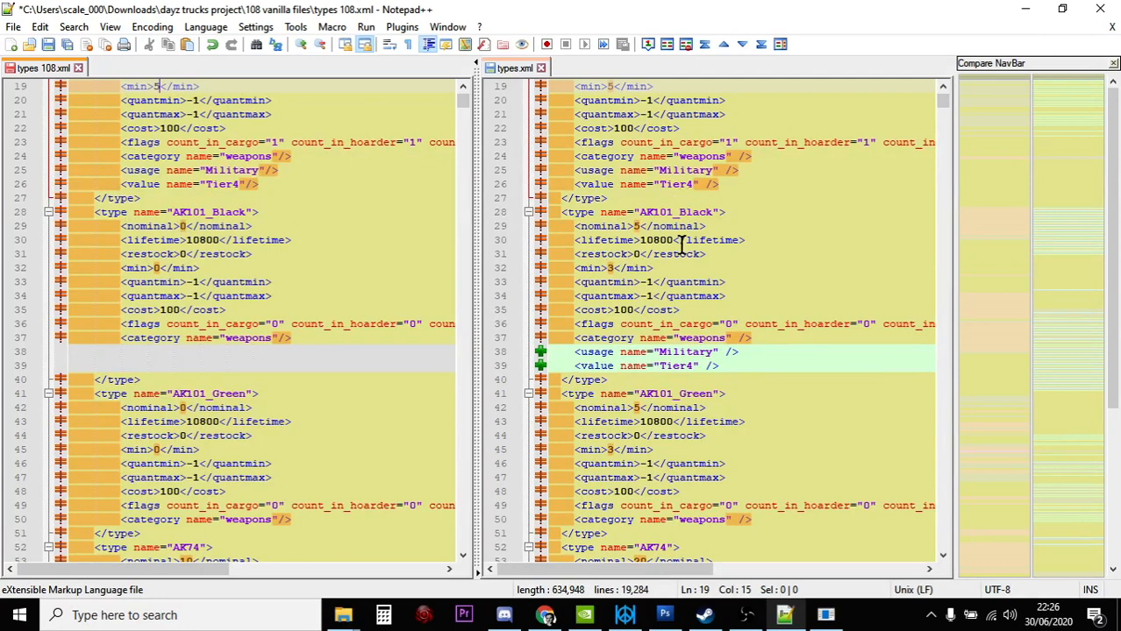
mouse_move(485, 278)
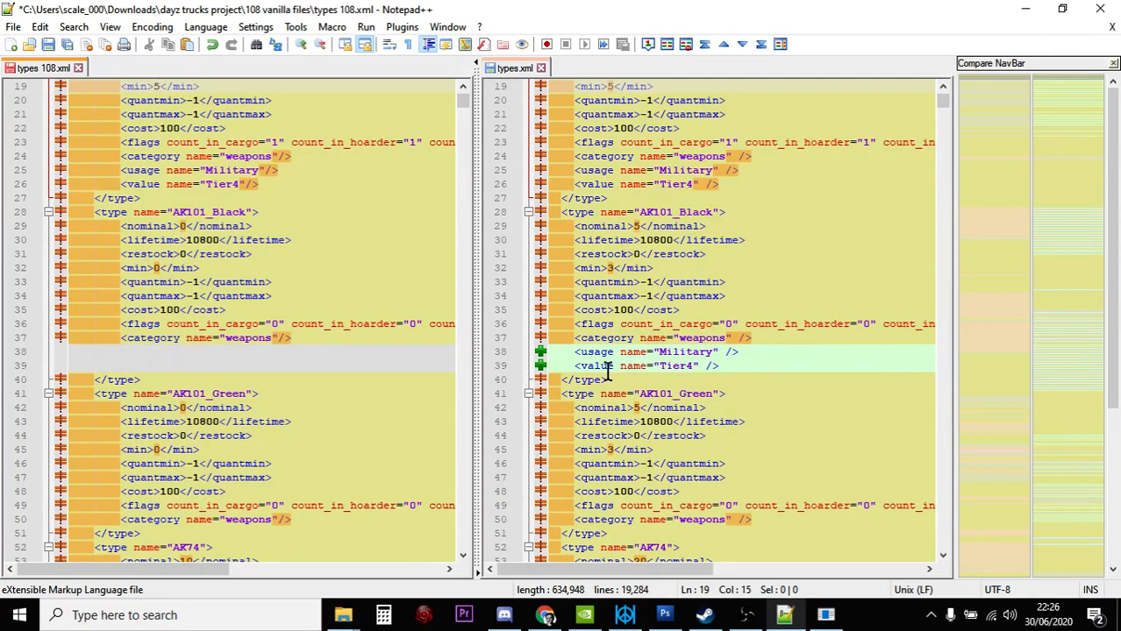
mouse_move(638, 379)
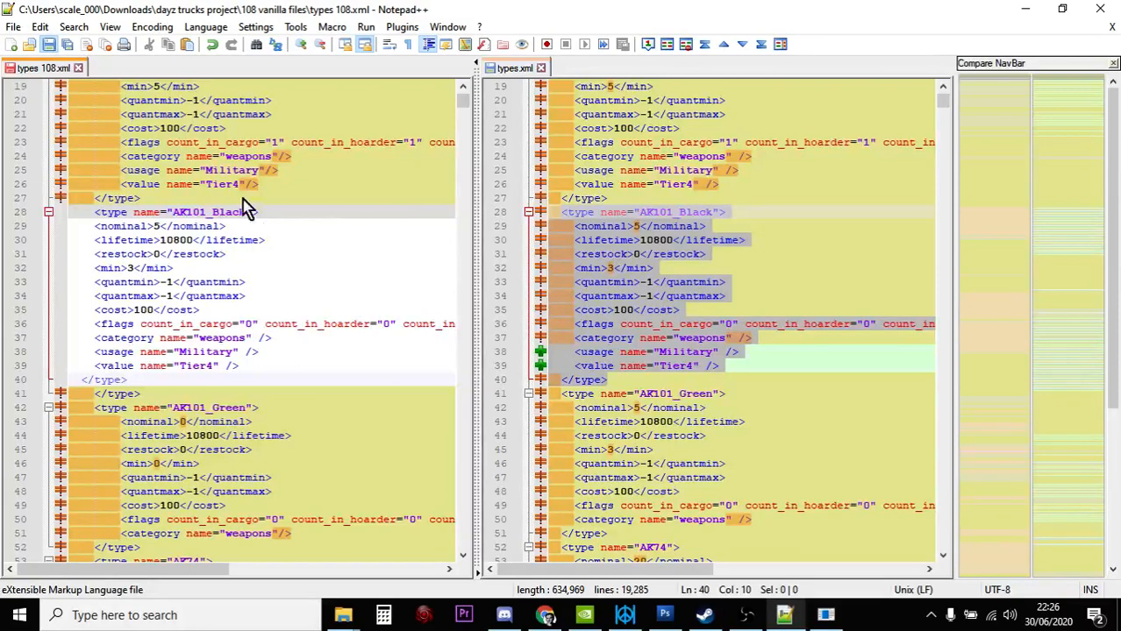
scroll("down", 3)
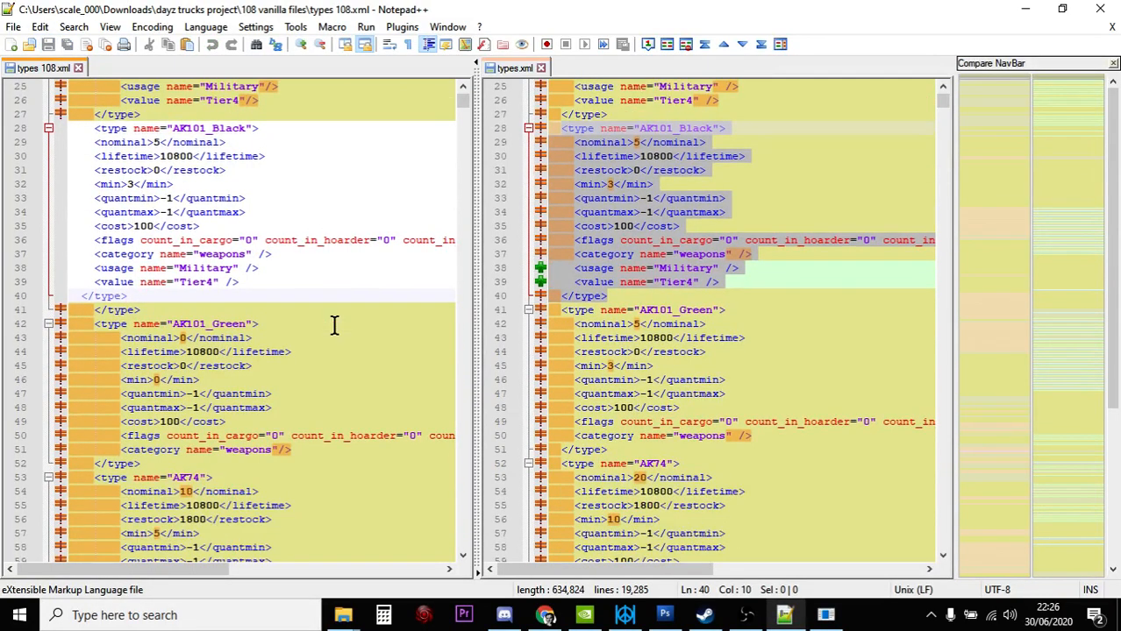
scroll("down", 3)
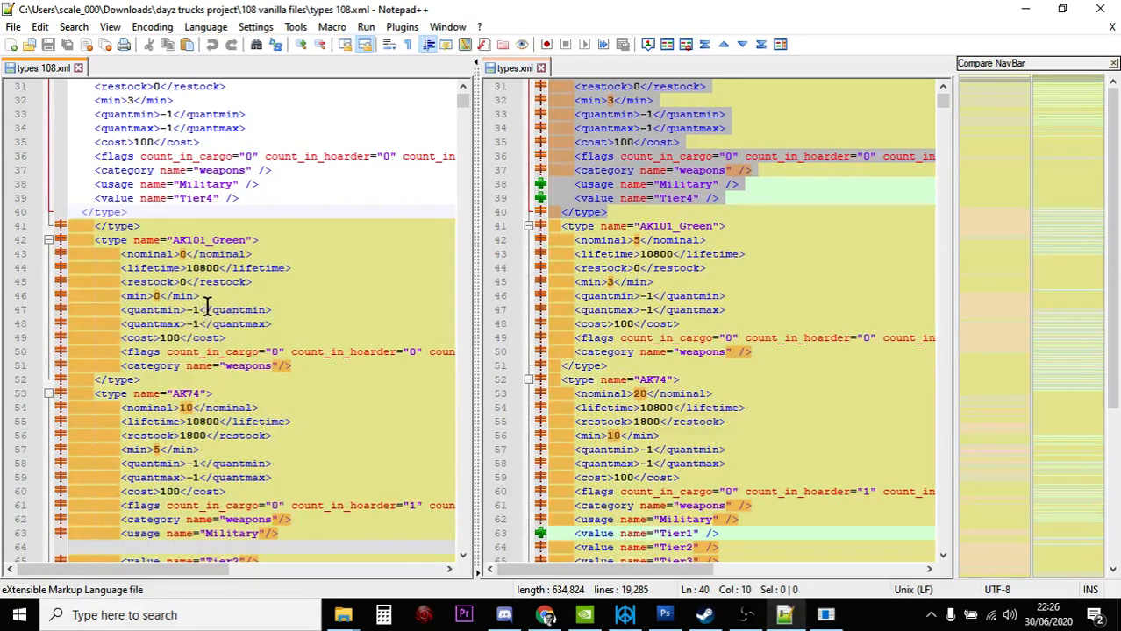
mouse_move(250, 329)
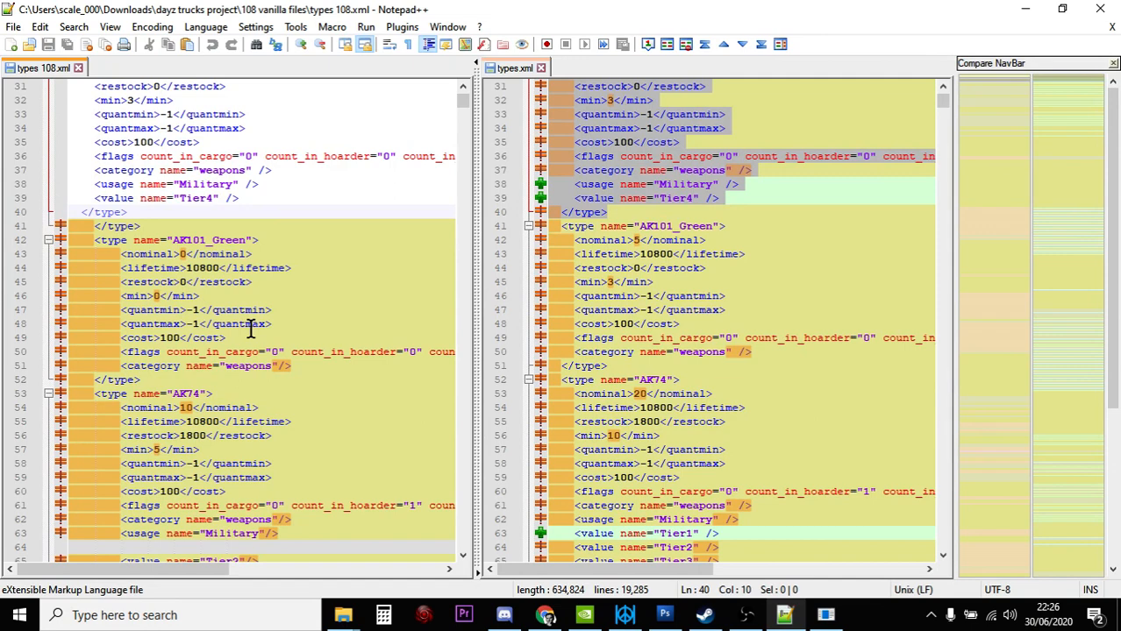
mouse_move(642, 252)
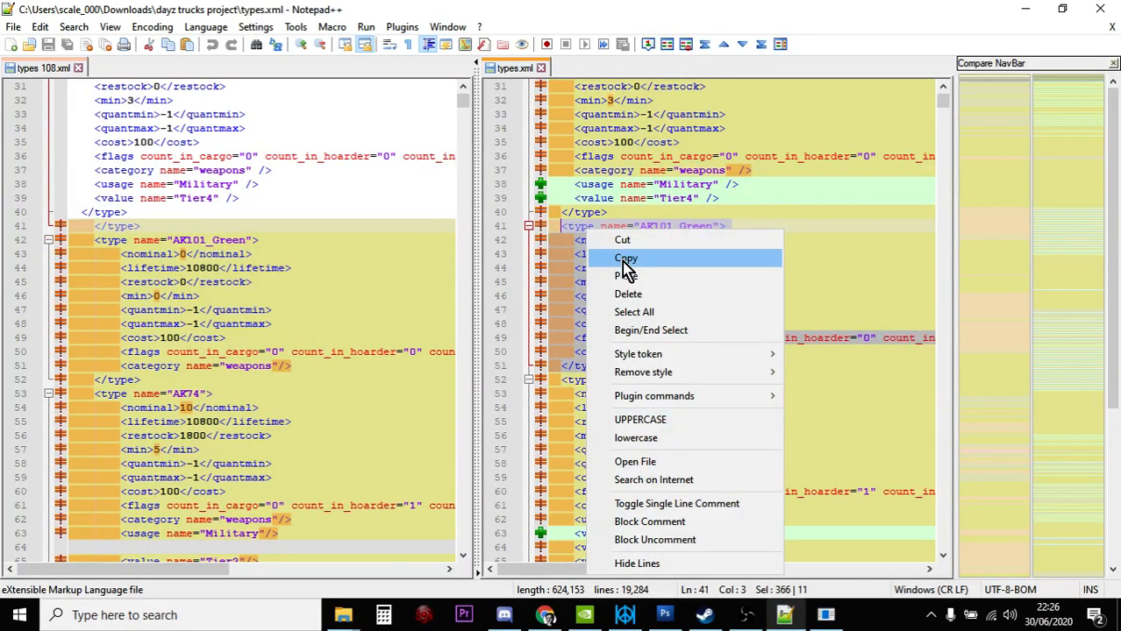
Replace types 108.xml's AK101_Green block with the modded version (nominal 5, min 3).
left_click(625, 258)
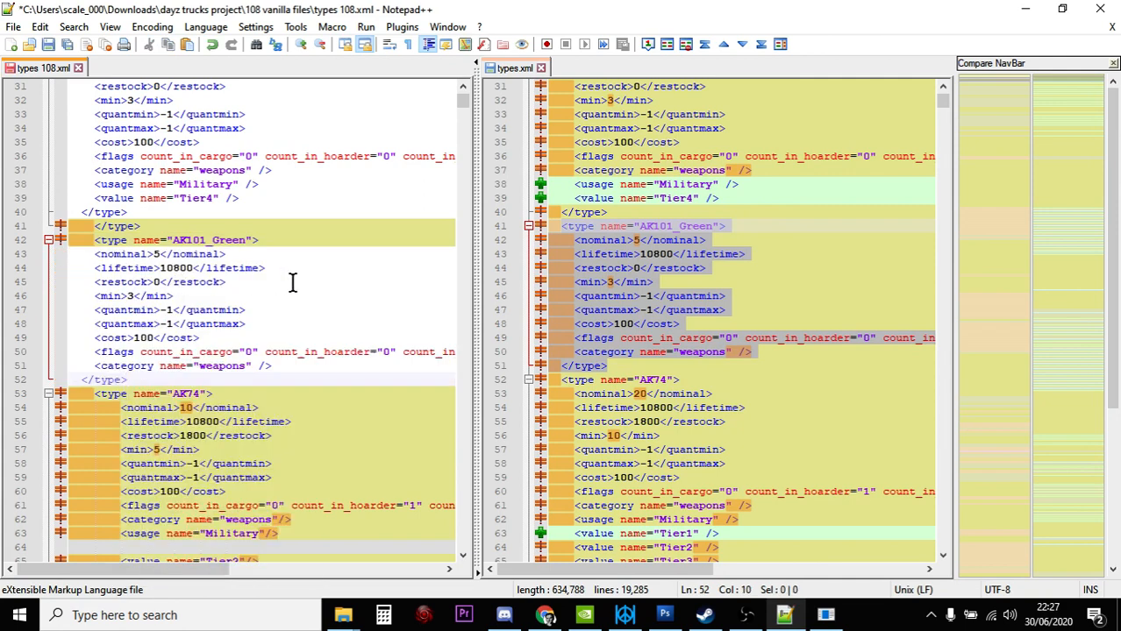
scroll("down", 3)
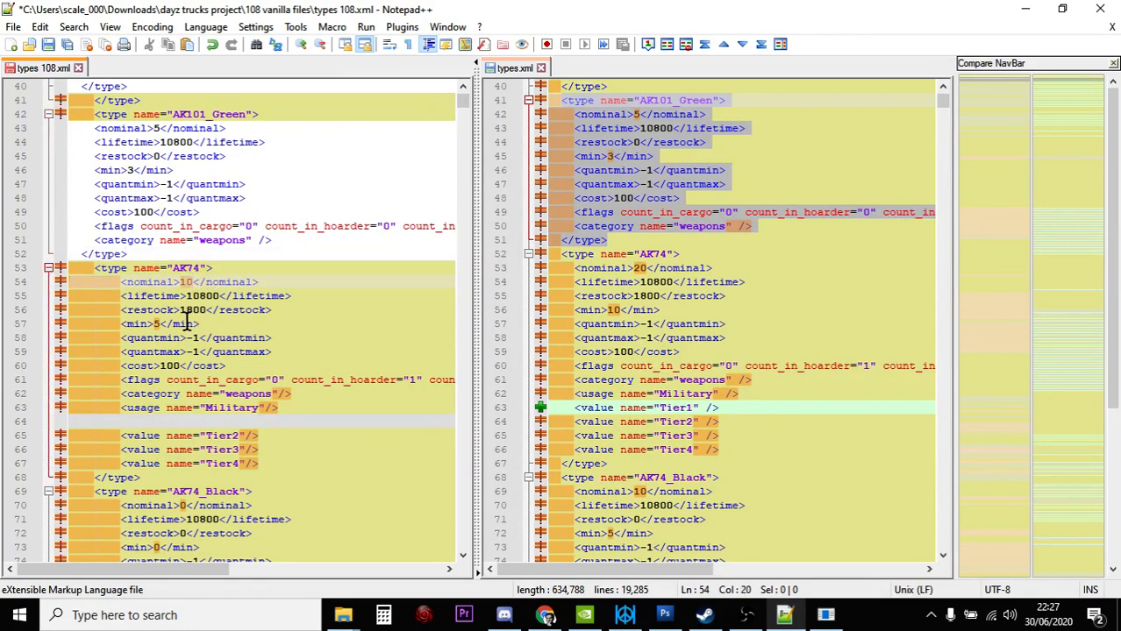
Set AK74 to nominal 20 and min 10, adding a Tier1 value line.
type("20")
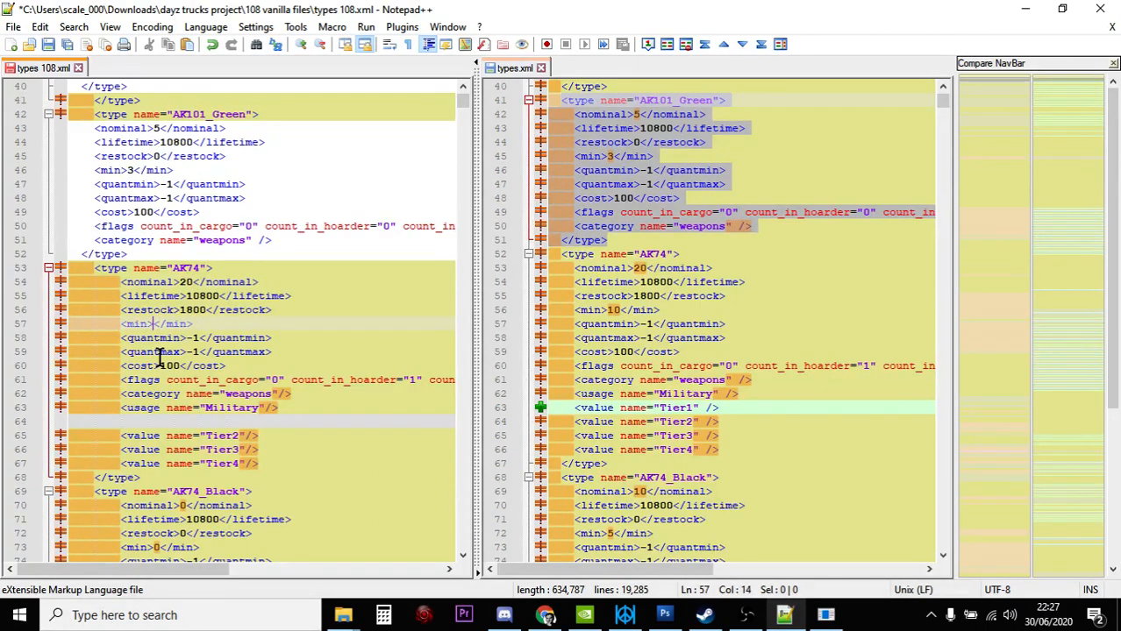
scroll("down", 3)
type("10")
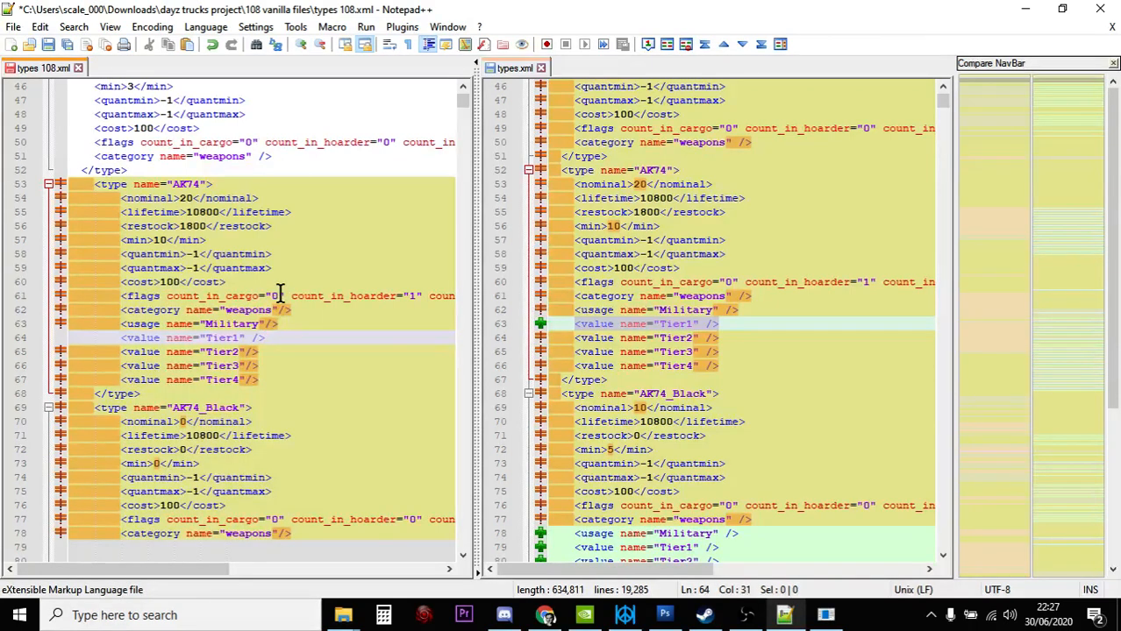
scroll("down", 3)
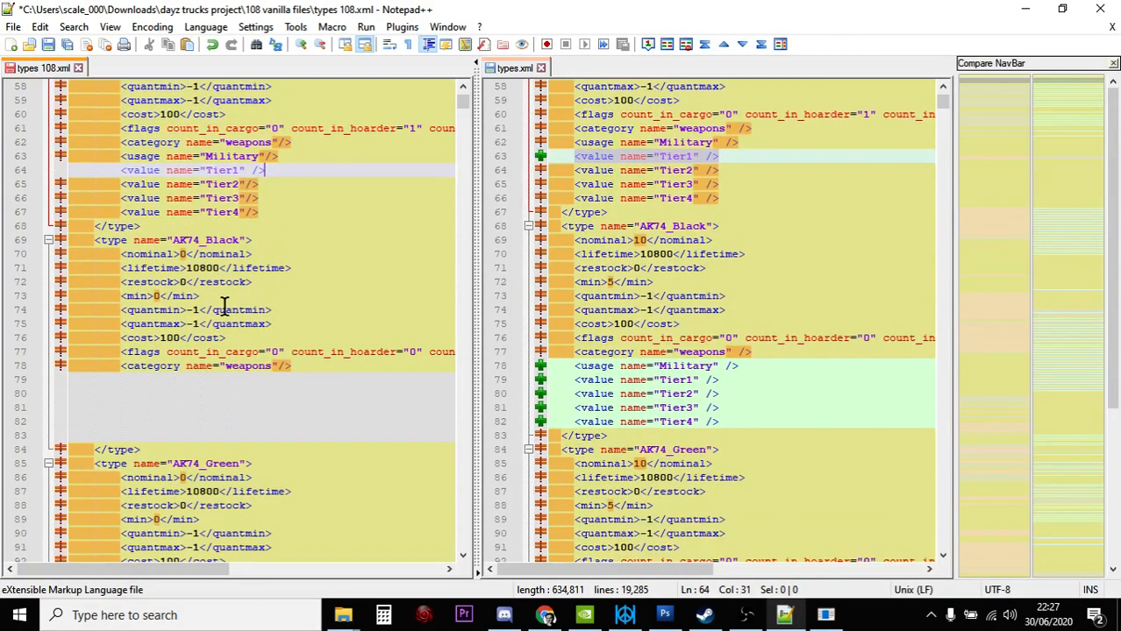
mouse_move(184, 263)
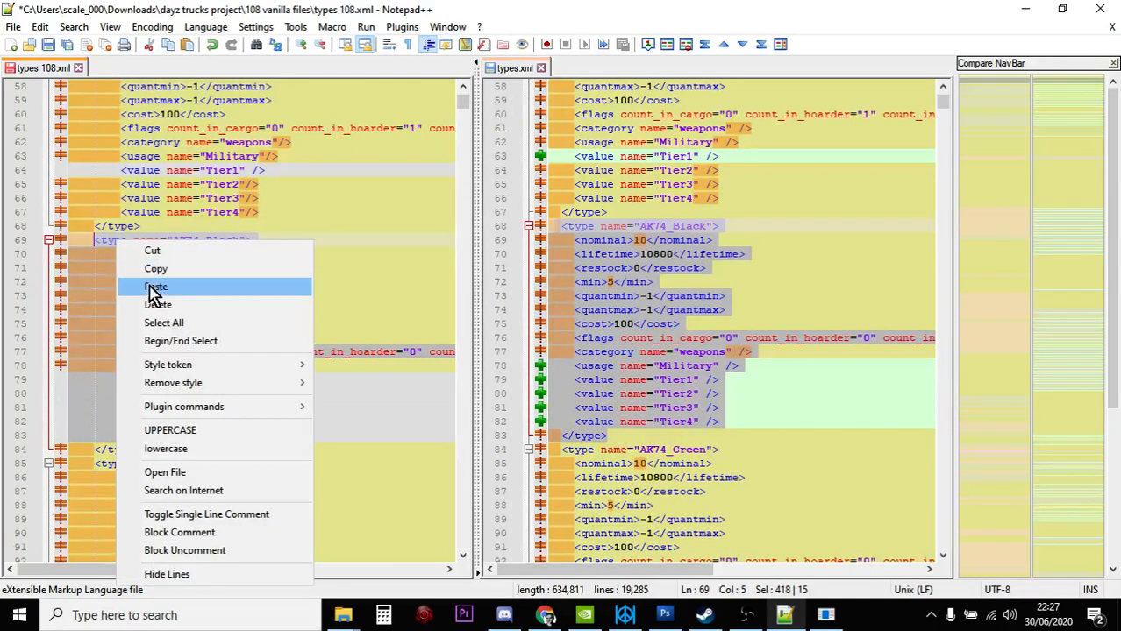
Paste the modded AK74_Black entry (nominal 10, min 5, Military, Tier1–Tier4) into types 108.xml.
left_click(156, 287)
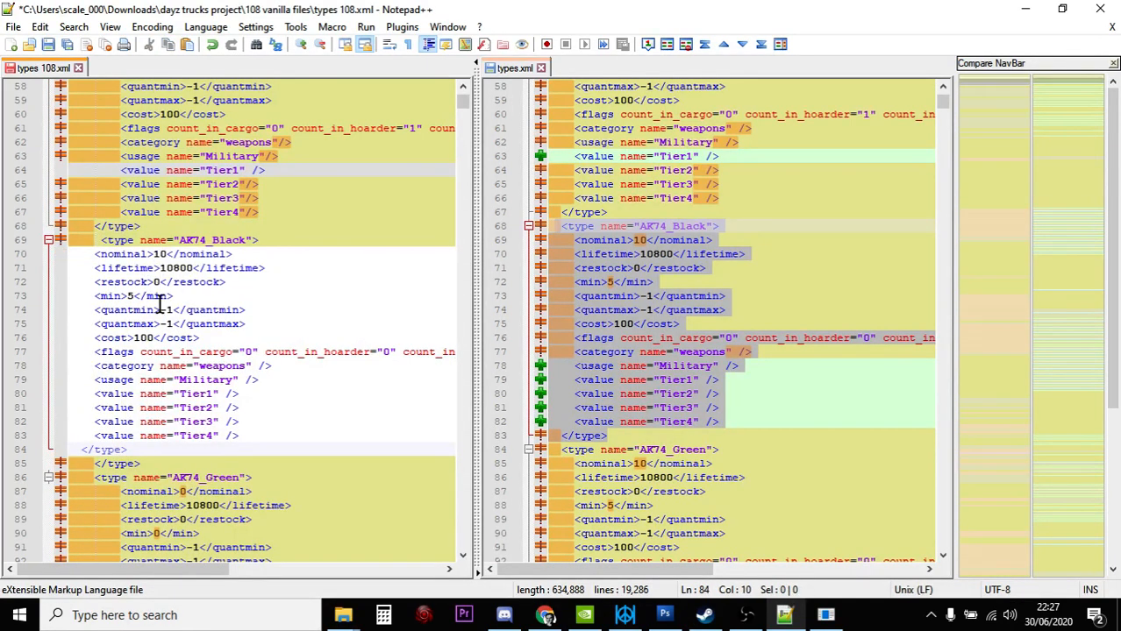
scroll("down", 3)
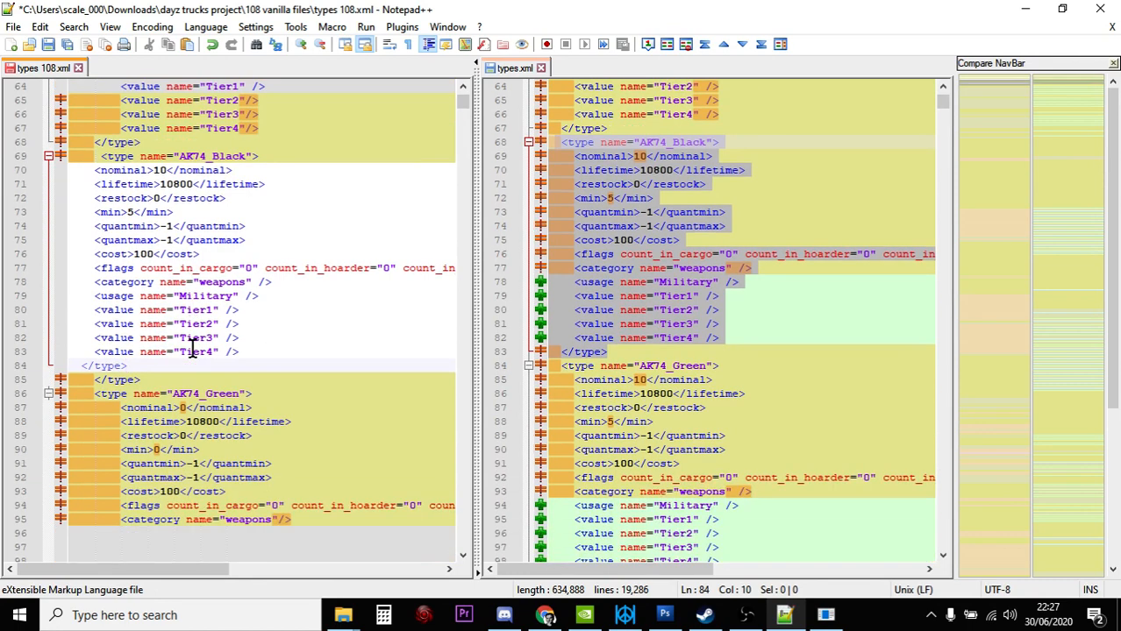
scroll("down", 3)
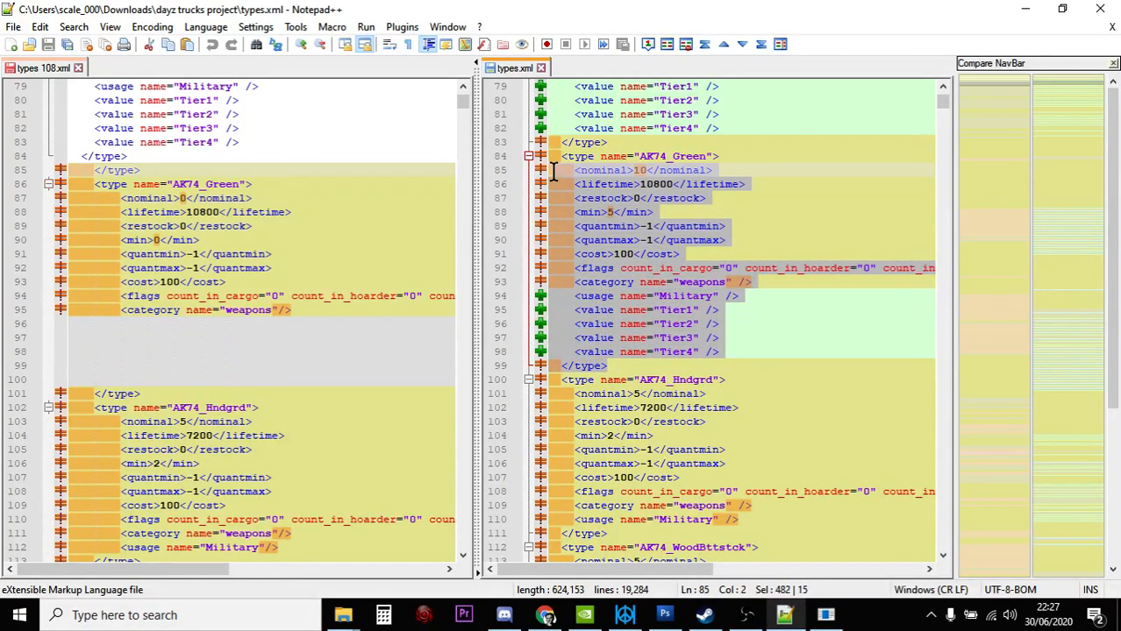
Copy the modded AK74_Green block and paste it over the vanilla one in types 108.xml.
right_click(640, 162)
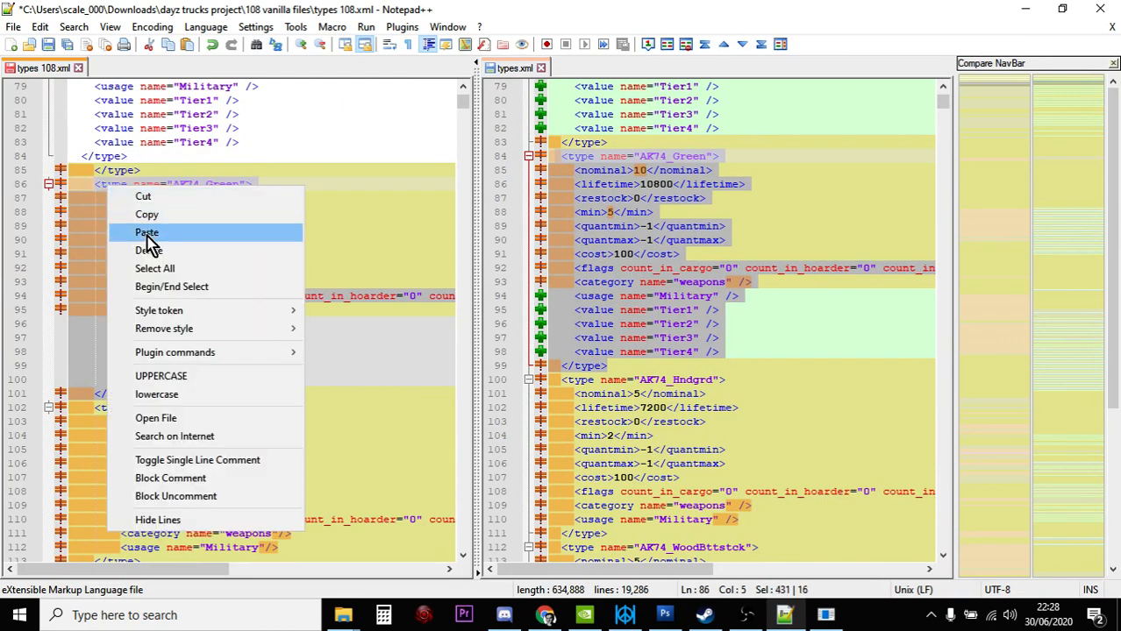
left_click(147, 233)
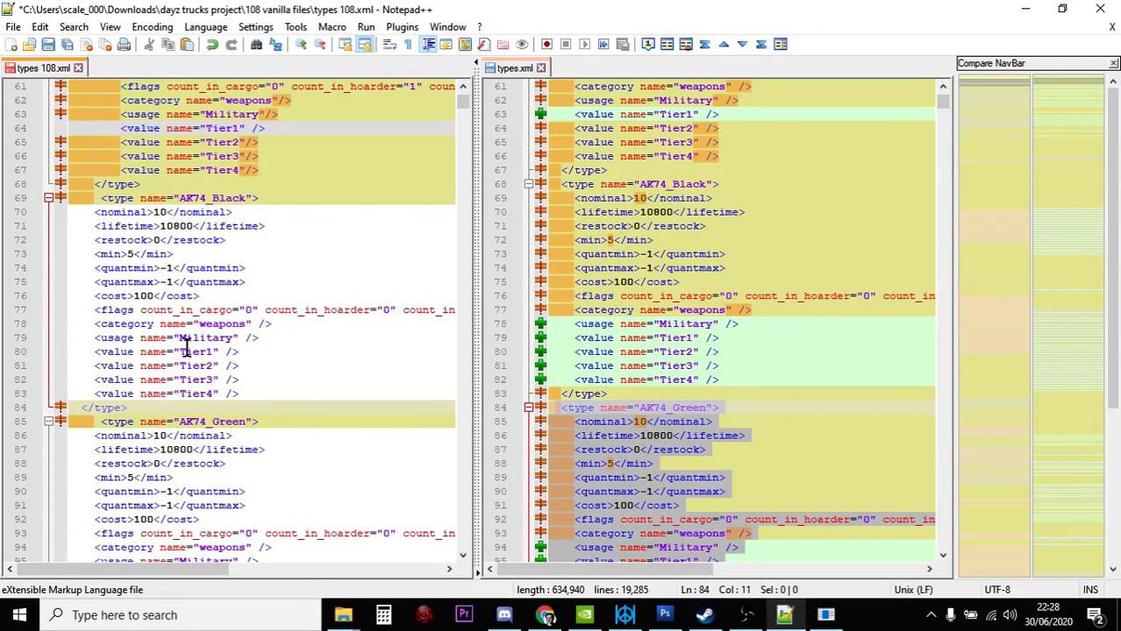
scroll("down", 3)
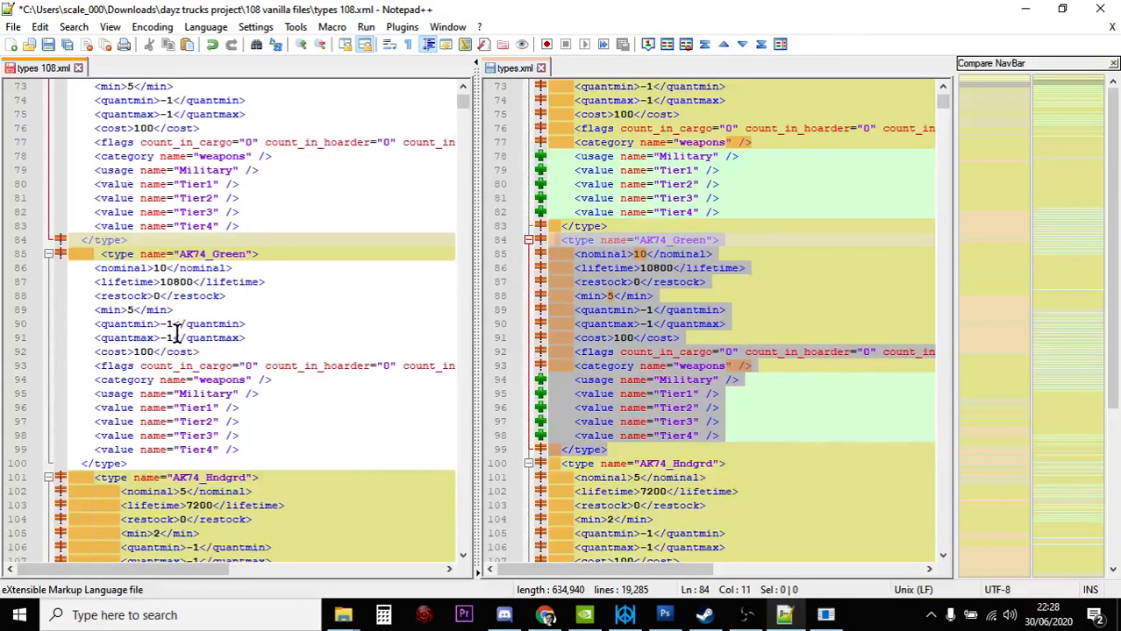
scroll("down", 3)
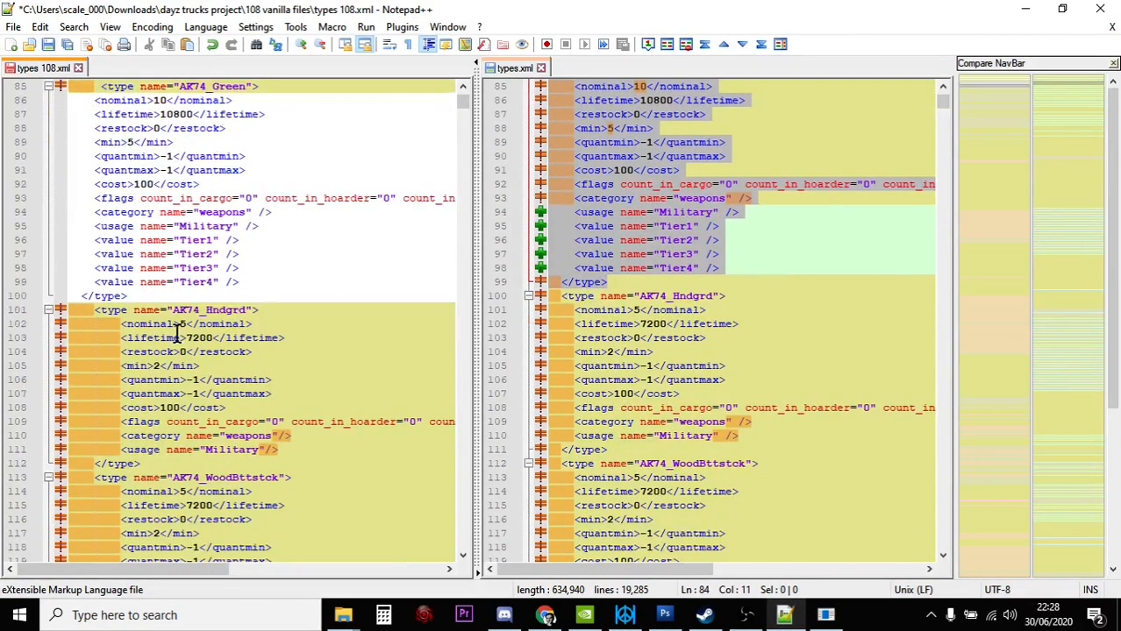
scroll("down", 3)
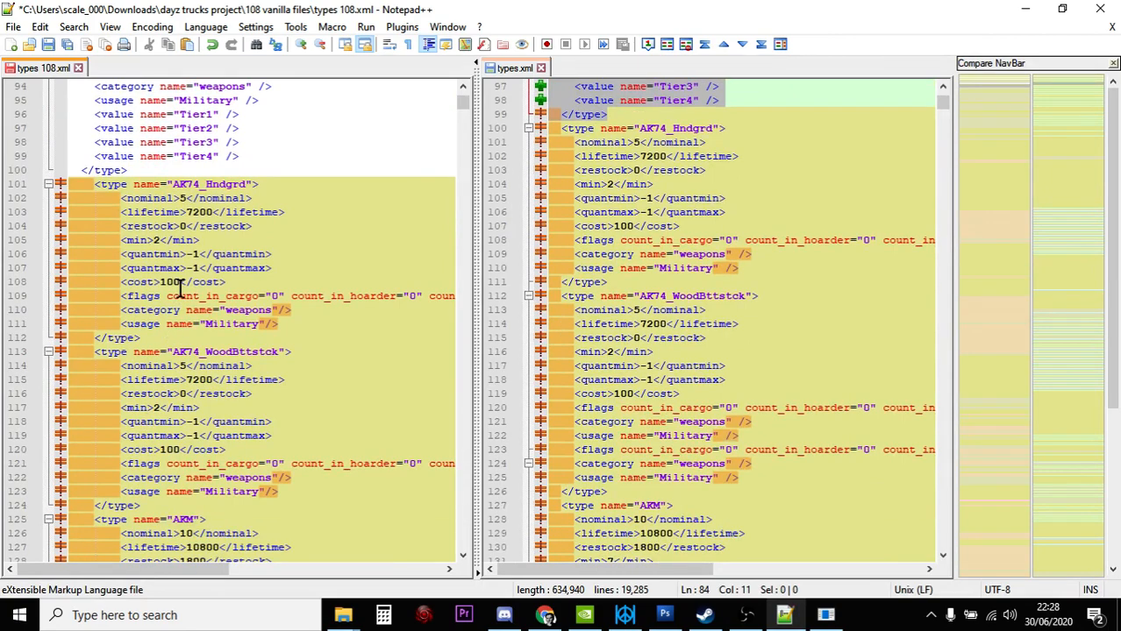
scroll("down", 3)
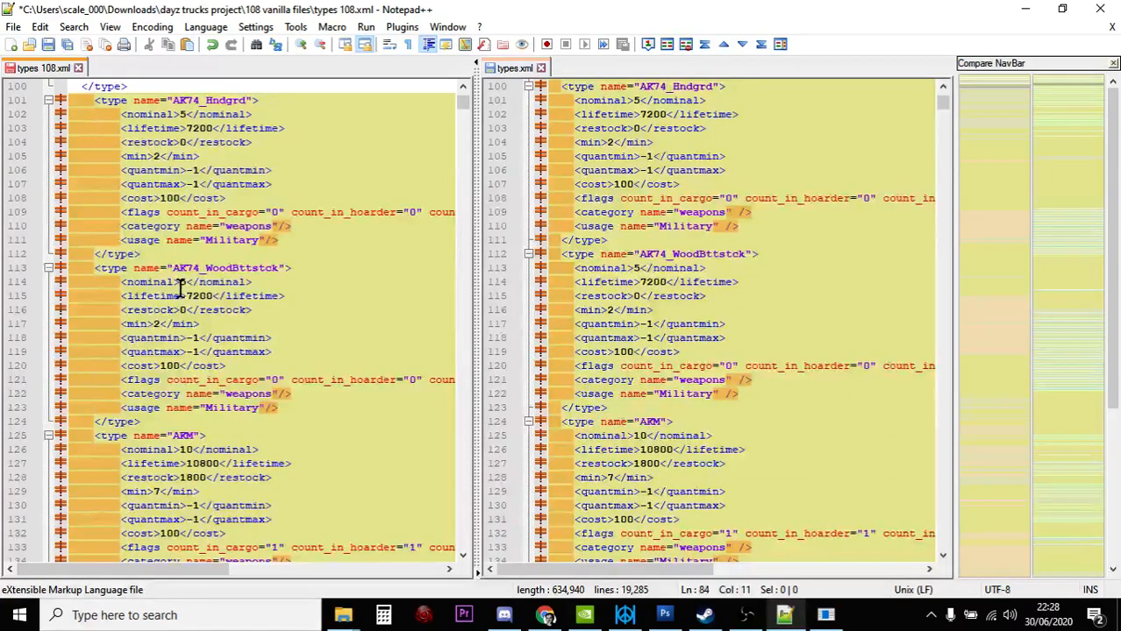
scroll("down", 3)
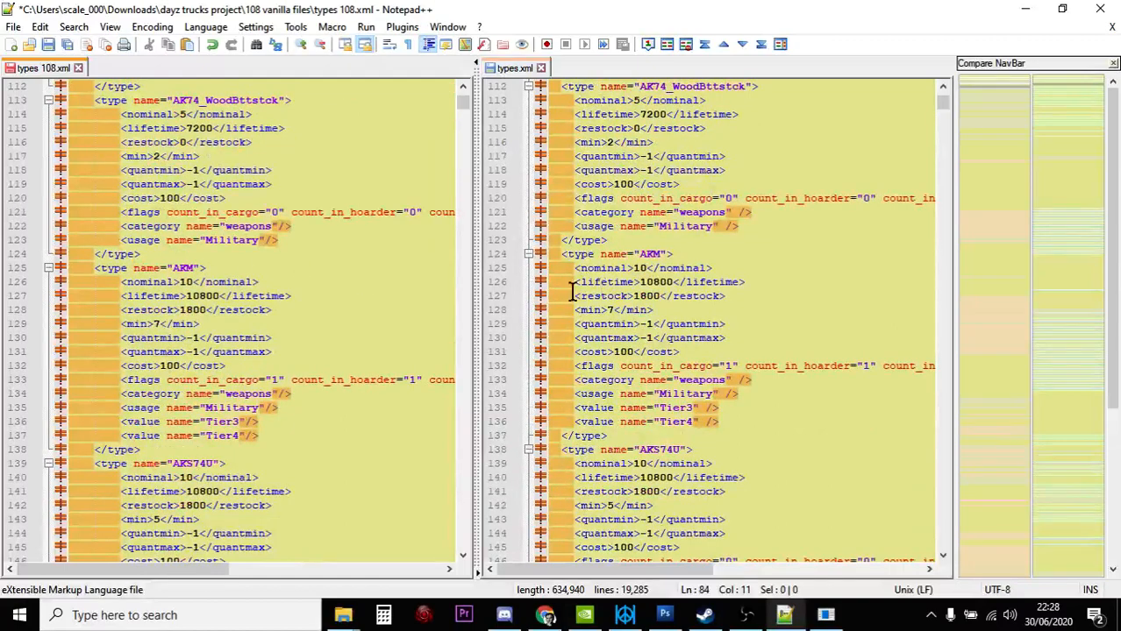
scroll("down", 3)
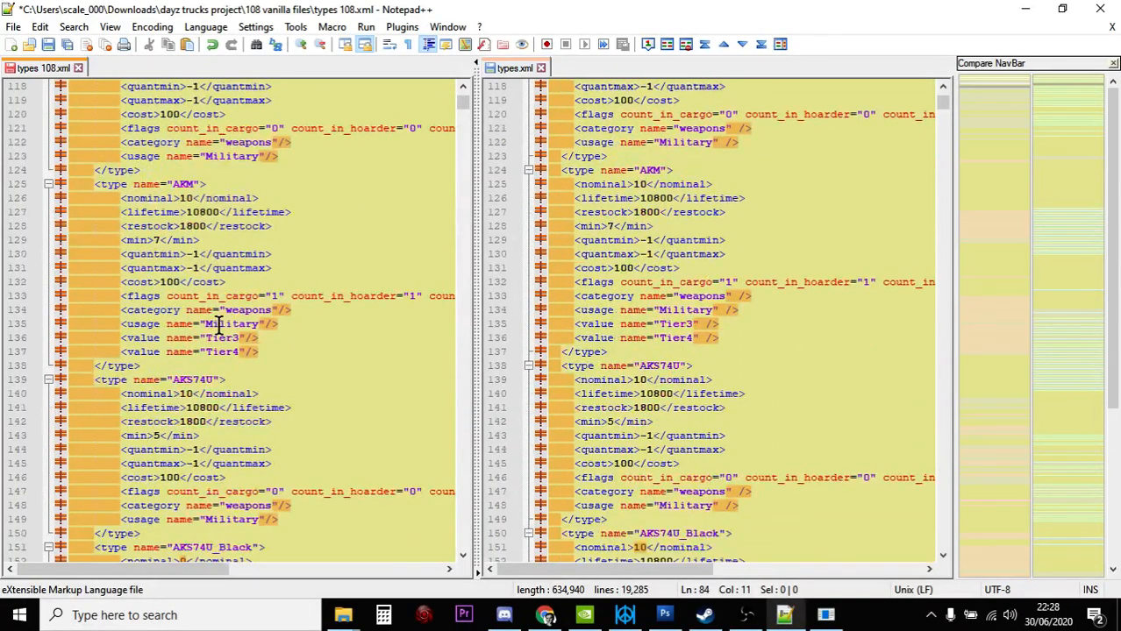
scroll("down", 3)
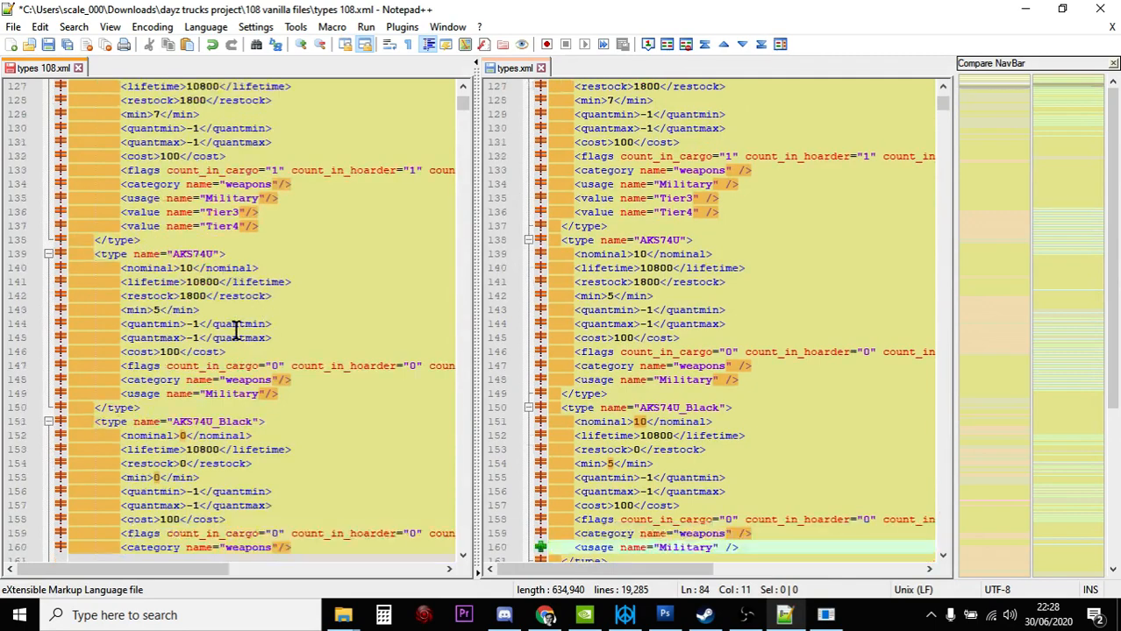
scroll("down", 3)
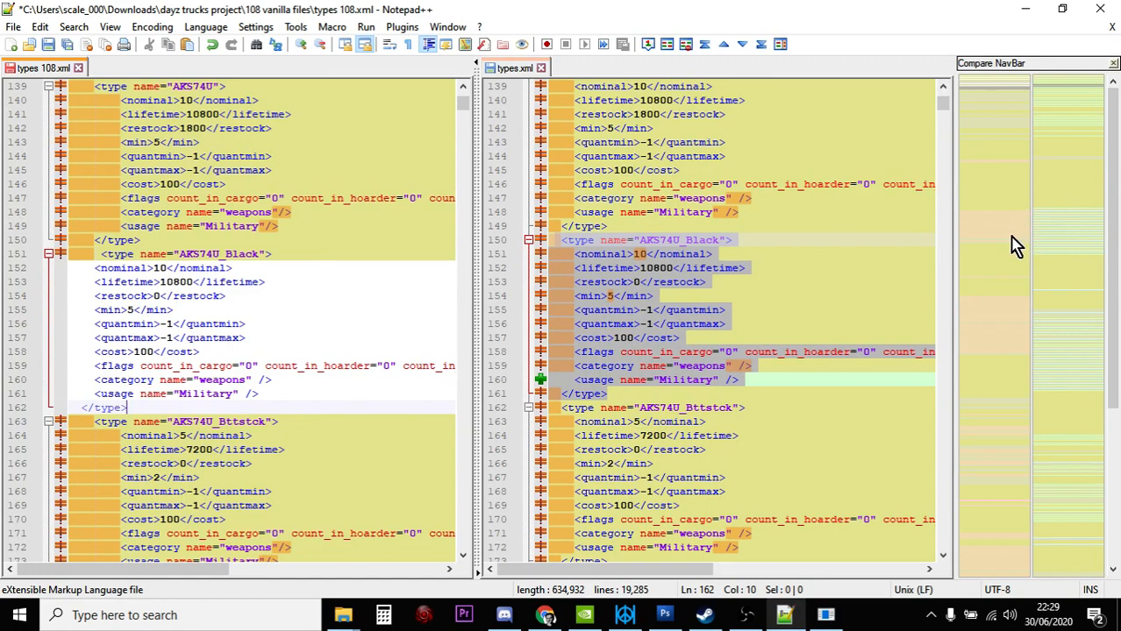
mouse_move(1004, 257)
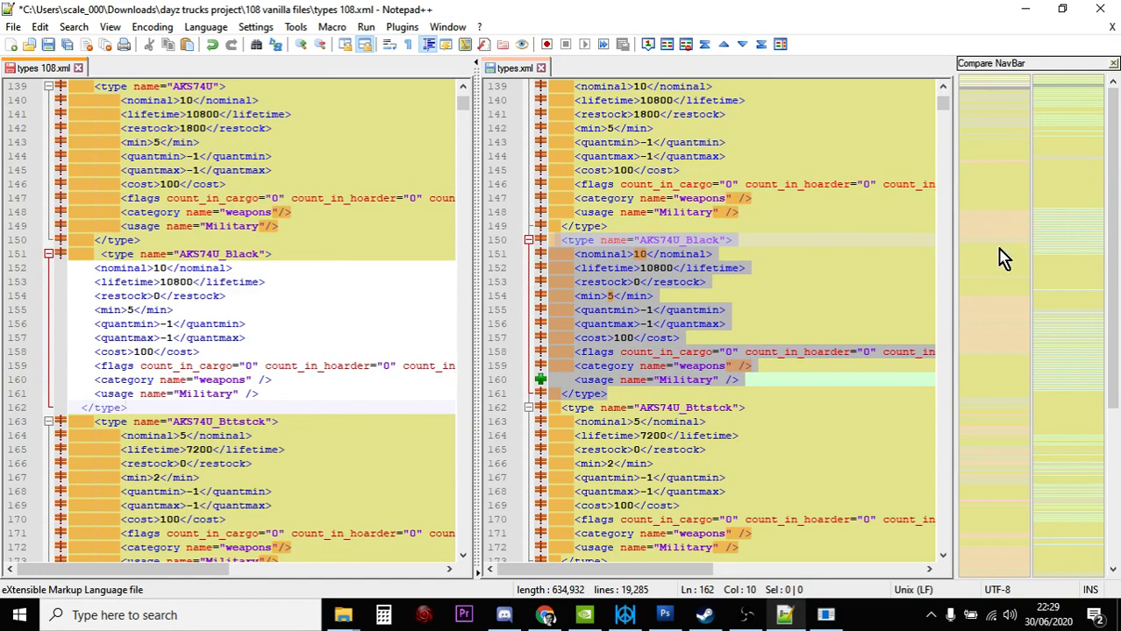
Scroll the comparison down to the AK_FoldingBttstck_Black and Green entries.
scroll("down", 3)
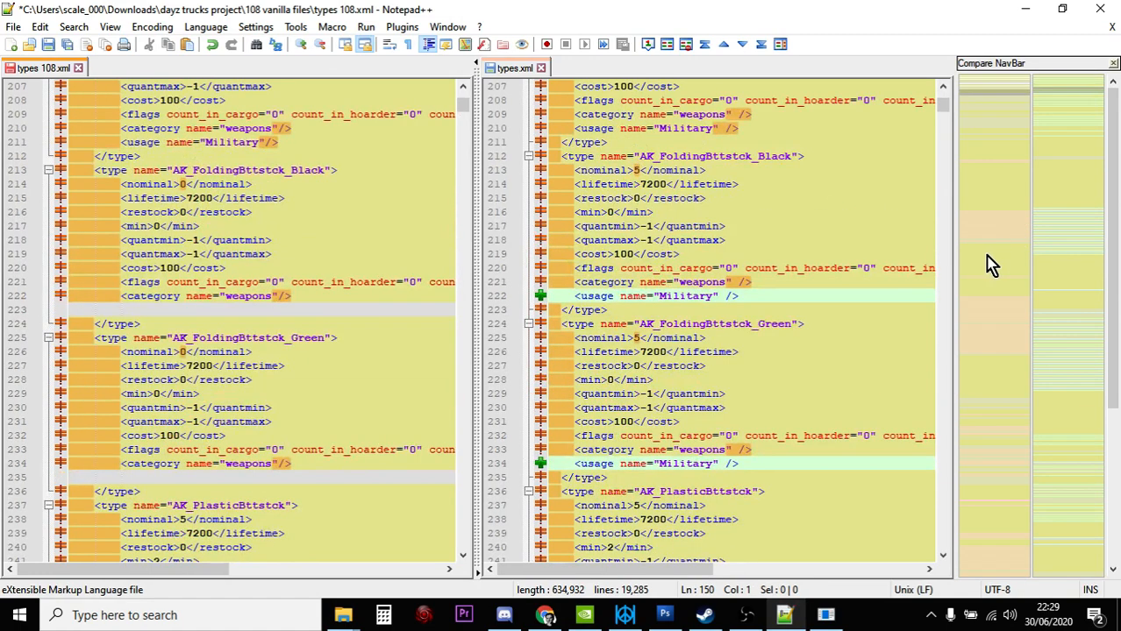
scroll("down", 3)
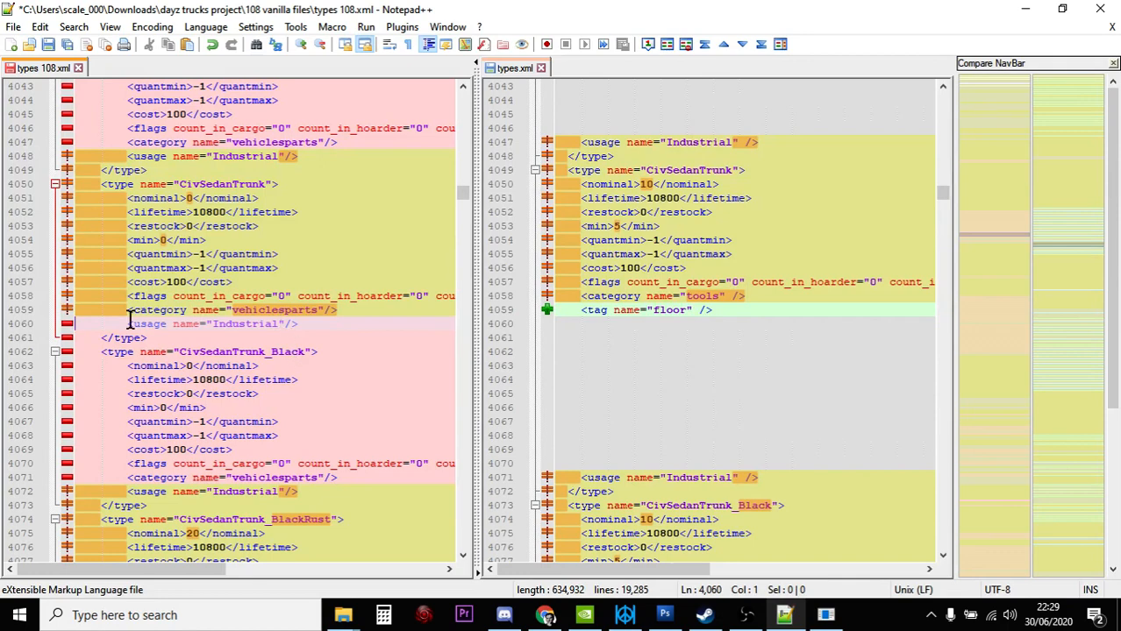
mouse_move(261, 355)
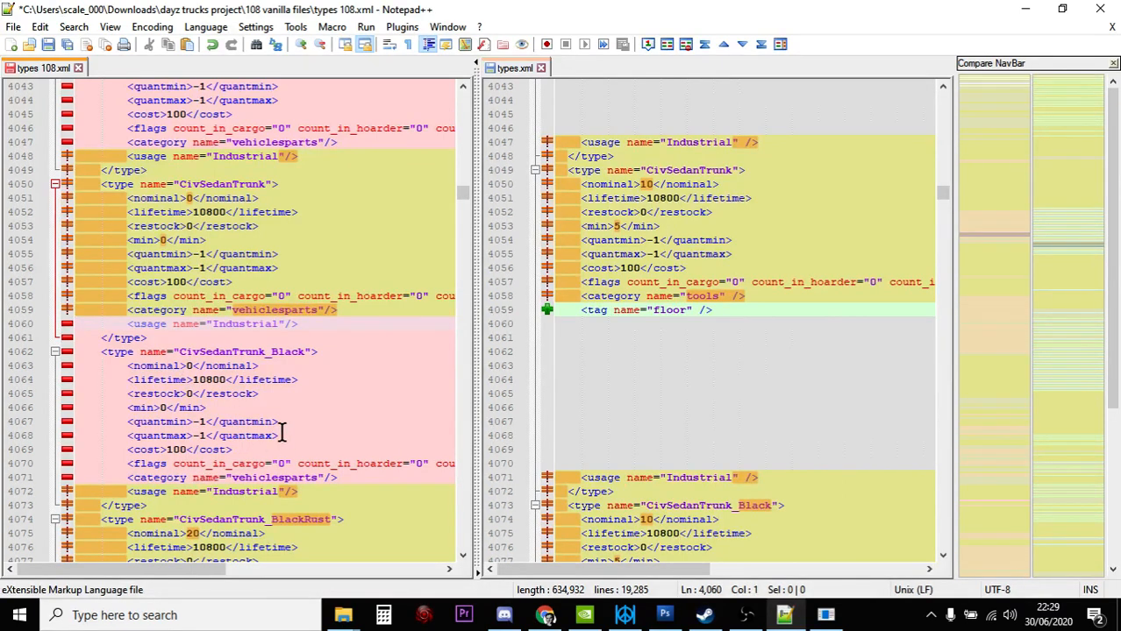
mouse_move(618, 352)
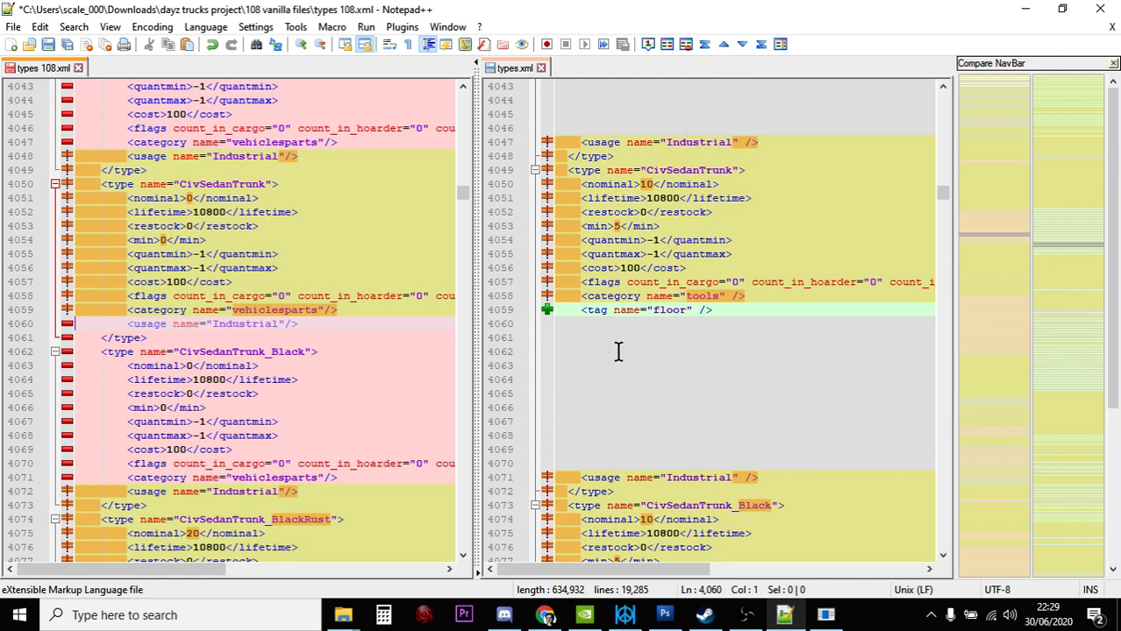
mouse_move(104, 334)
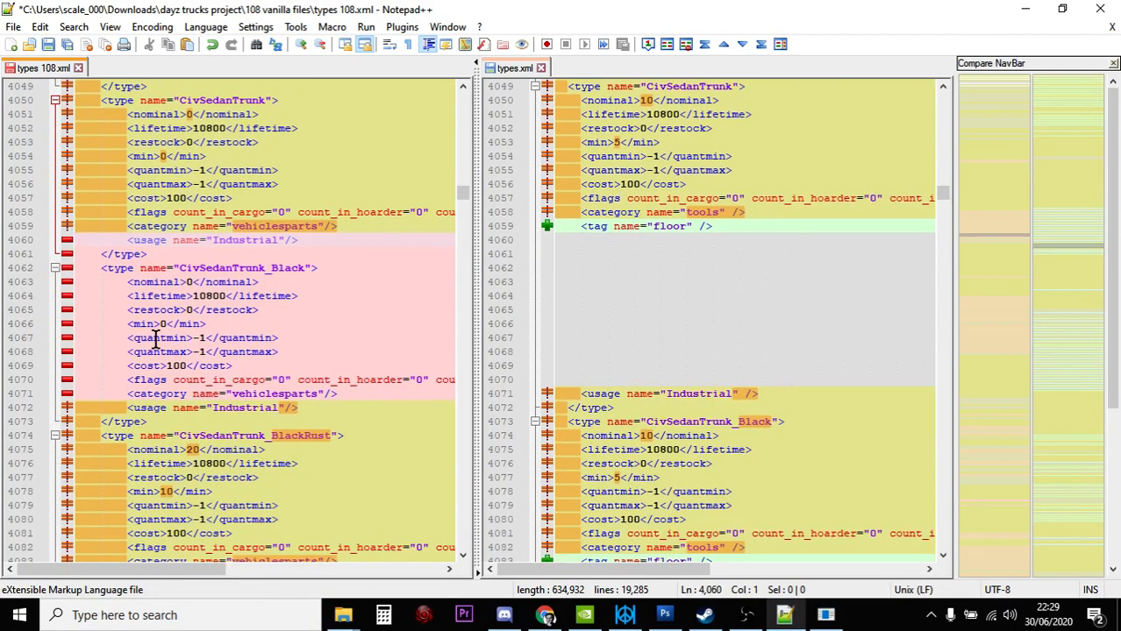
scroll("down", 3)
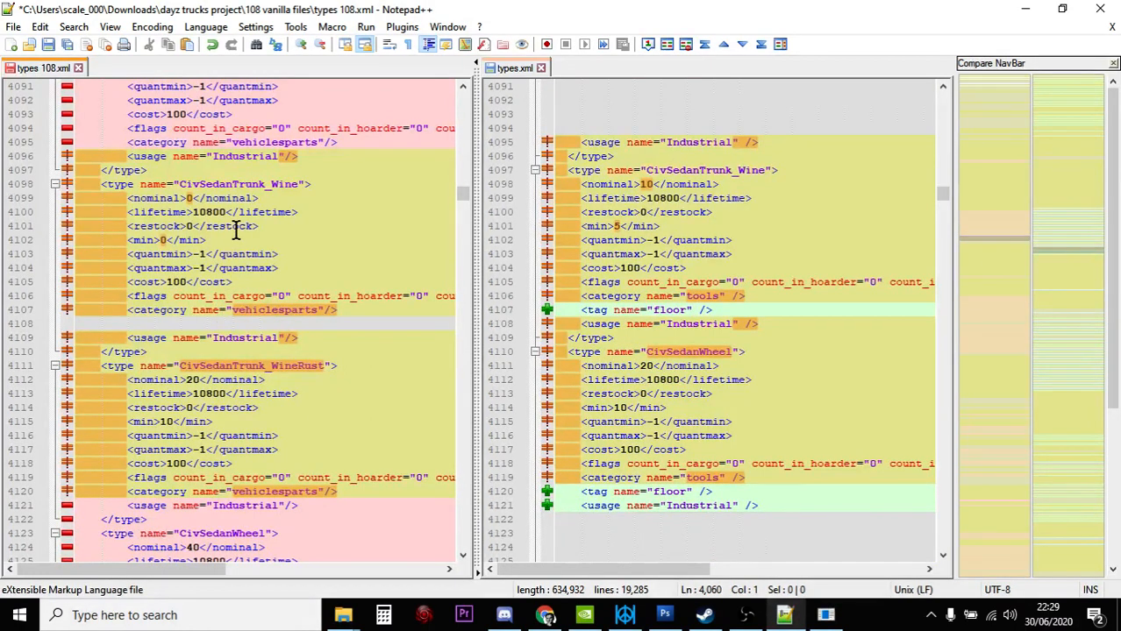
scroll("down", 3)
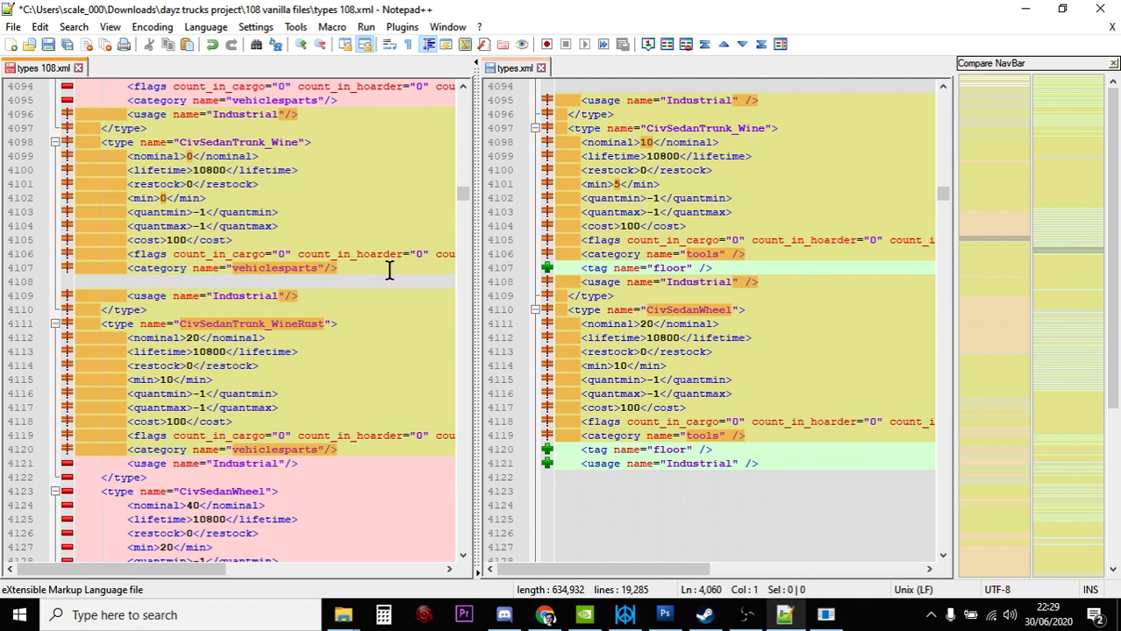
scroll("down", 3)
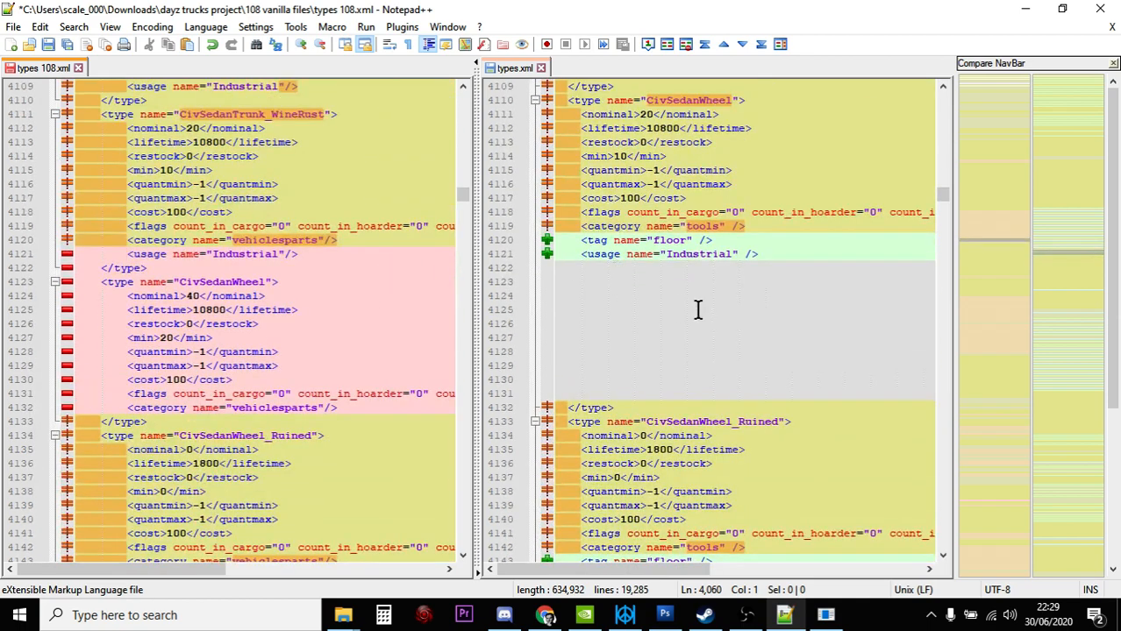
mouse_move(746, 219)
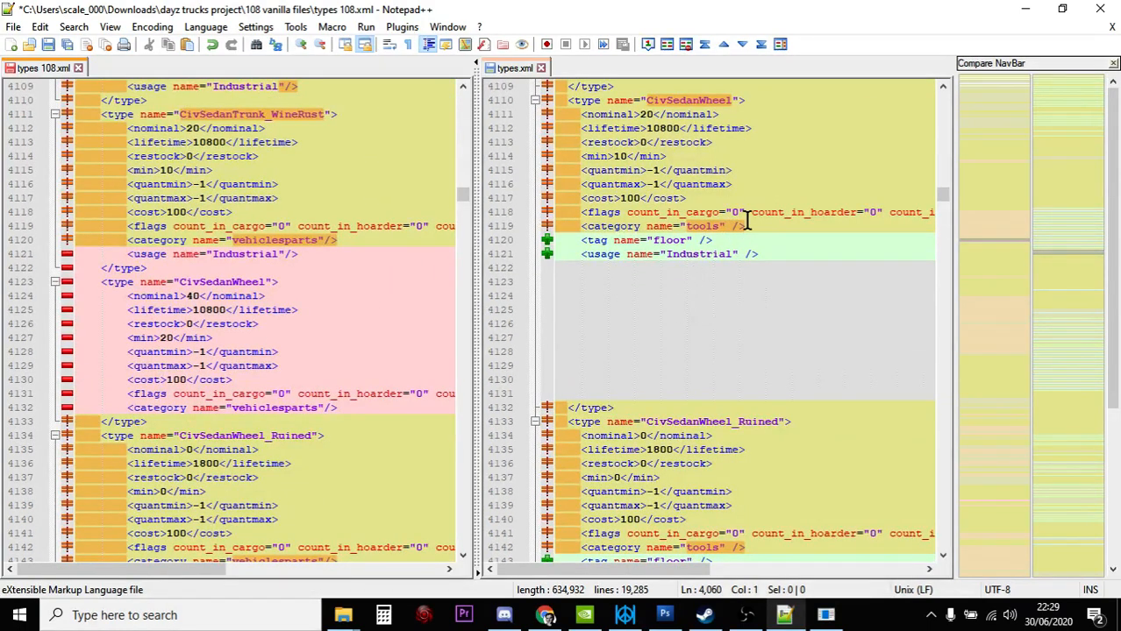
scroll("down", 3)
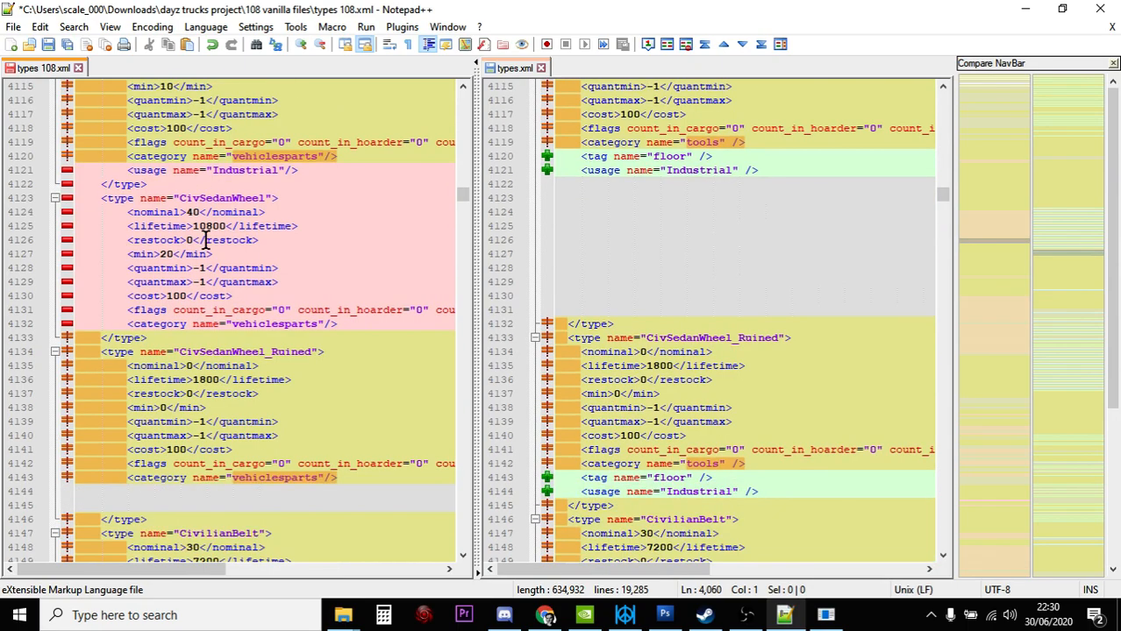
scroll("down", 3)
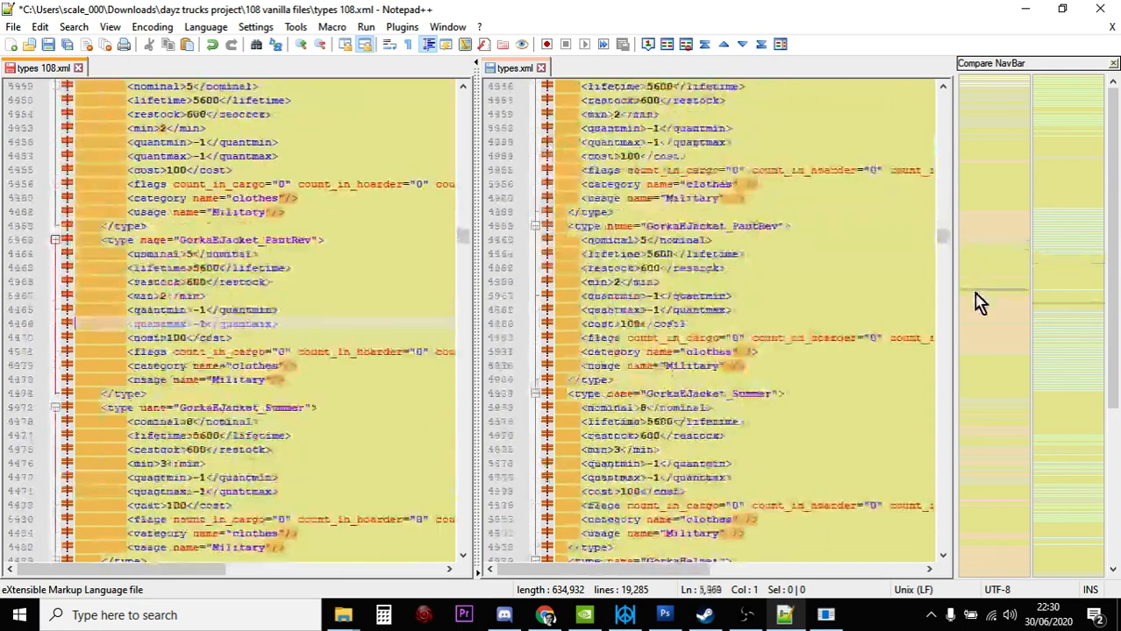
Scroll the comparison past the M4A1 weapons to the ZmbM_HandymanNormal zombie entries.
scroll("down", 3)
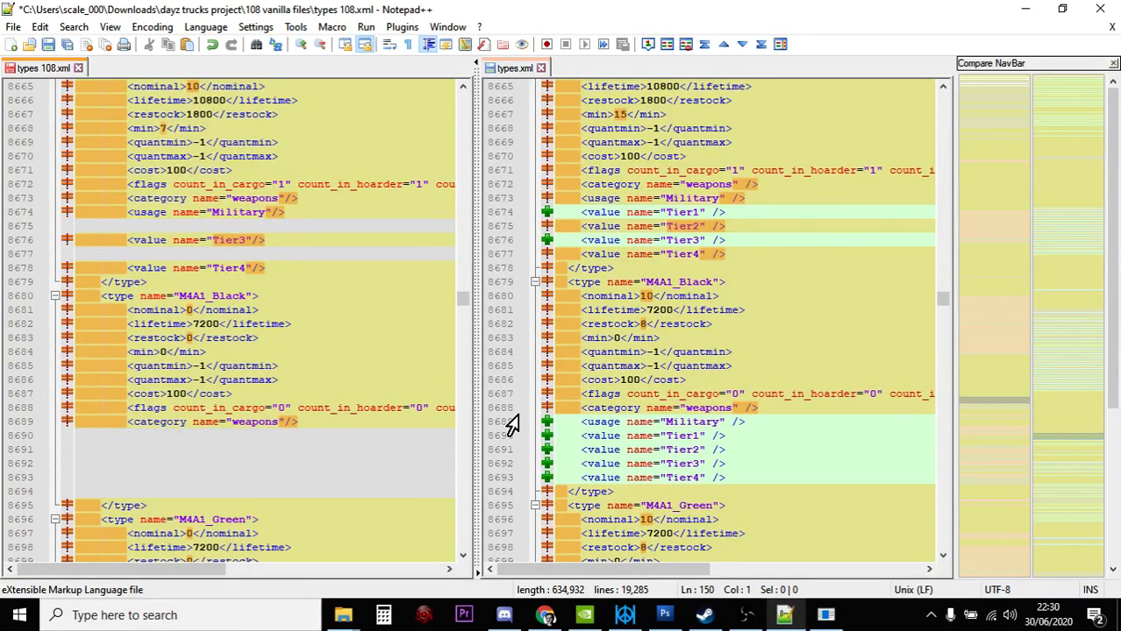
scroll("down", 3)
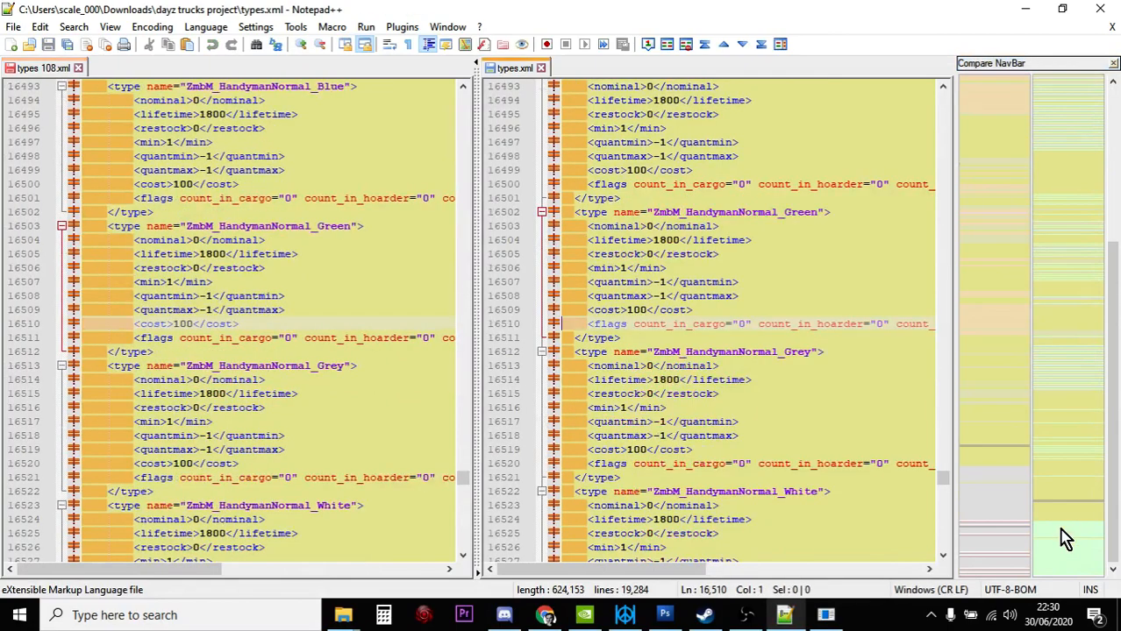
Bring the Nitrado file browser for dayzOffline.chernarusplus to the front.
scroll("down", 3)
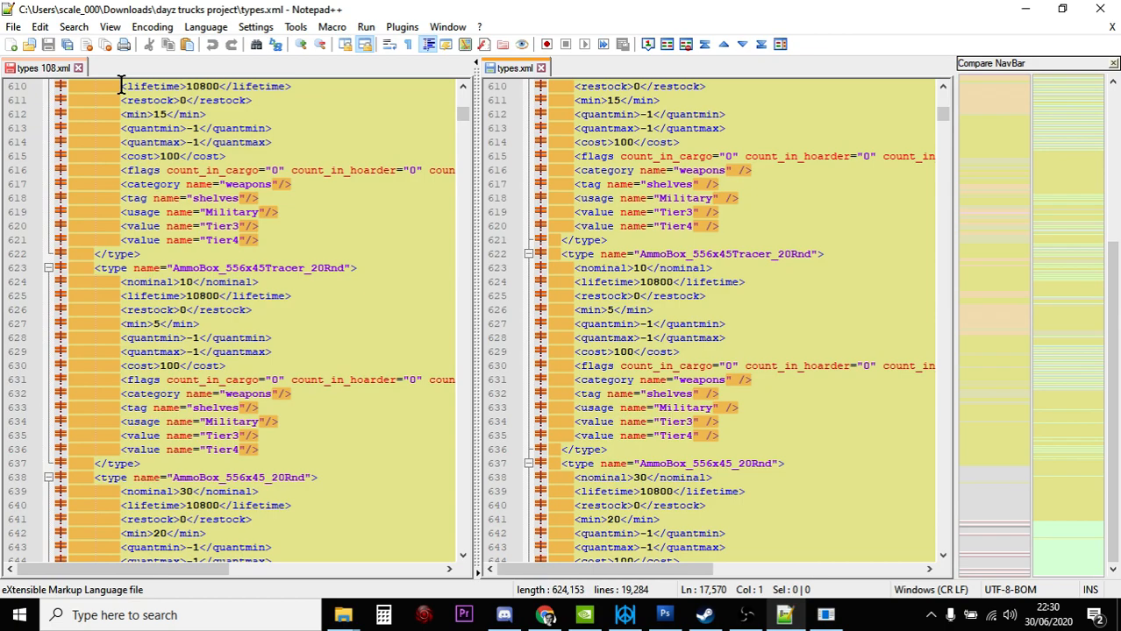
left_click(547, 614)
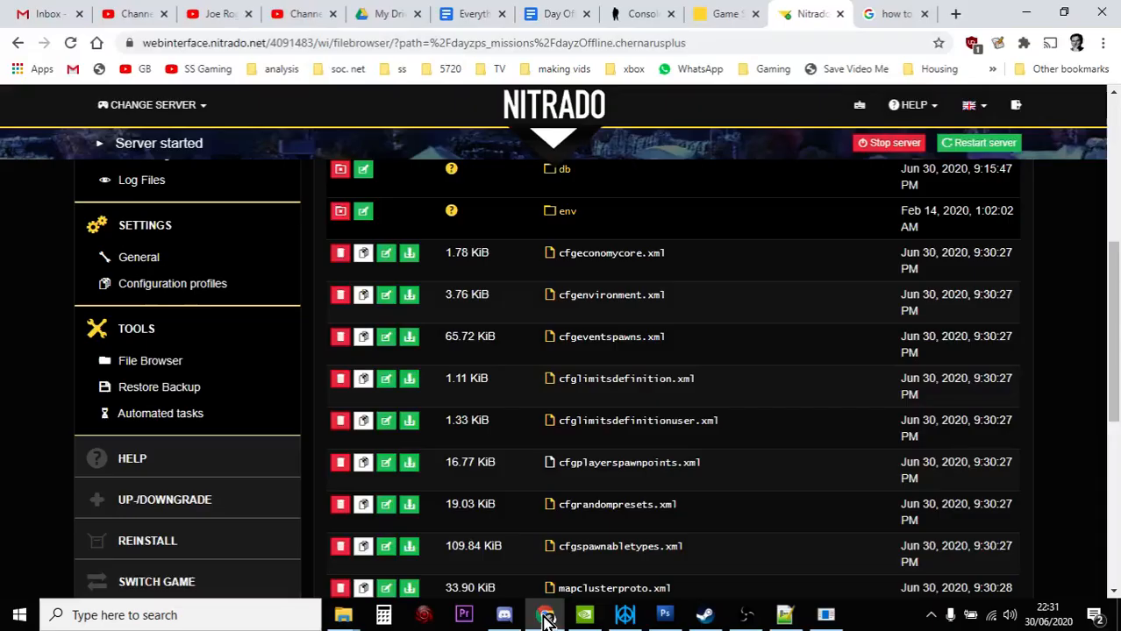
scroll("up", 3)
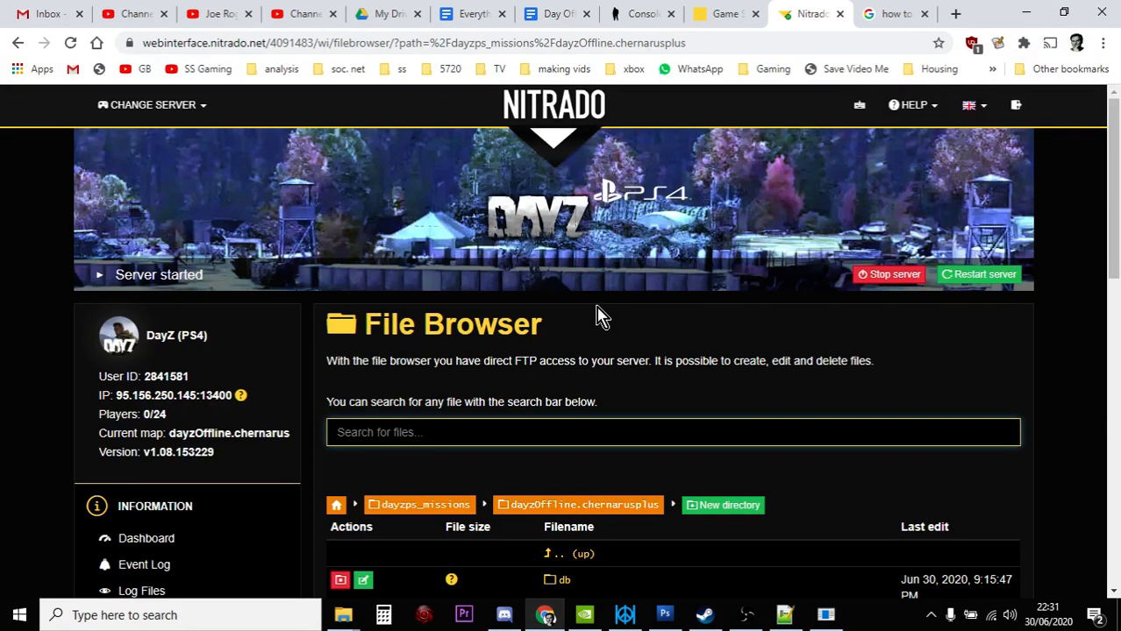
Return to the Notepad++ comparison and scroll to the AmmoBox_762x39Tracer_20Rnd entry.
left_click(672, 431)
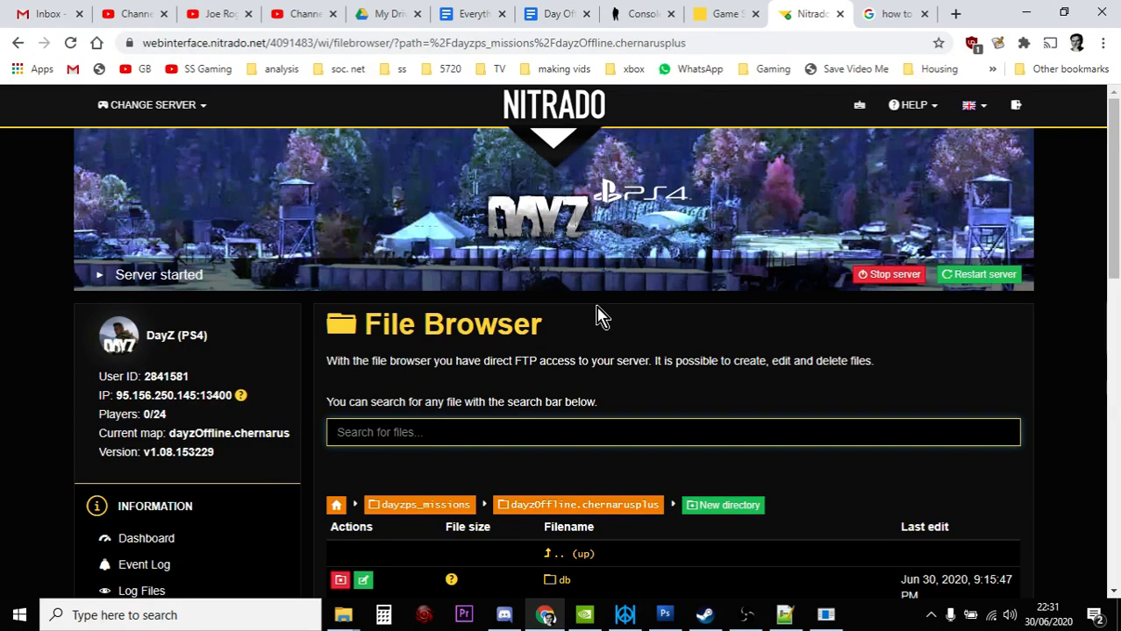
scroll("down", 3)
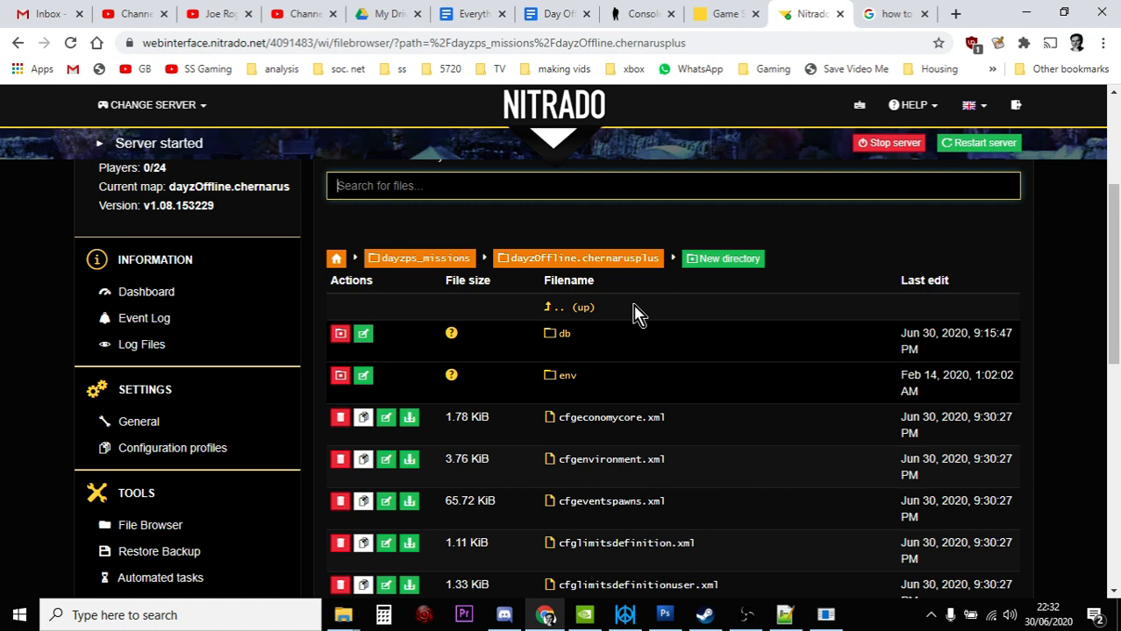
mouse_move(844, 529)
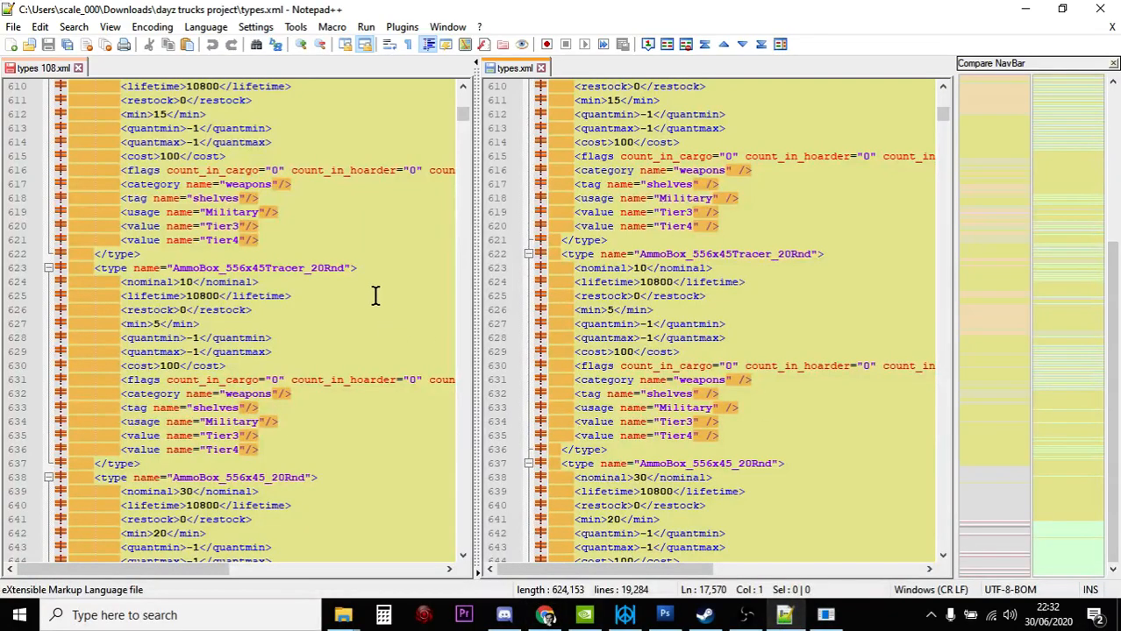
scroll("down", 3)
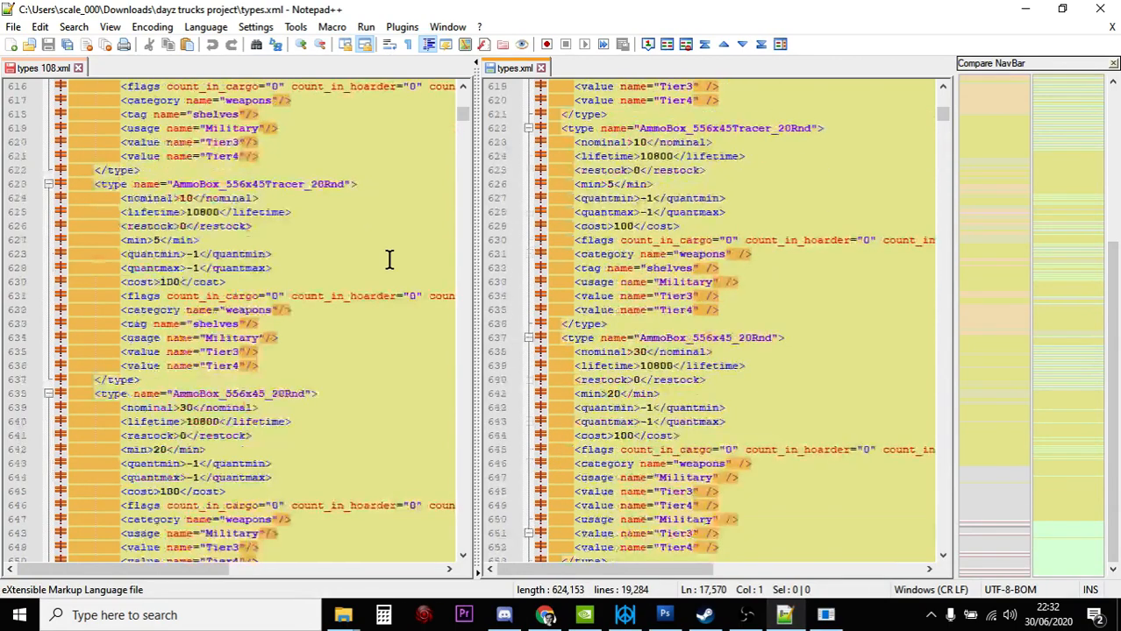
scroll("down", 3)
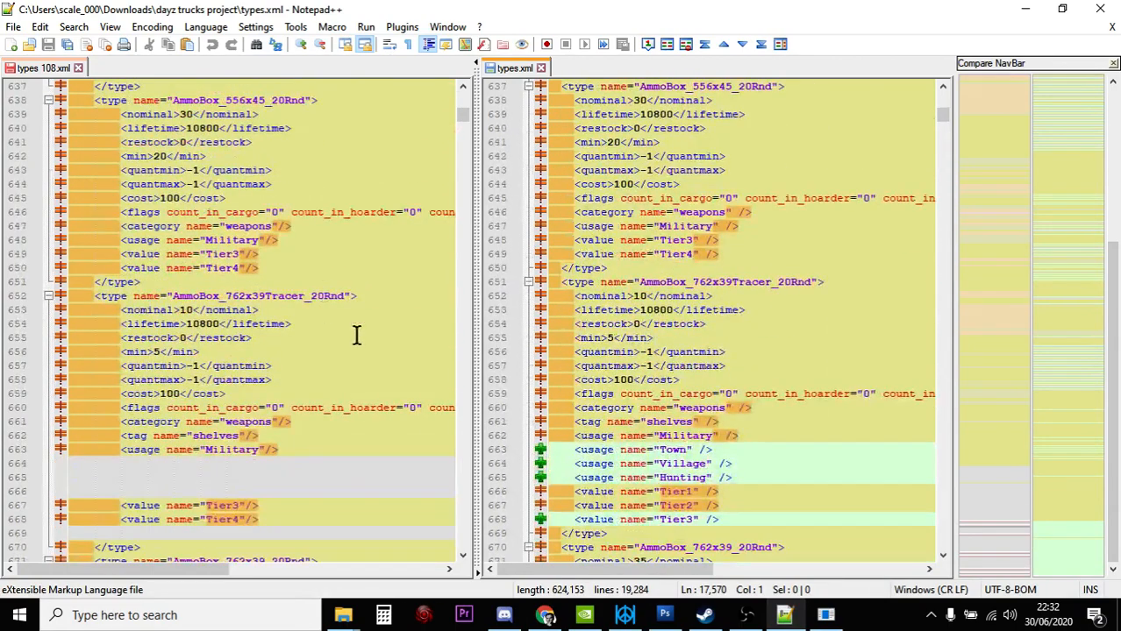
Switch to DayZ Loot Editor showing AK101 and AK74 with nominal, lifetime and usage values.
left_click(824, 614)
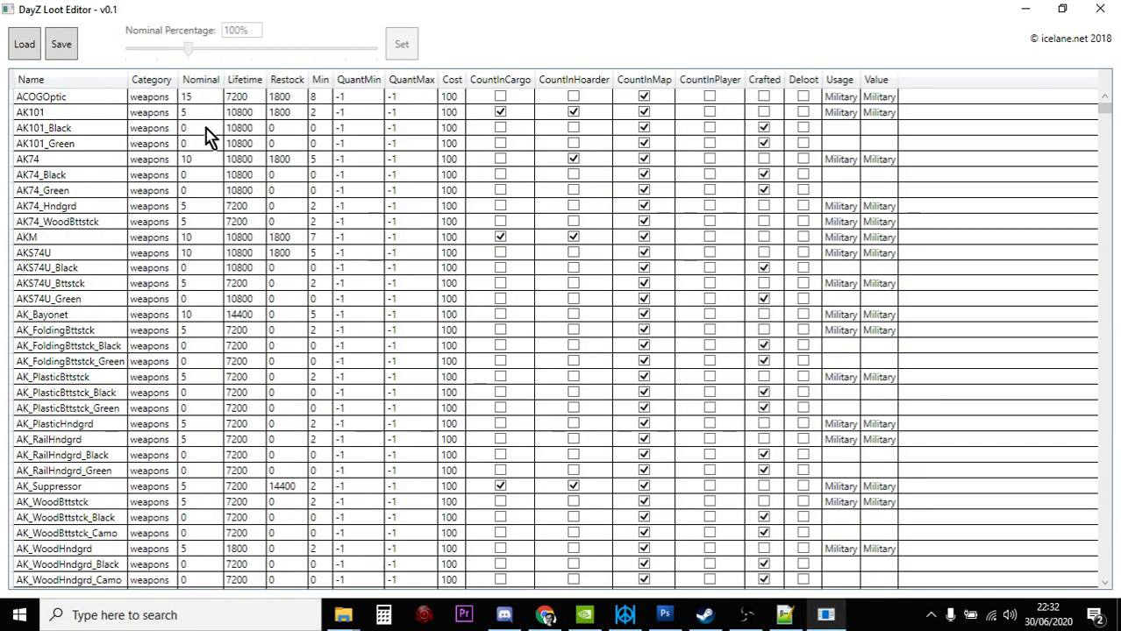
mouse_move(217, 143)
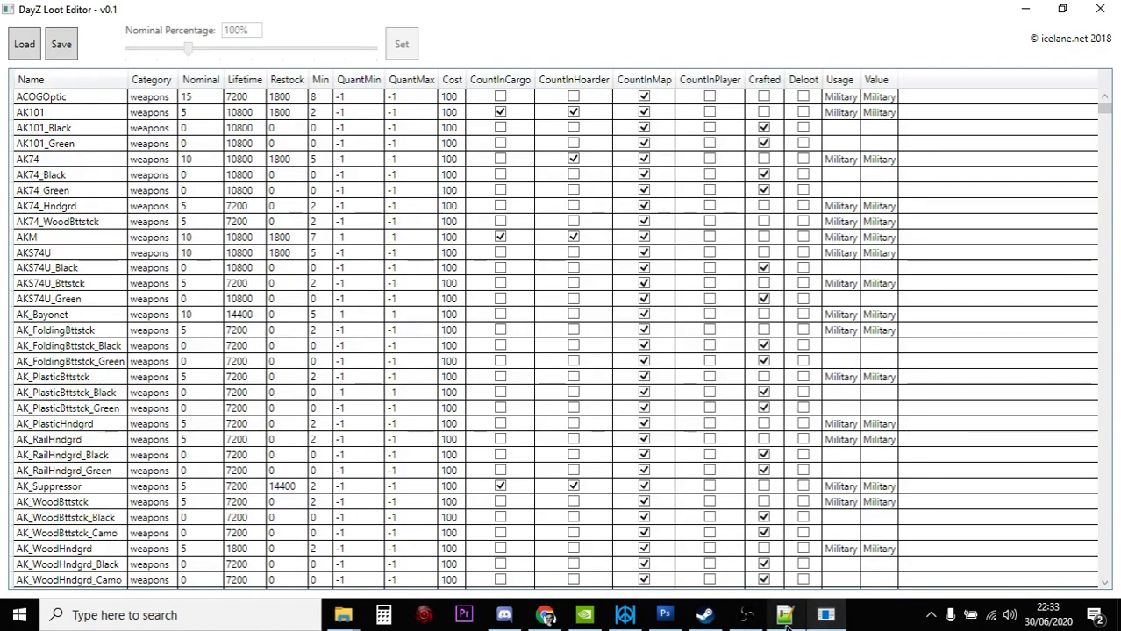
Switch back to Notepad++ and scroll the comparison to the AK101 and AK101_Black entries.
left_click(781, 614)
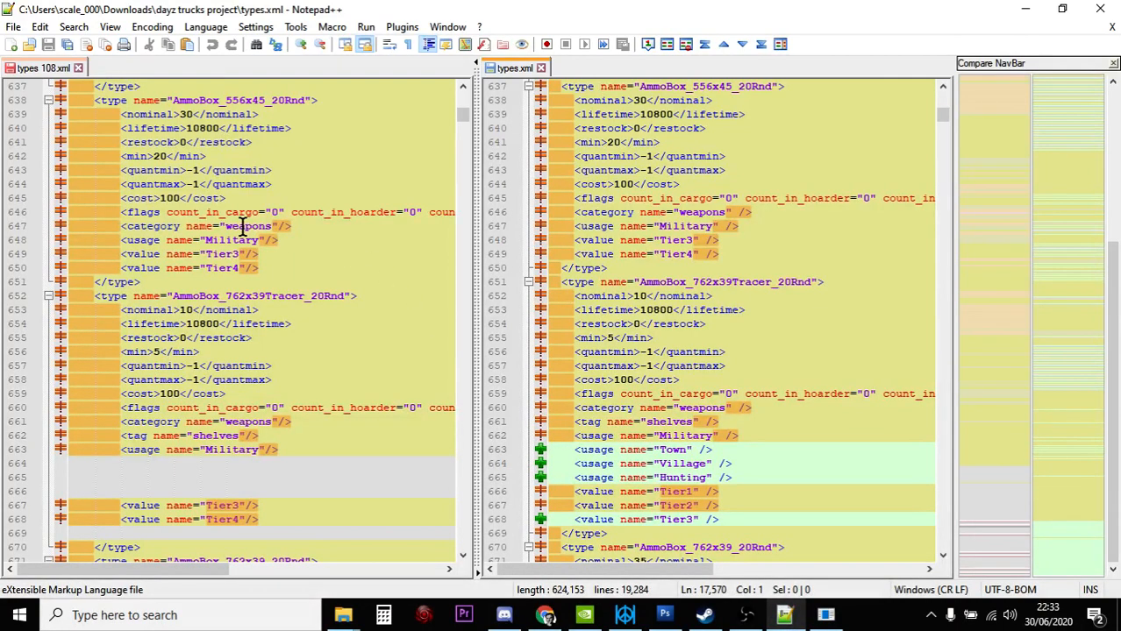
scroll("down", 3)
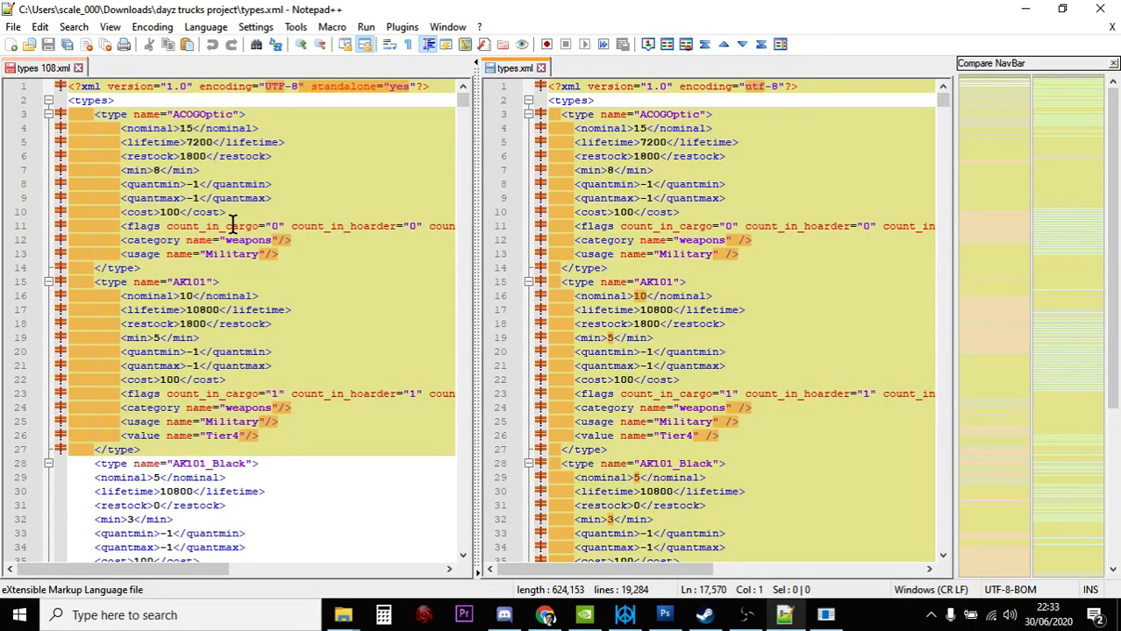
mouse_move(269, 309)
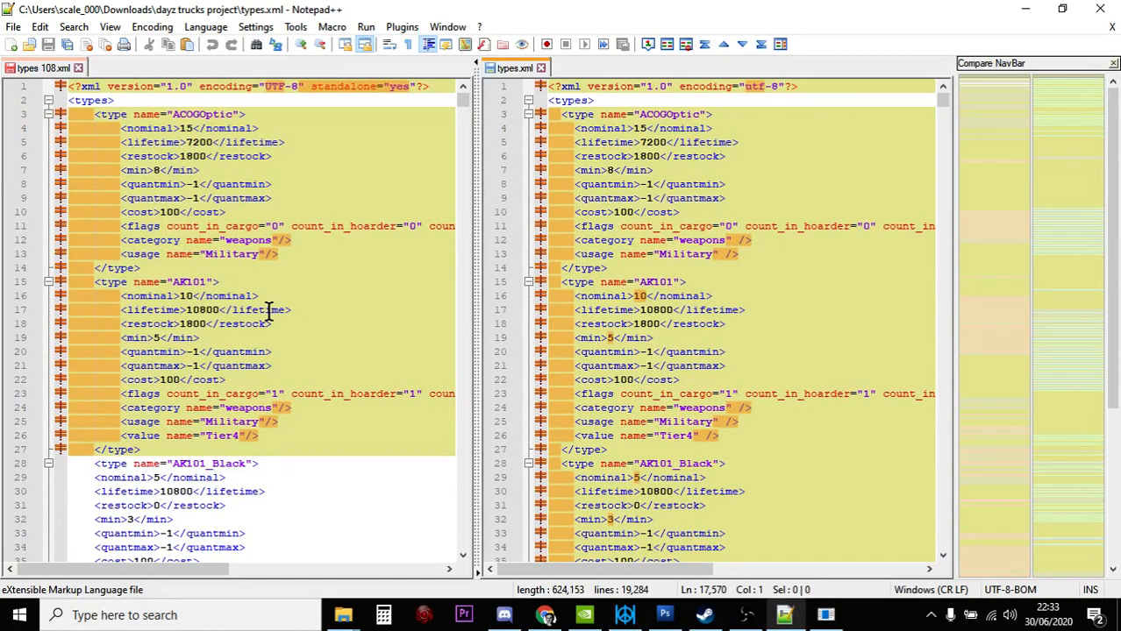
scroll("down", 3)
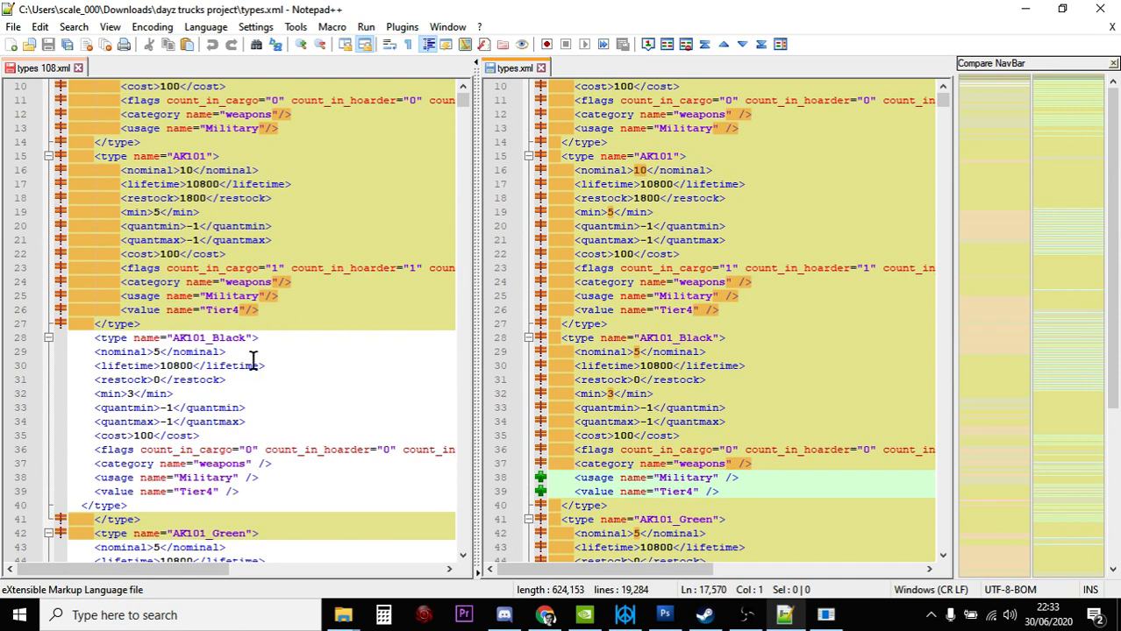
mouse_move(732, 301)
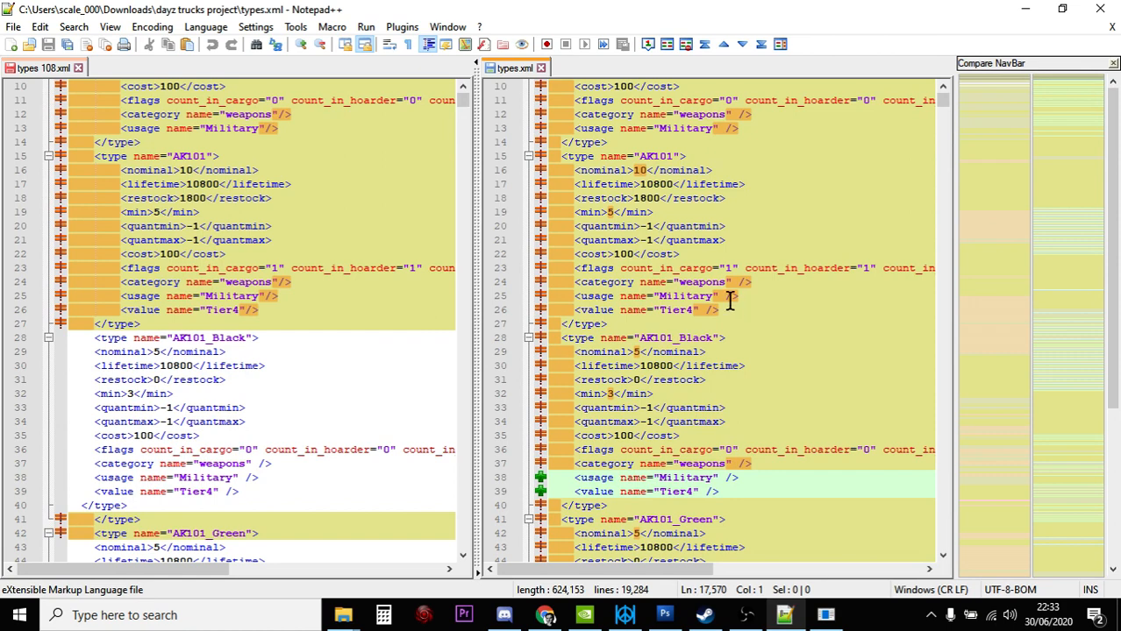
mouse_move(208, 381)
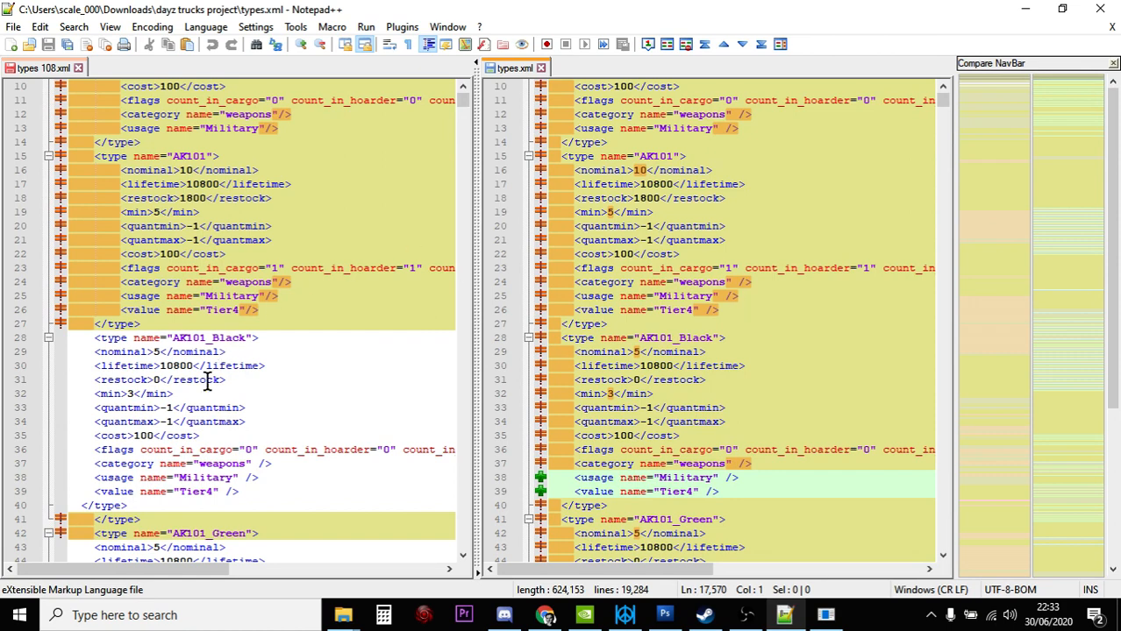